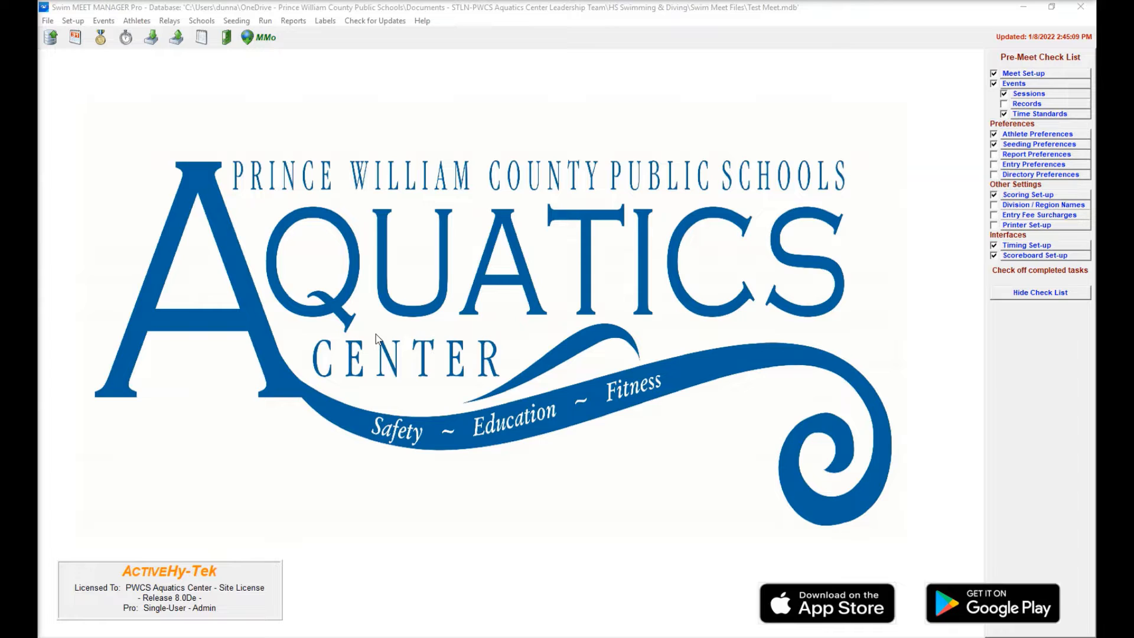
mouse_move(528, 290)
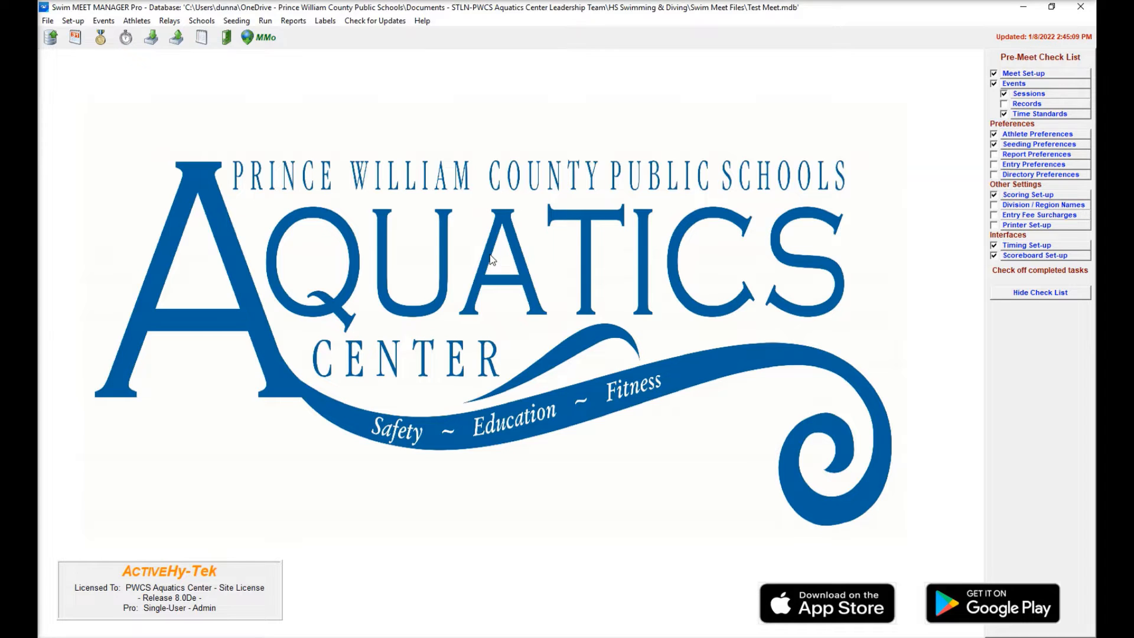
mouse_move(608, 215)
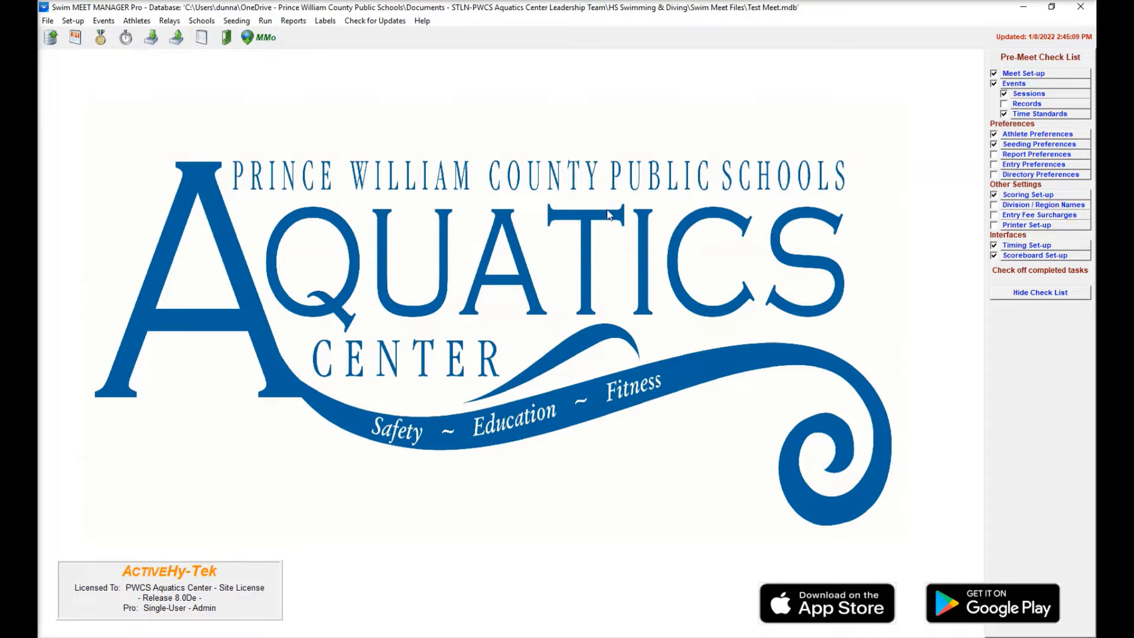
mouse_move(626, 310)
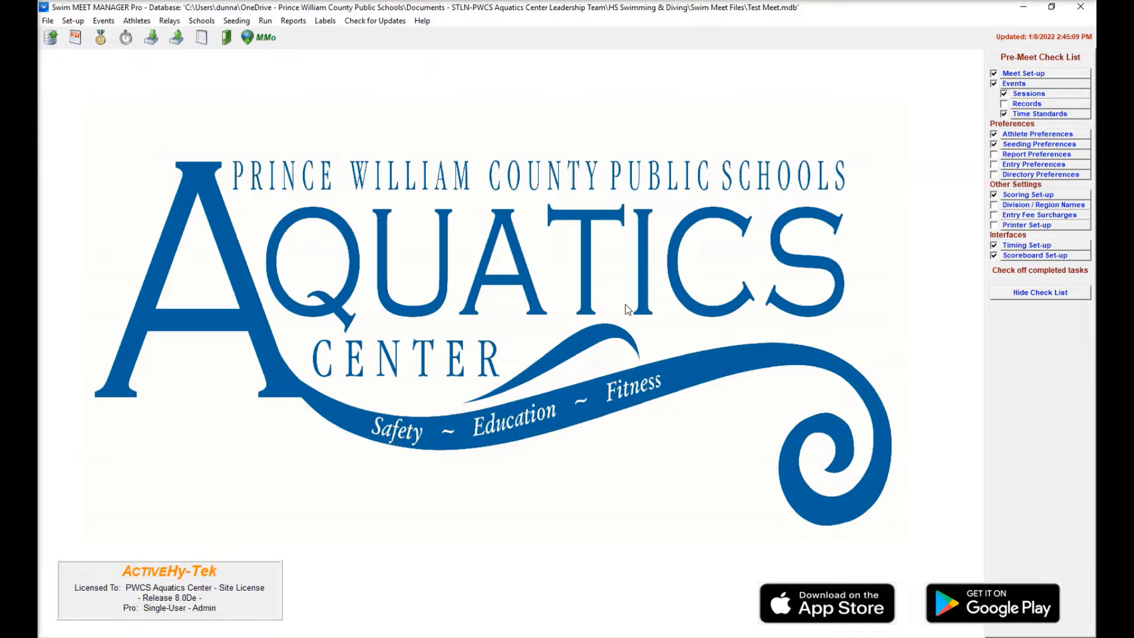
mouse_move(624, 317)
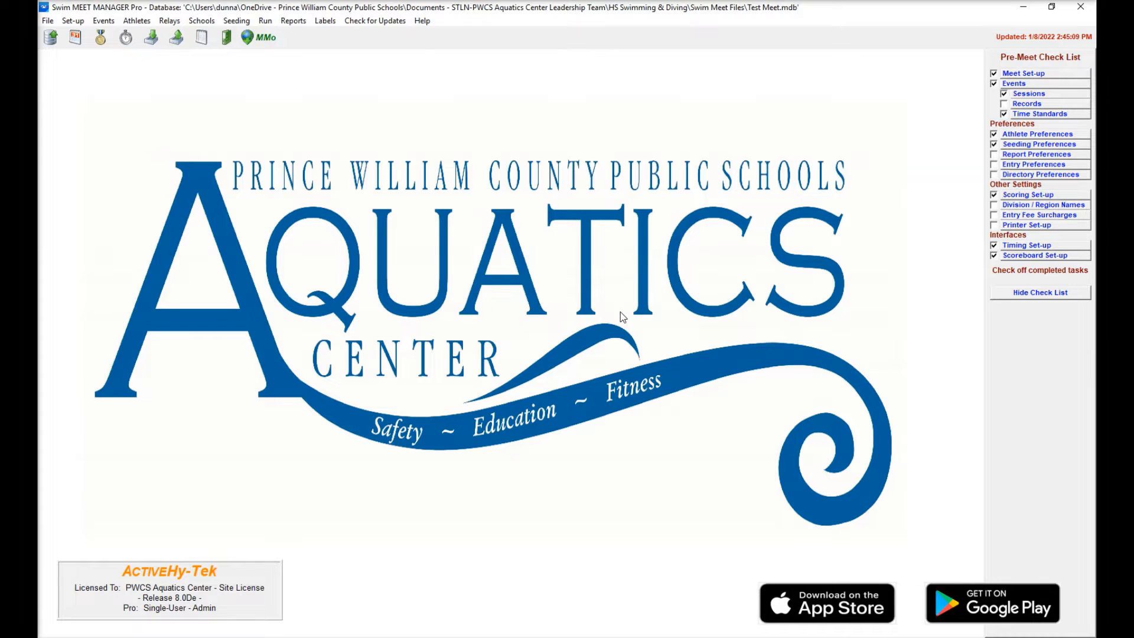
mouse_move(584, 288)
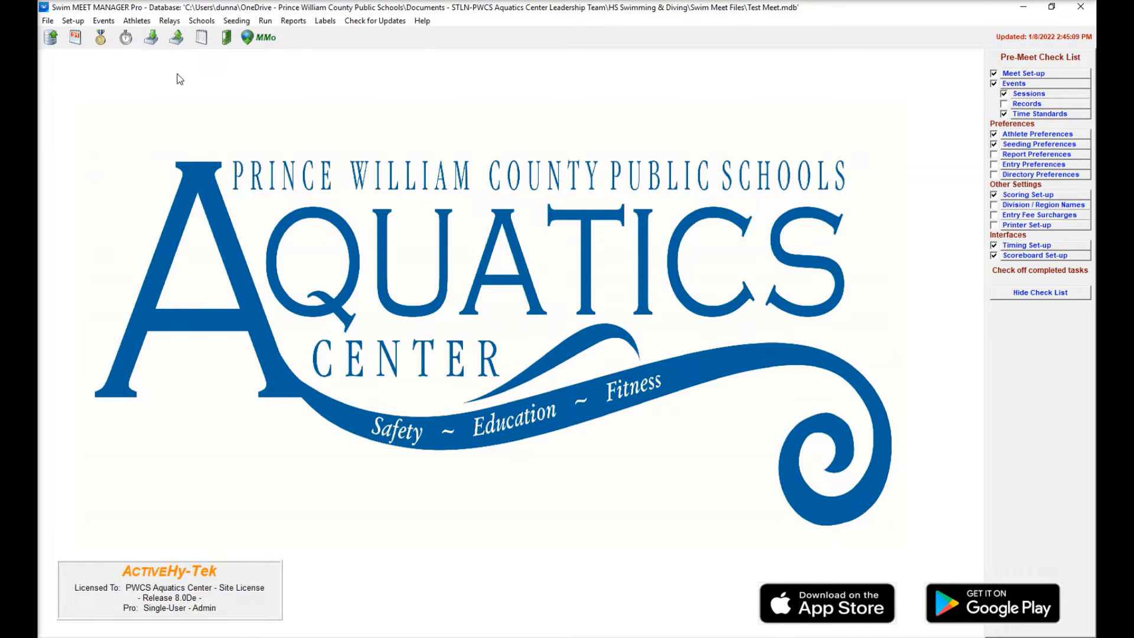
- Import entries from the GVIL zip and choose its unzipped Gainesville HY3 file
click(48, 20)
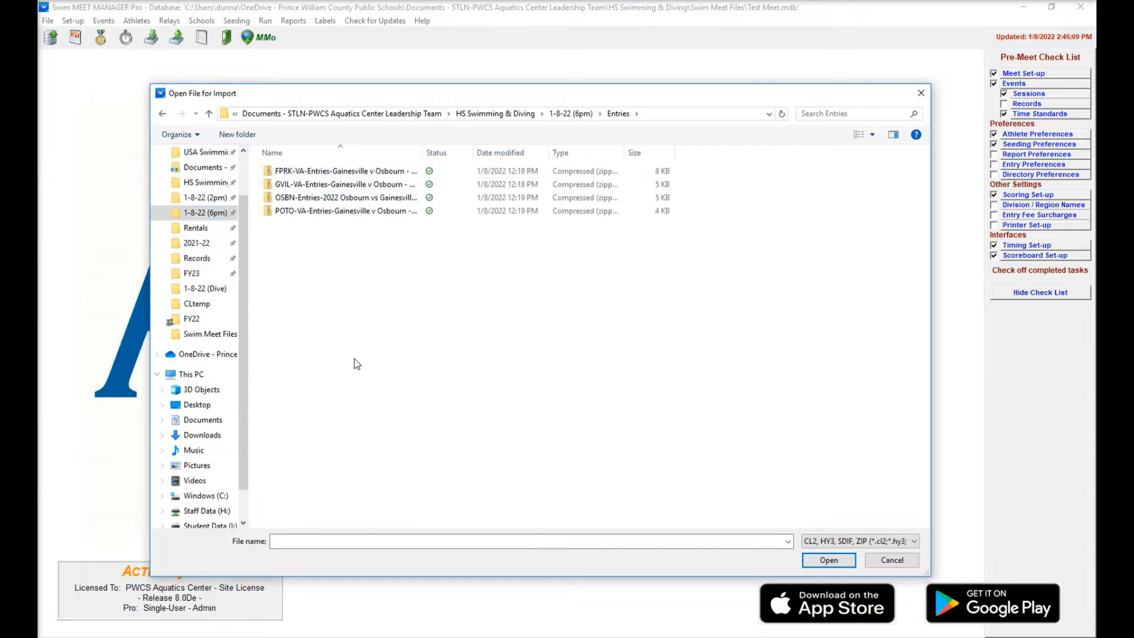
click(344, 184)
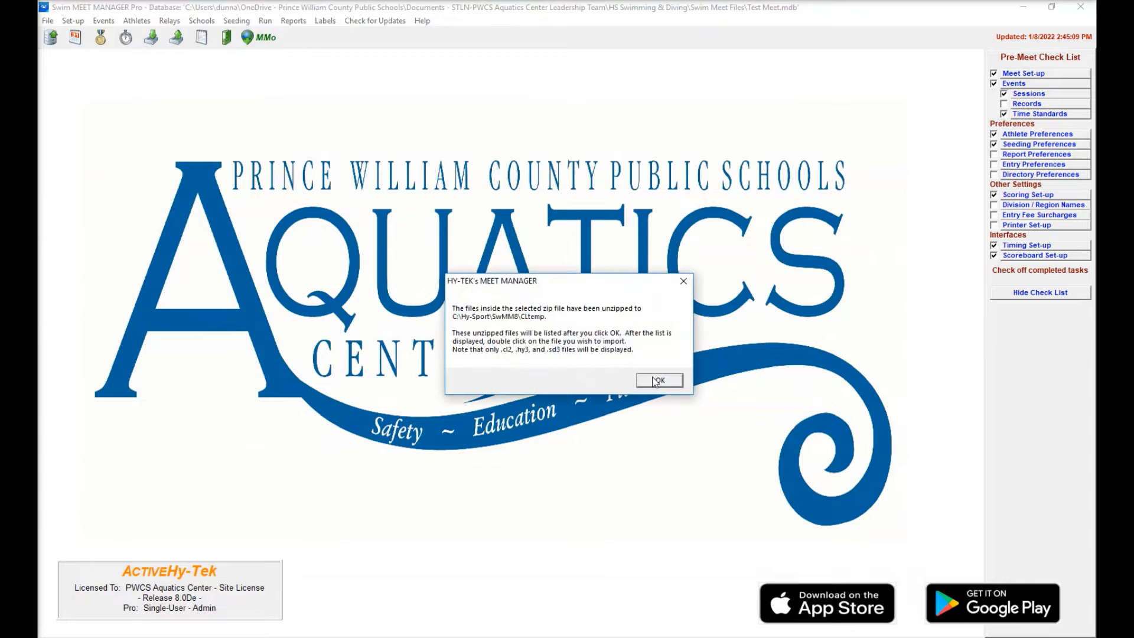
click(658, 380)
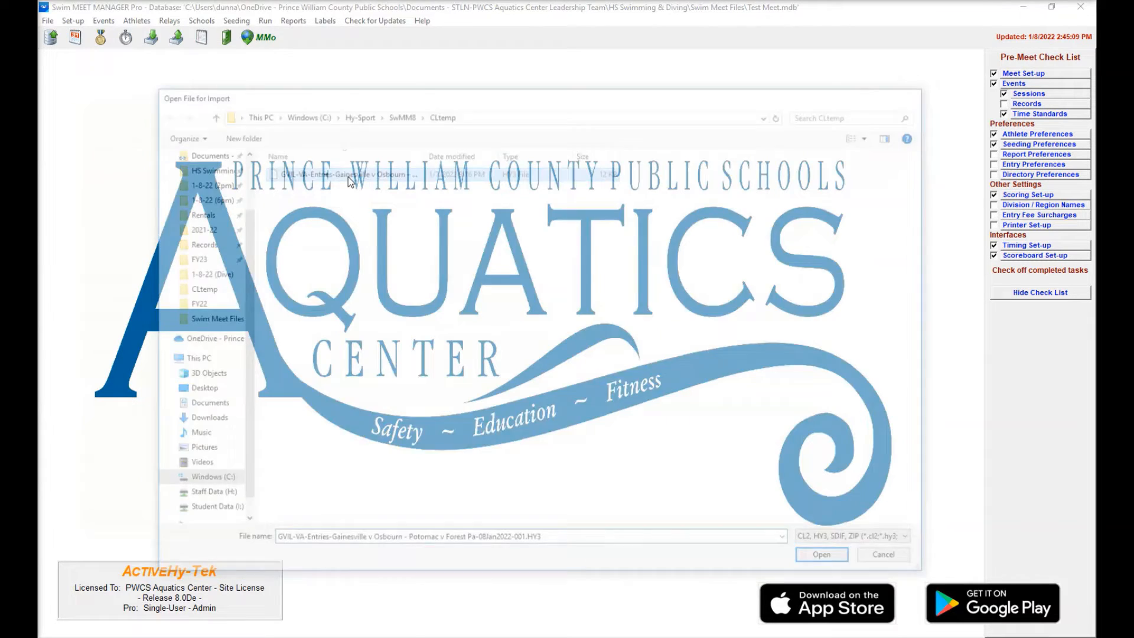
click(823, 555)
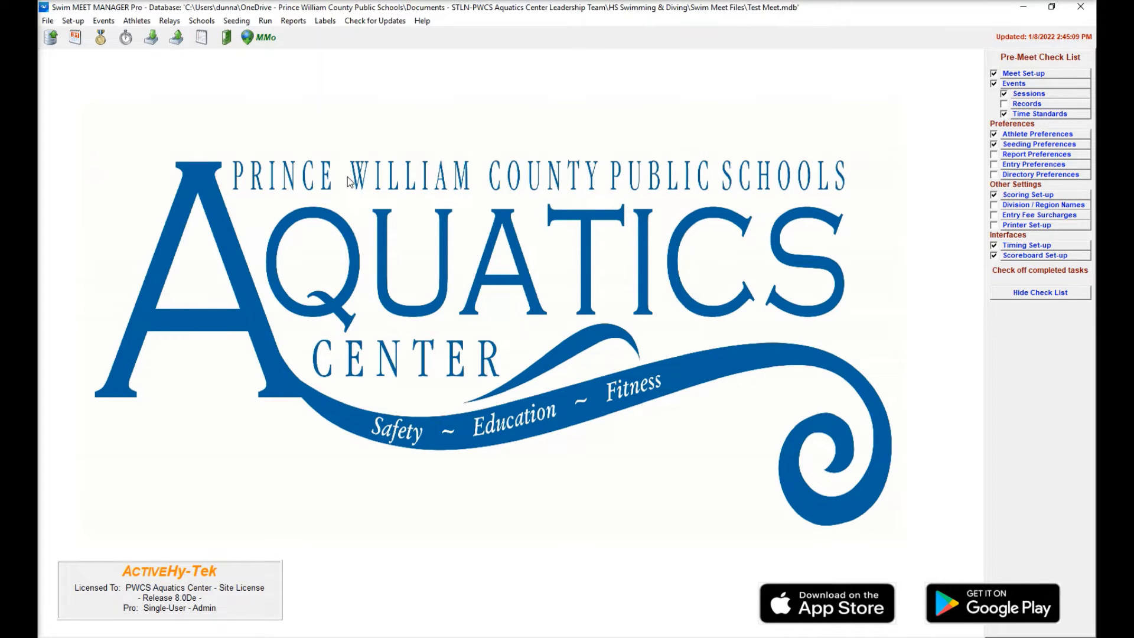
- Reopen the entries import on the 1-8-22 (6pm) Entries folder for the next team's file
click(46, 20)
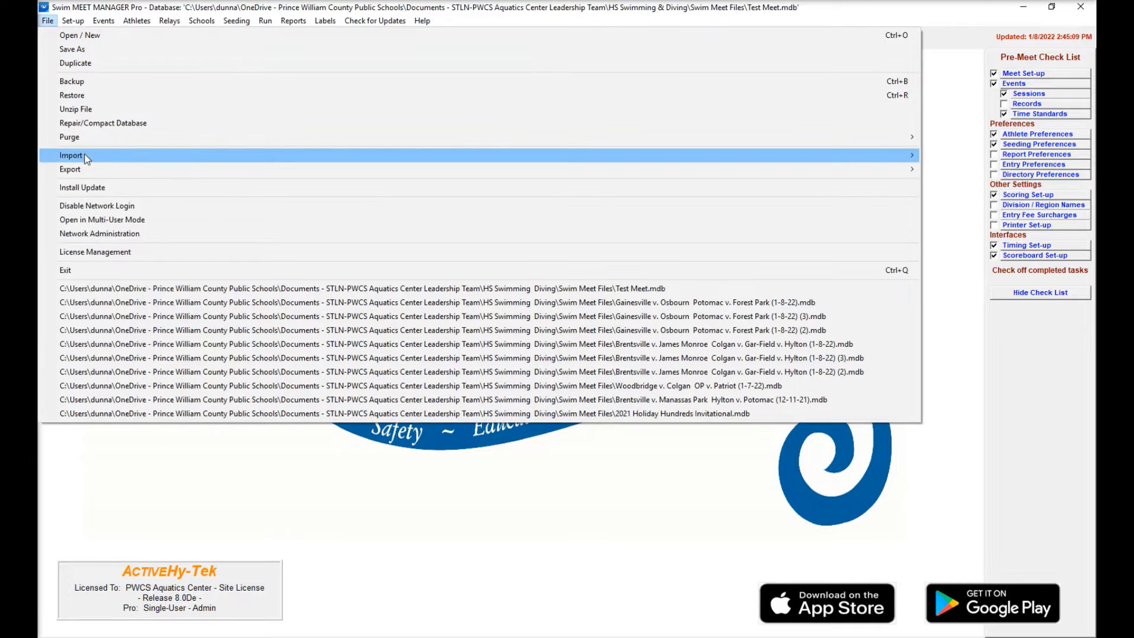
click(71, 155)
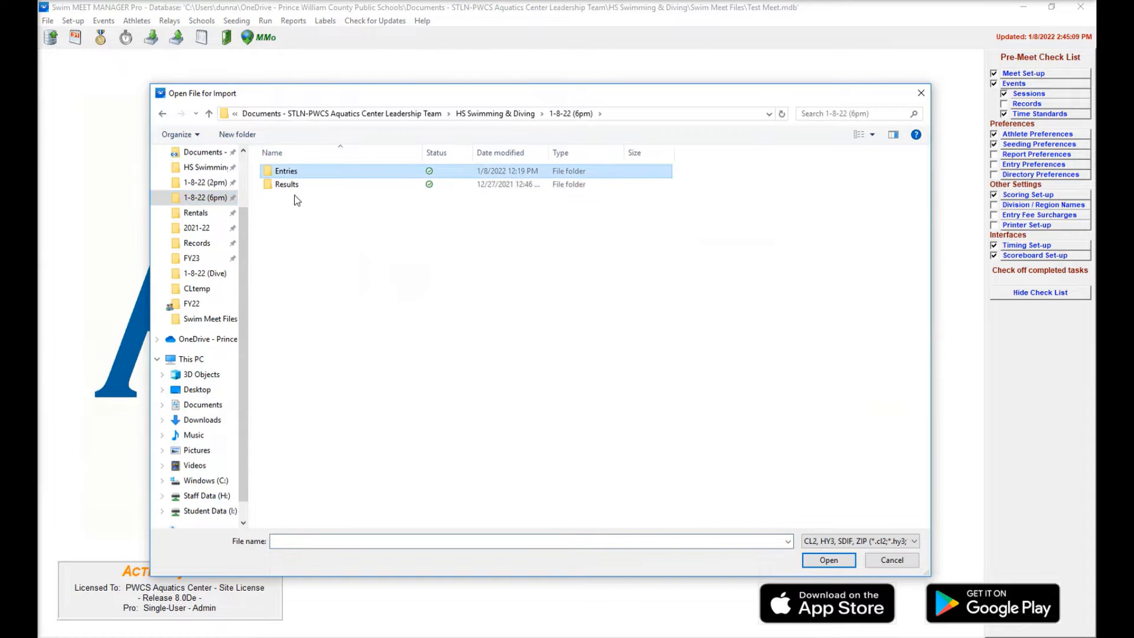
click(891, 560)
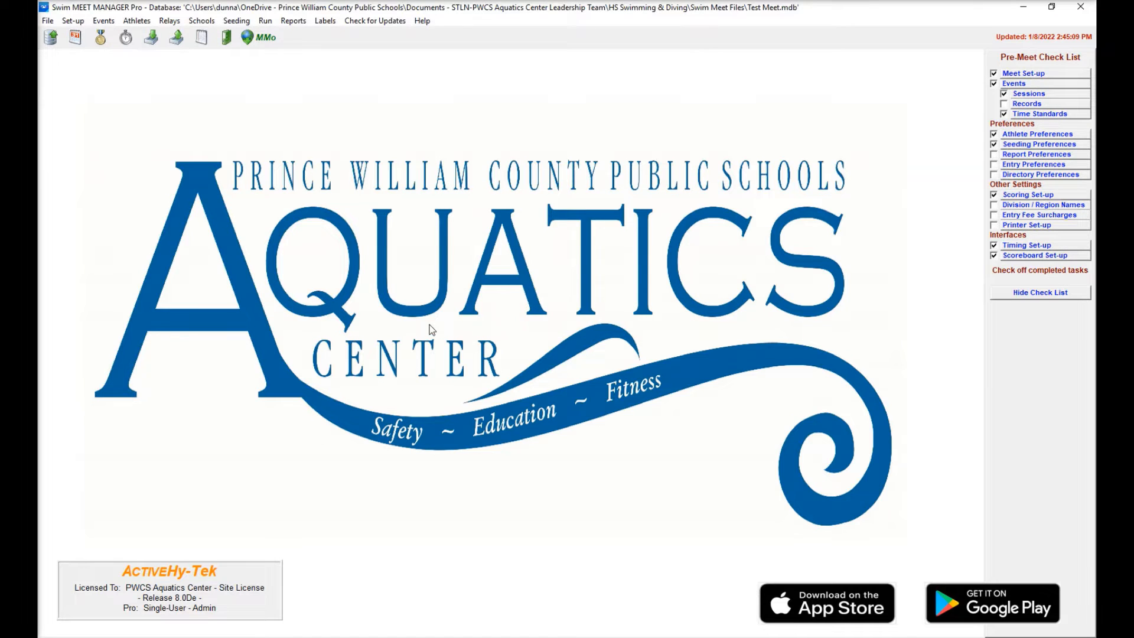
mouse_move(431, 350)
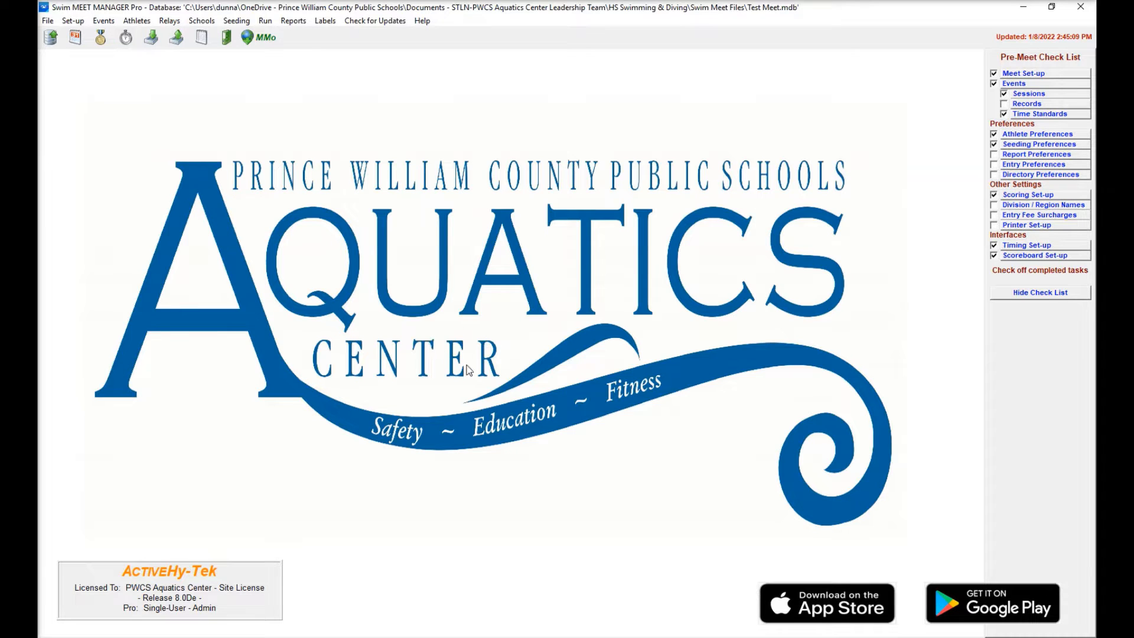
mouse_move(572, 262)
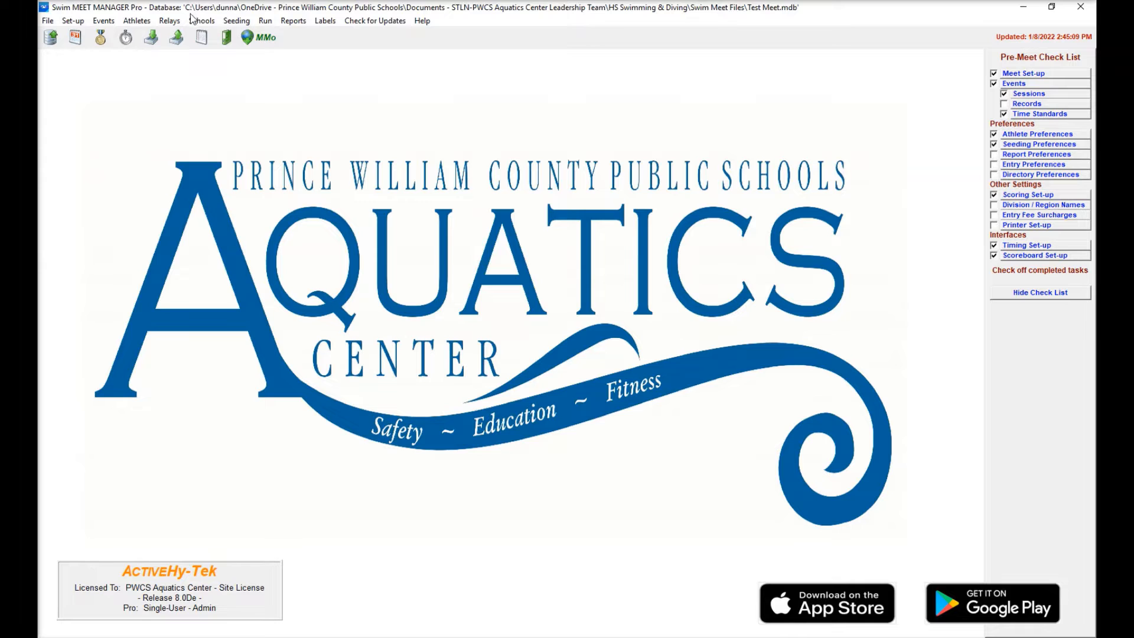
click(202, 20)
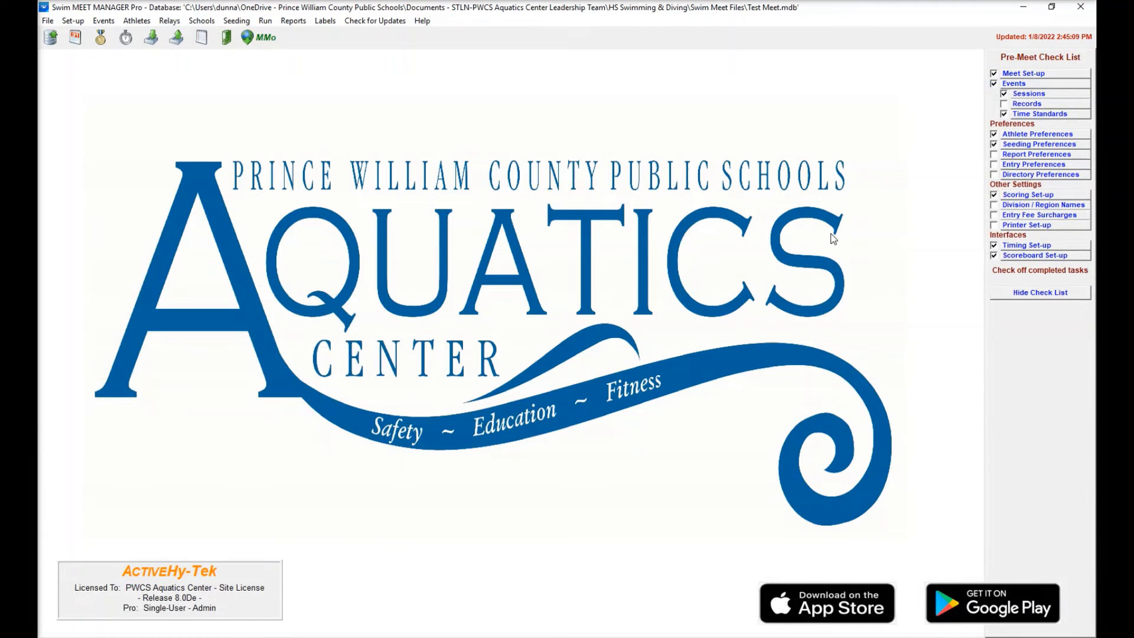
- Fill dual-meet lanes 1–8 alternating OSBN and GVIL-VA, starting with Osbourn, and save
click(1039, 143)
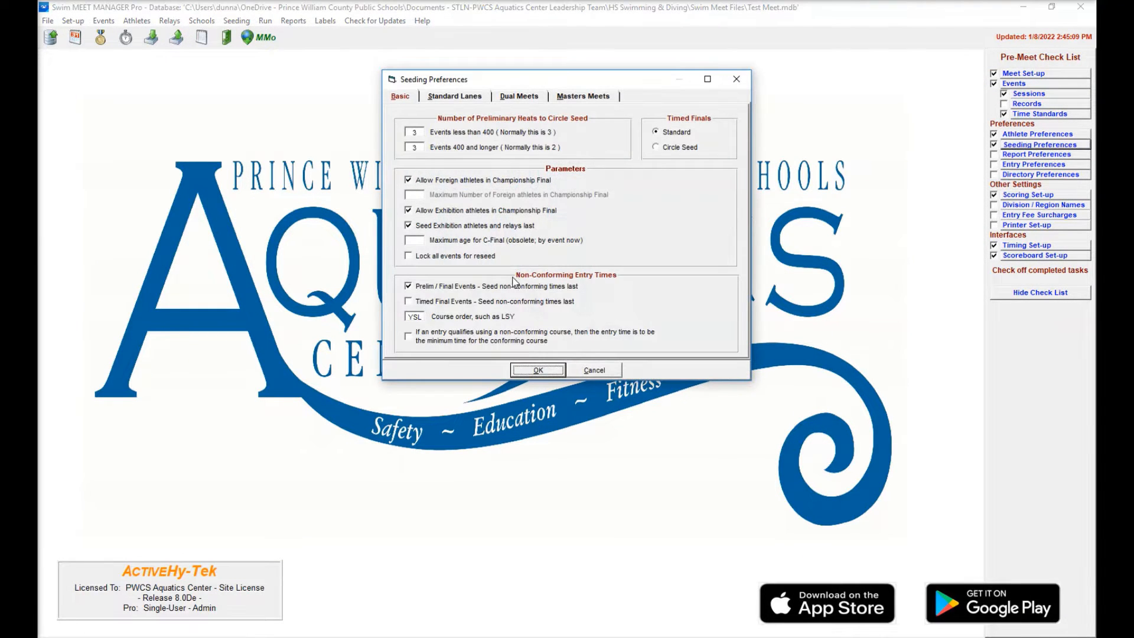
click(518, 96)
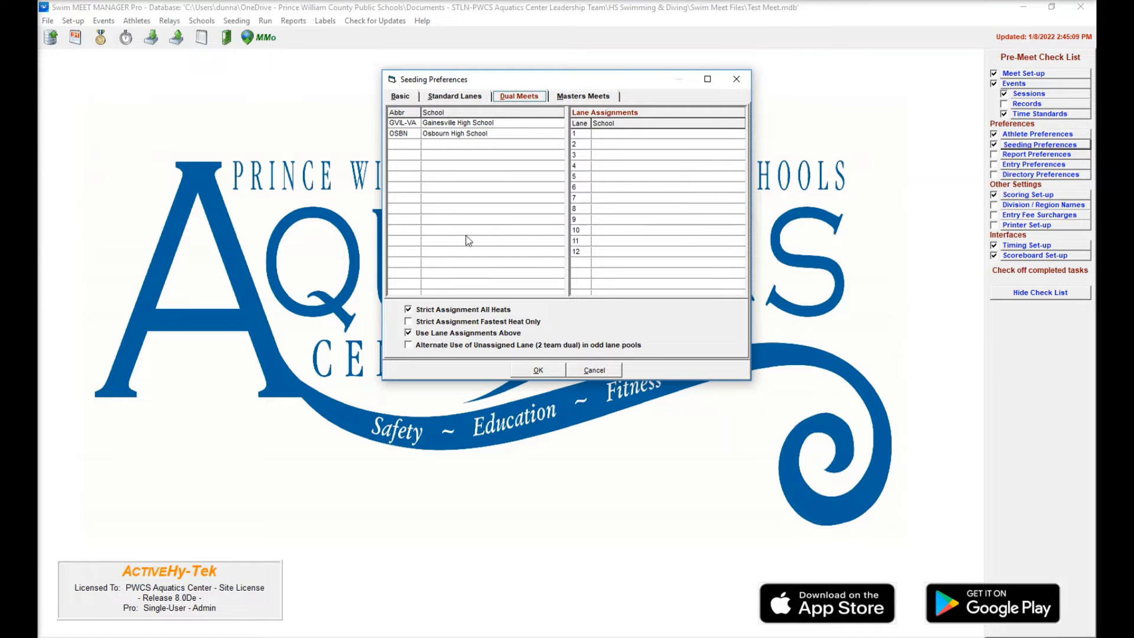
mouse_move(445, 237)
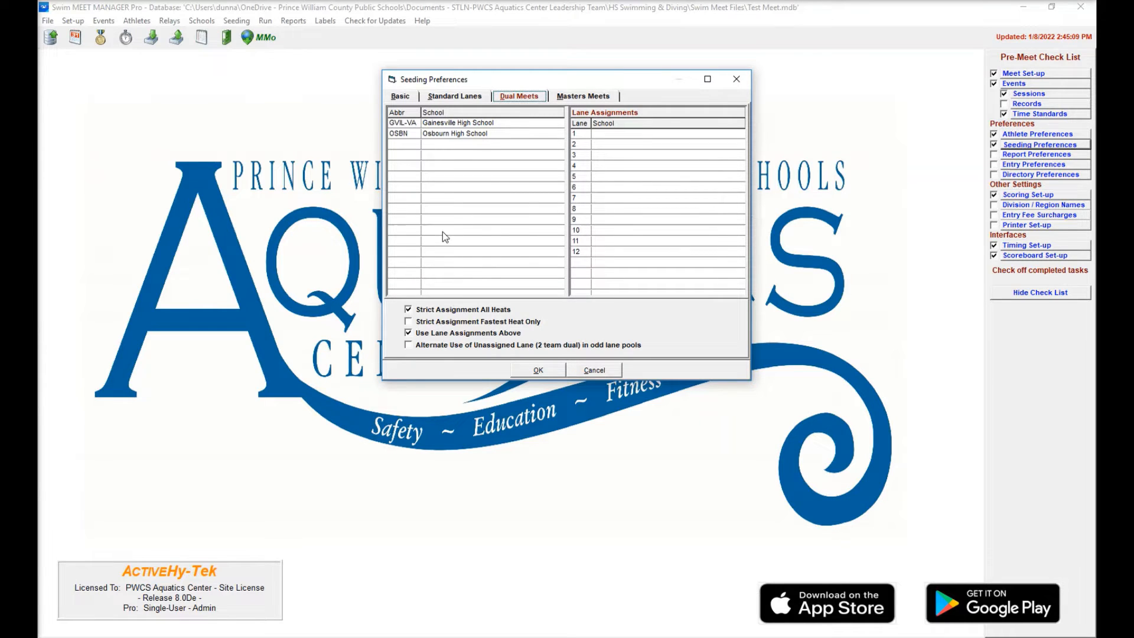
mouse_move(467, 130)
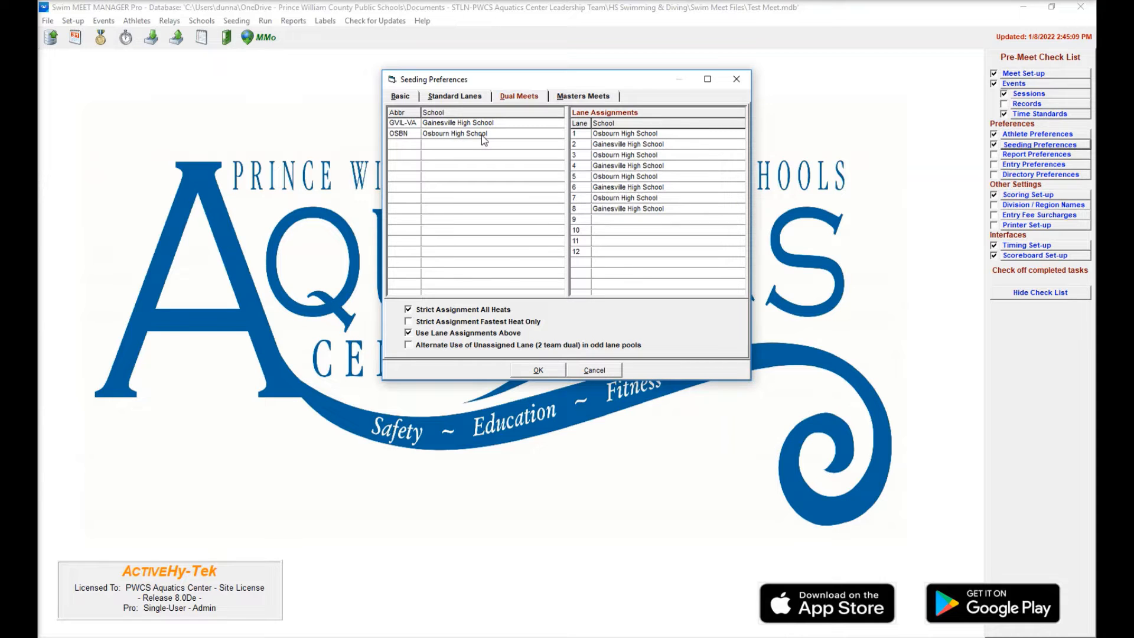
mouse_move(463, 310)
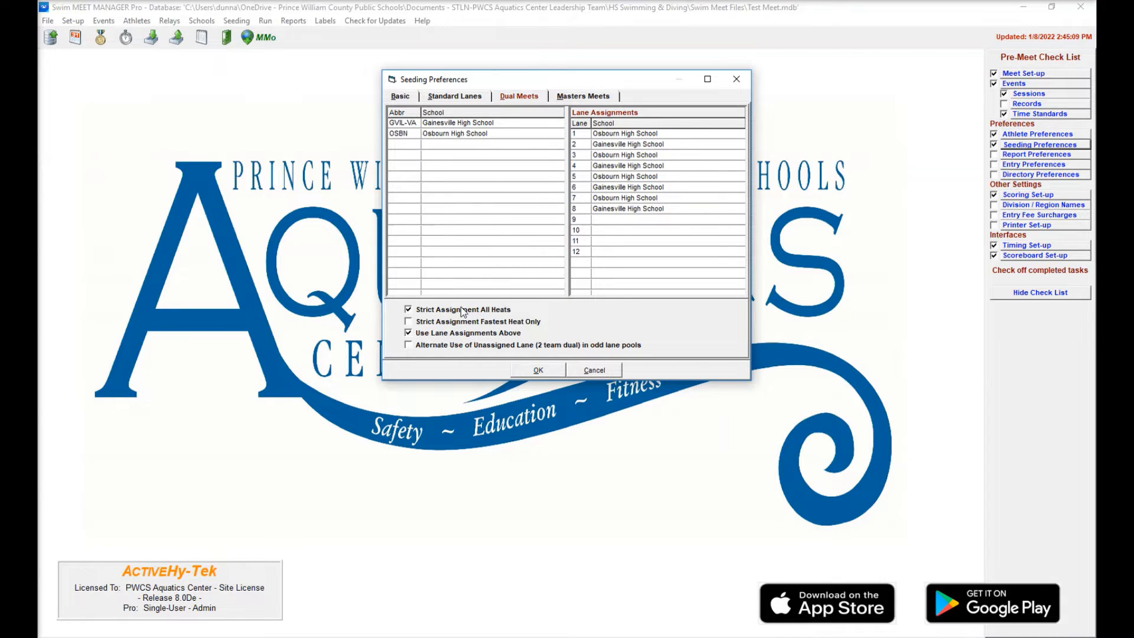
mouse_move(588, 342)
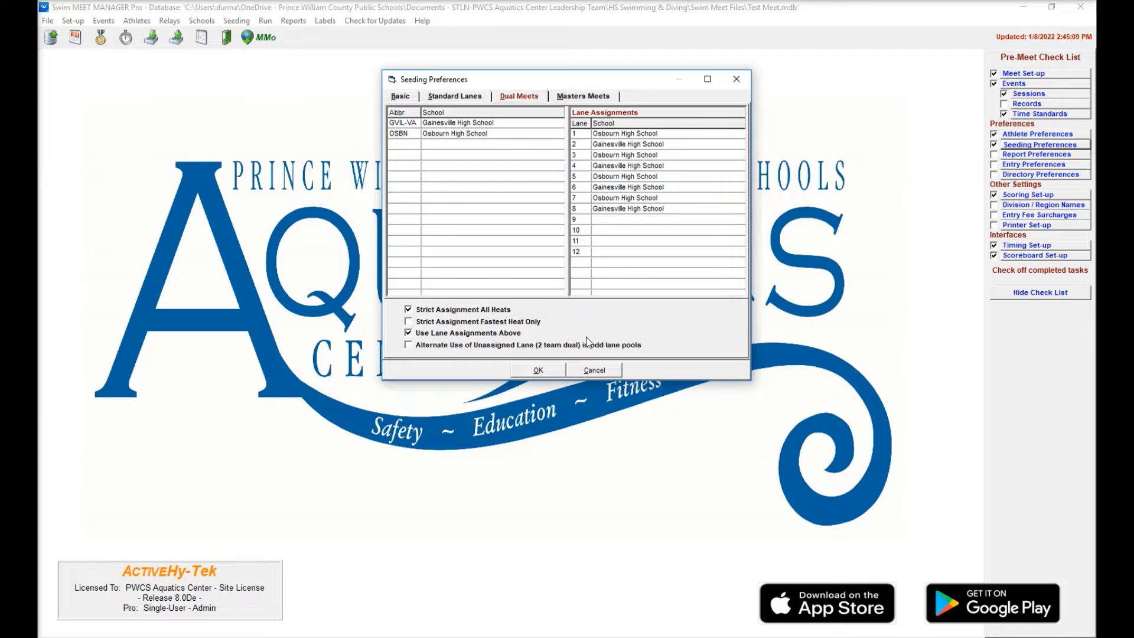
click(538, 370)
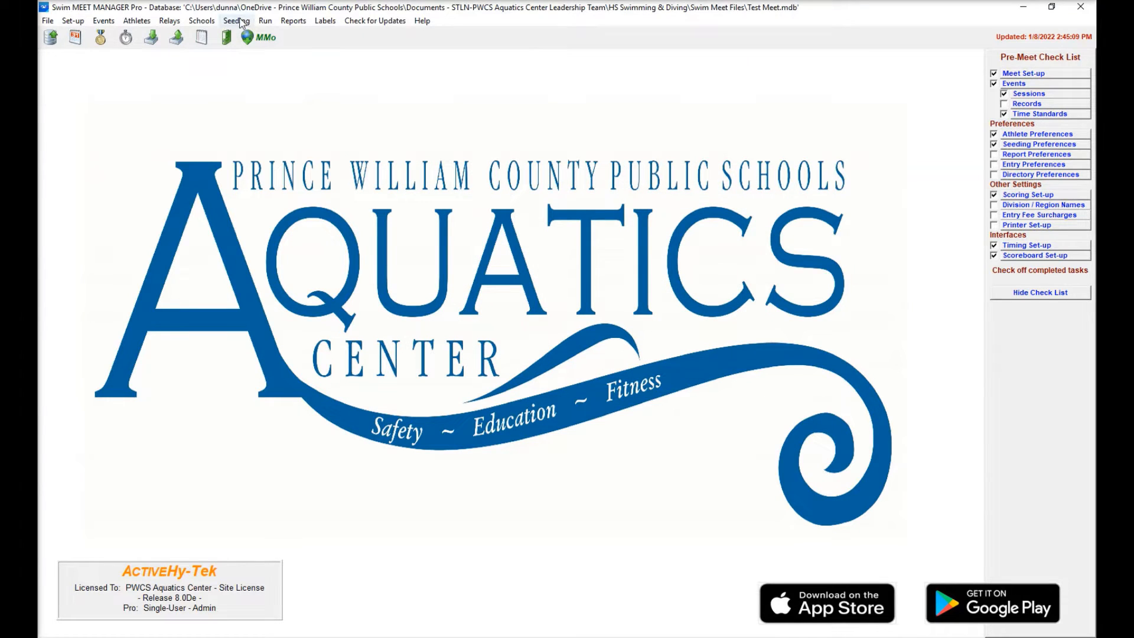
- Seed all checked swimming events into single heats, leaving the two diving events un-seeded
click(234, 20)
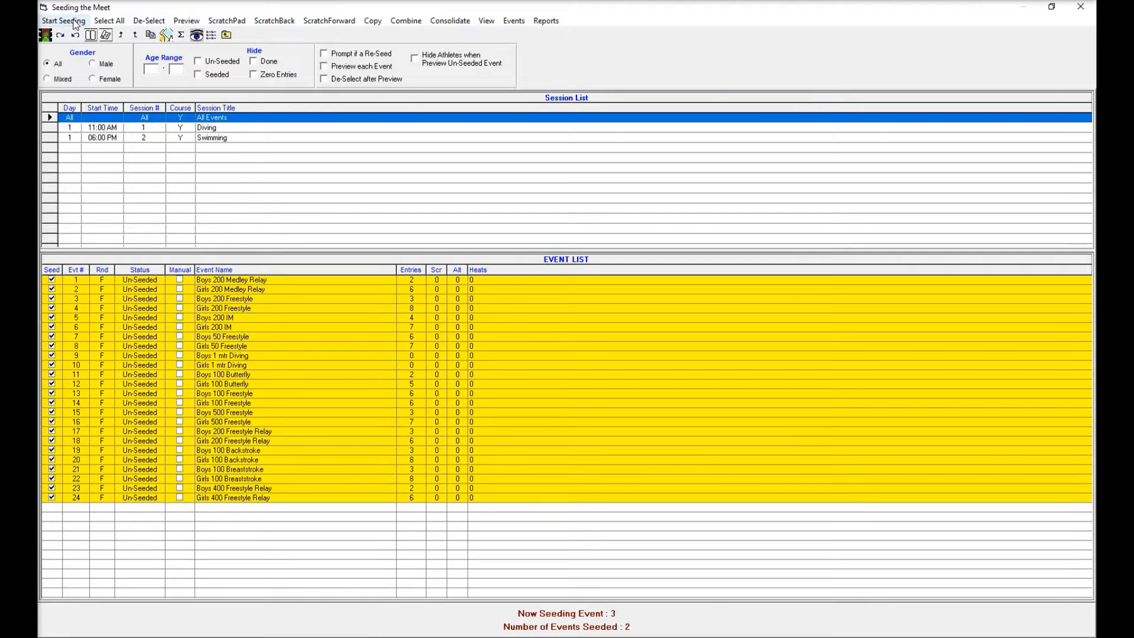
click(63, 20)
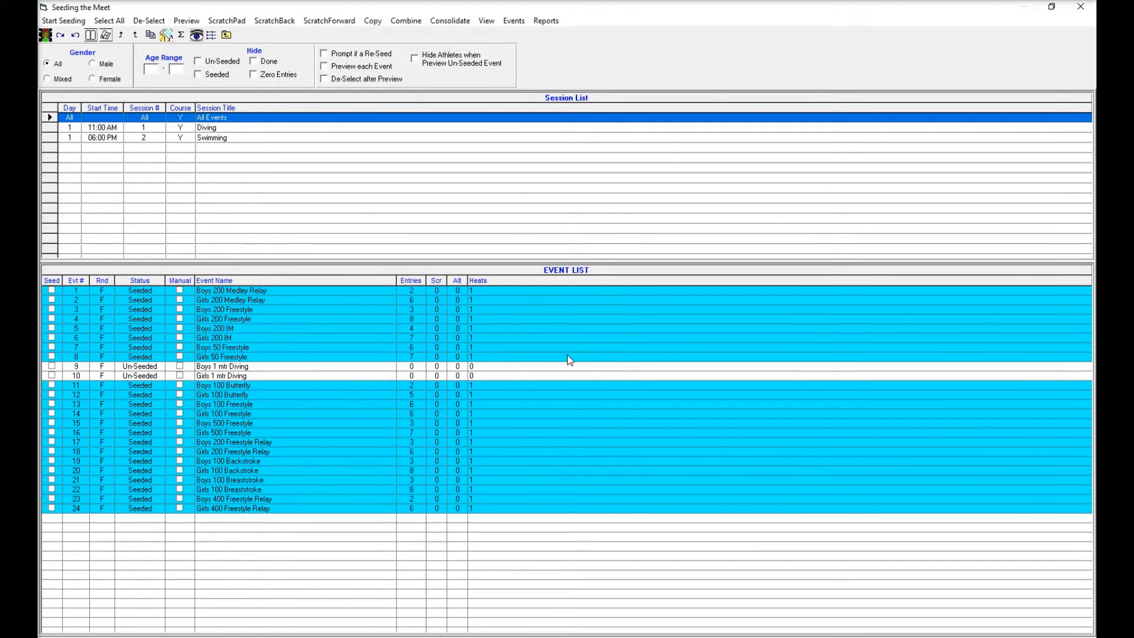
mouse_move(487, 320)
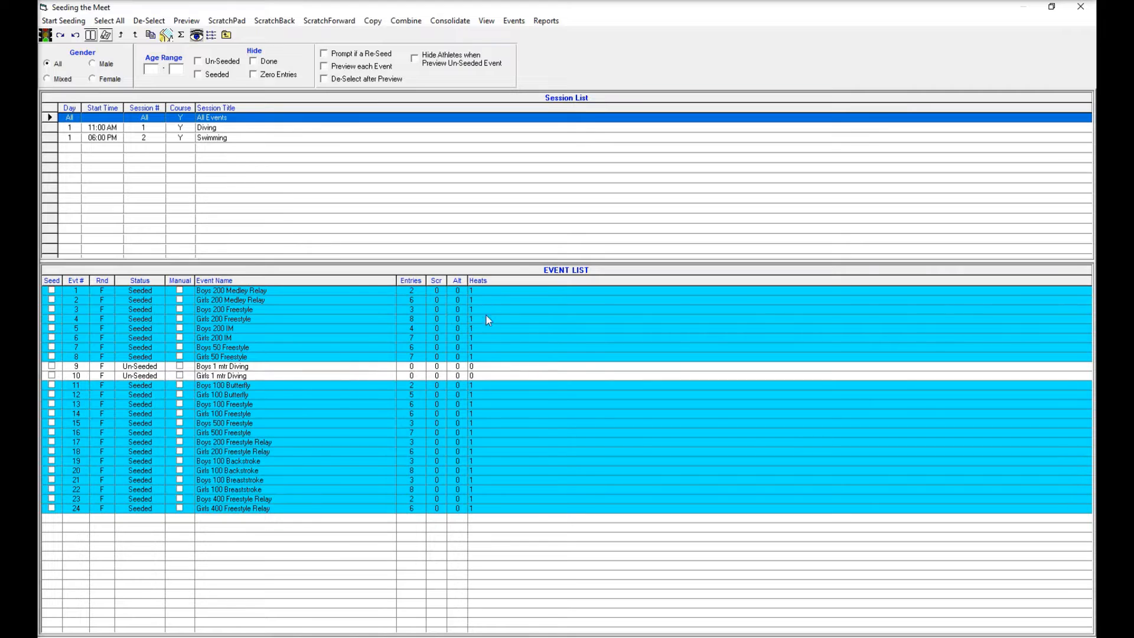
mouse_move(485, 458)
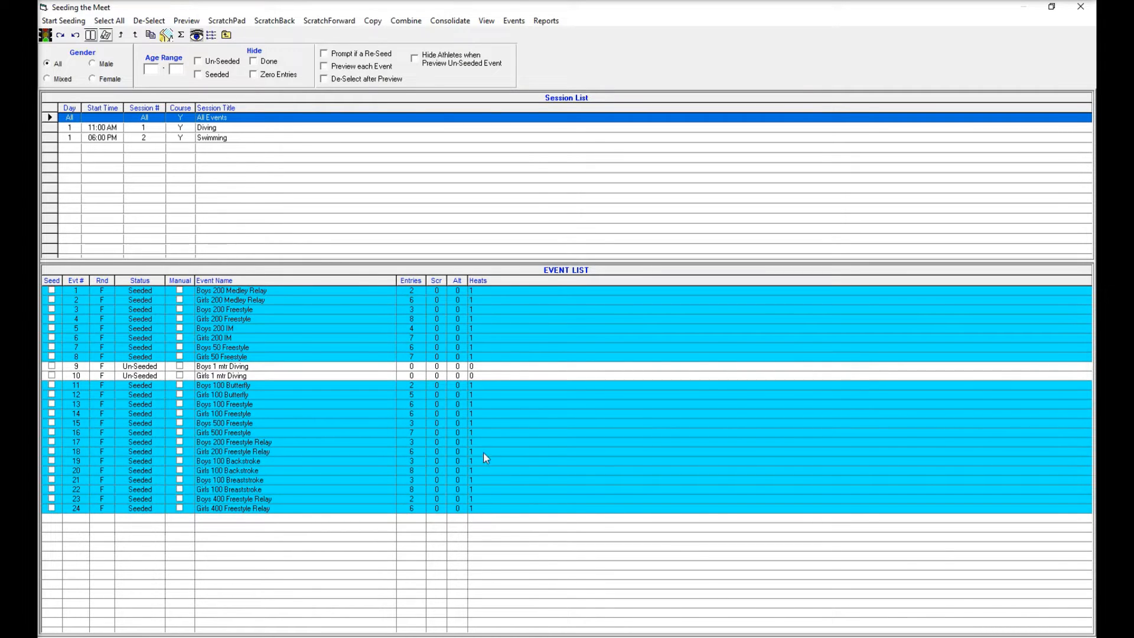
mouse_move(516, 500)
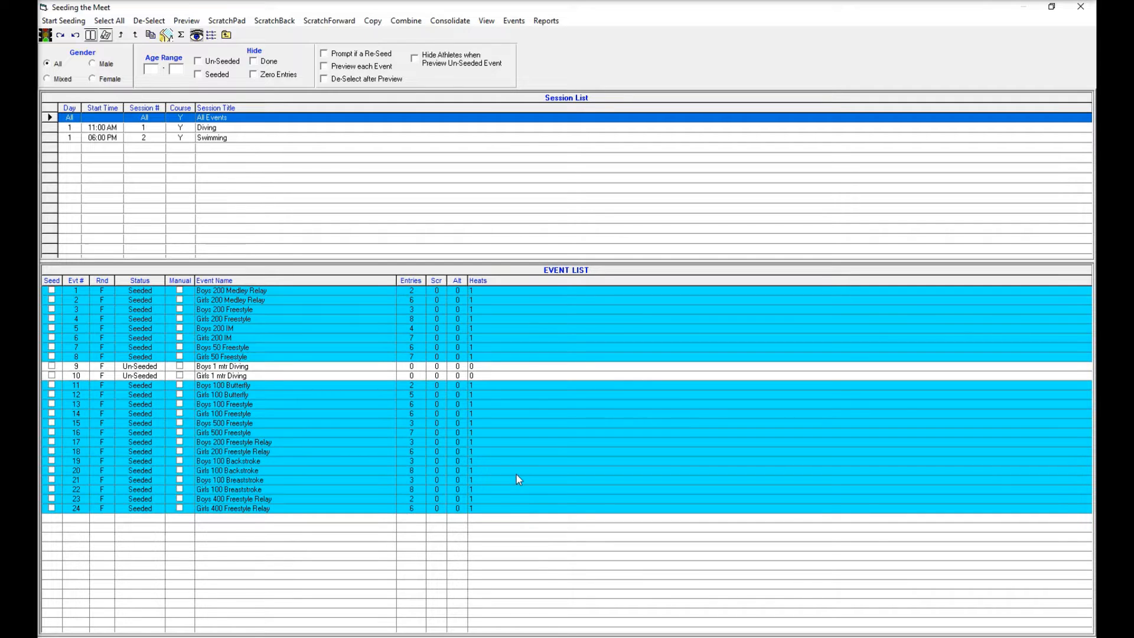
mouse_move(498, 498)
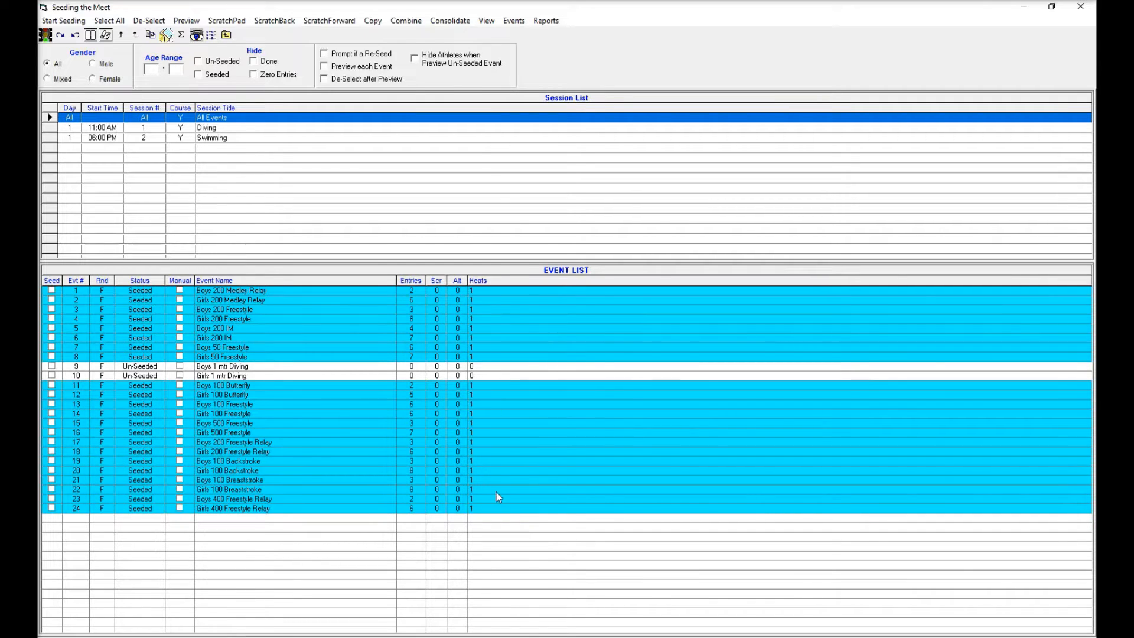
mouse_move(483, 485)
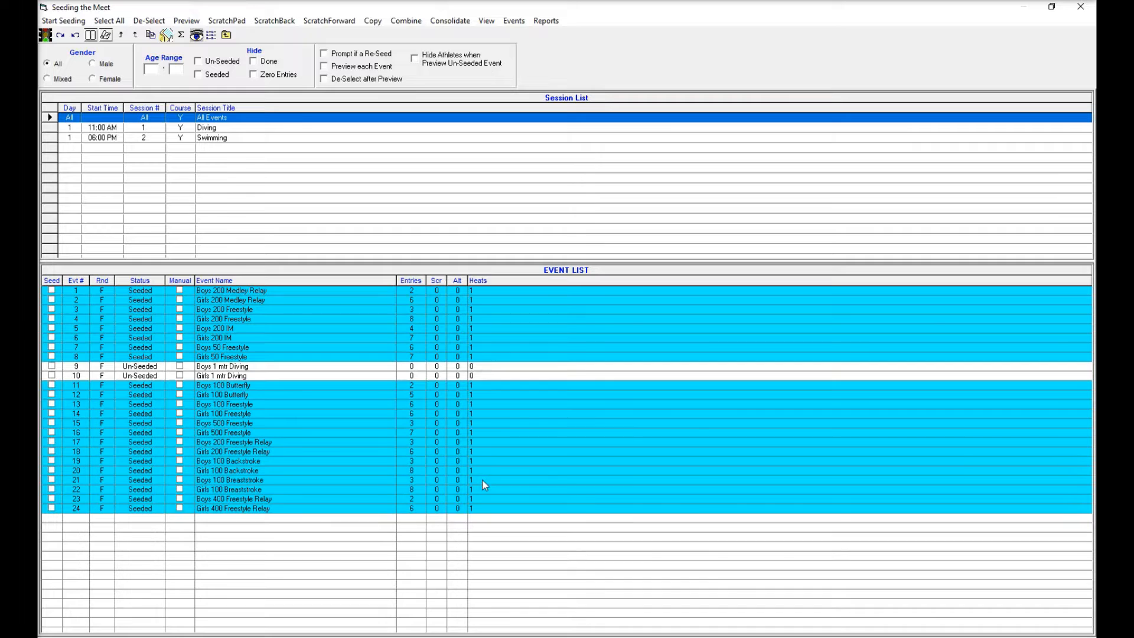
mouse_move(477, 337)
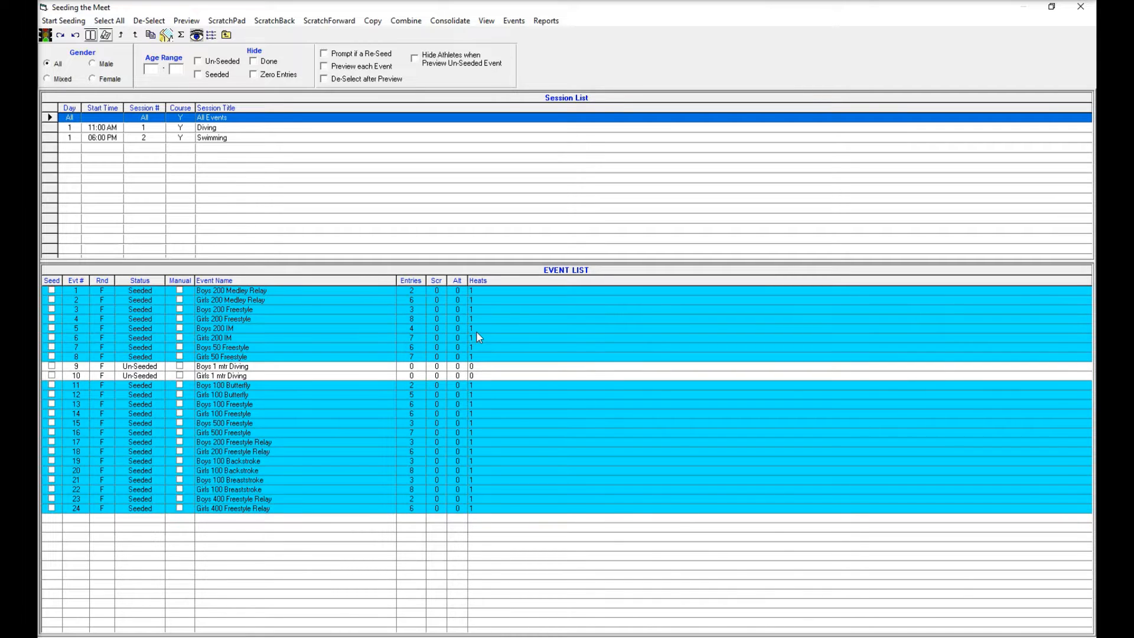
mouse_move(483, 338)
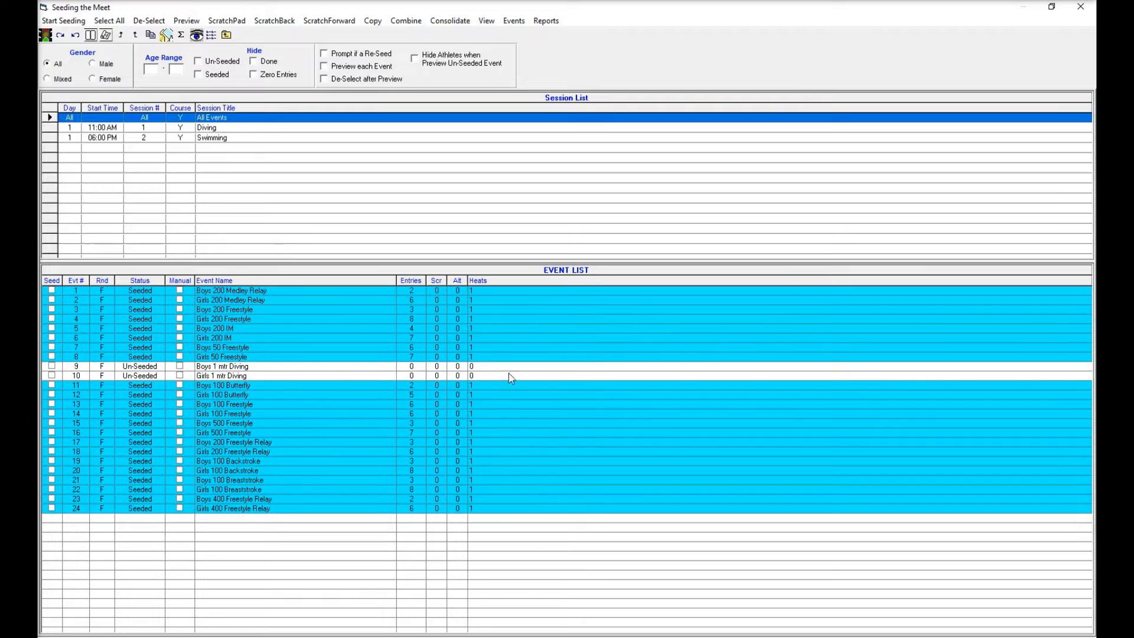
mouse_move(527, 452)
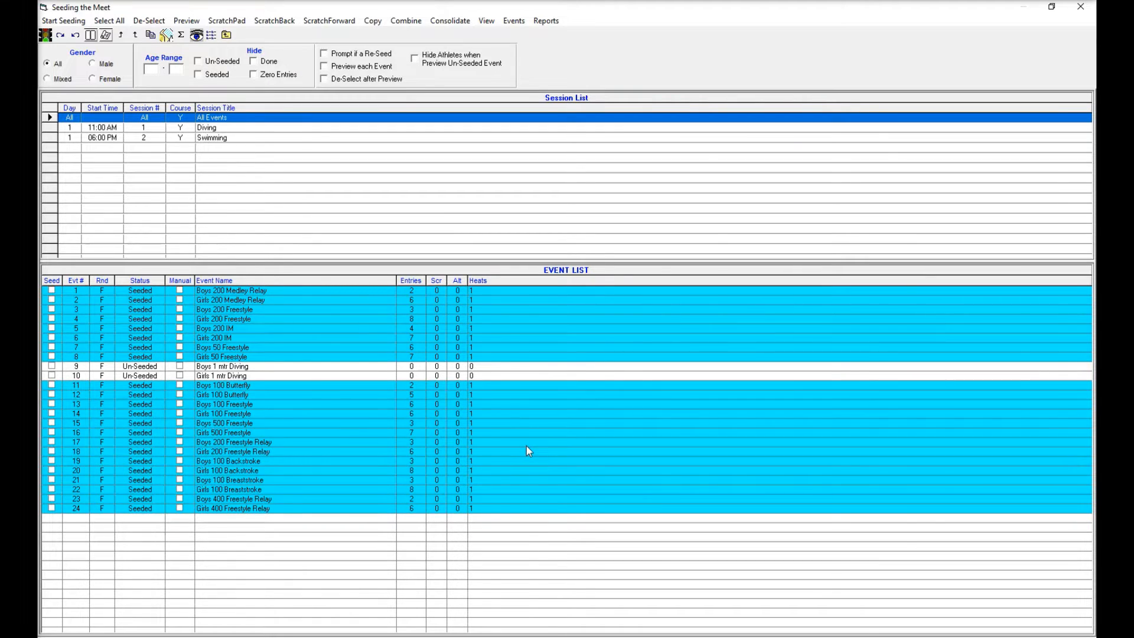
mouse_move(1077, 18)
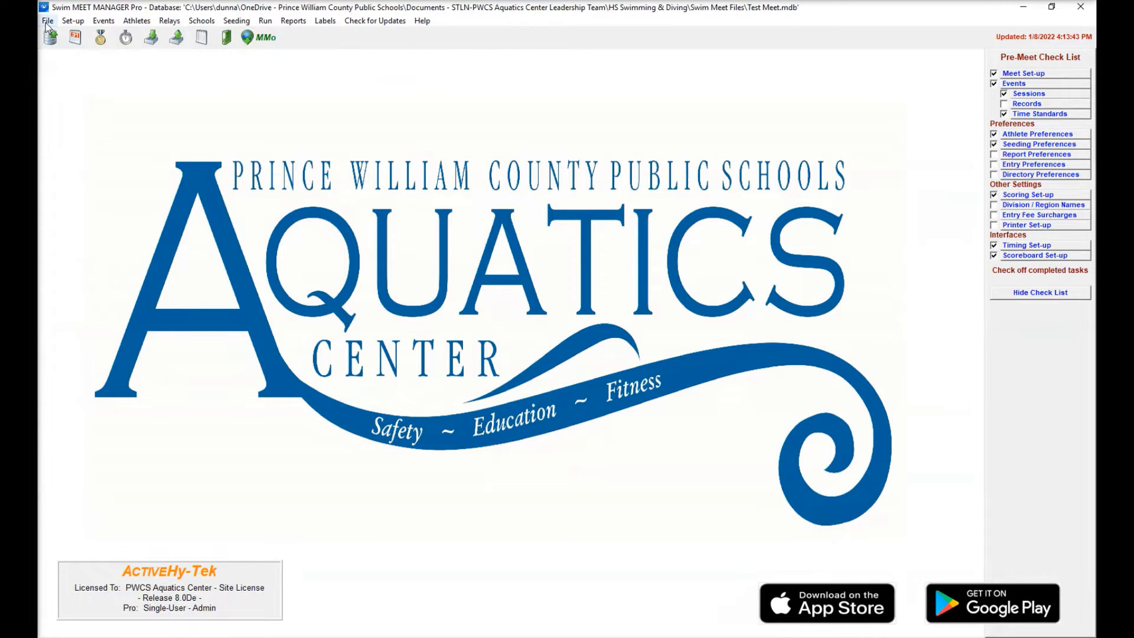
- Save the meet as Test Meet (2) and open it as Admin in single-user mode
click(47, 20)
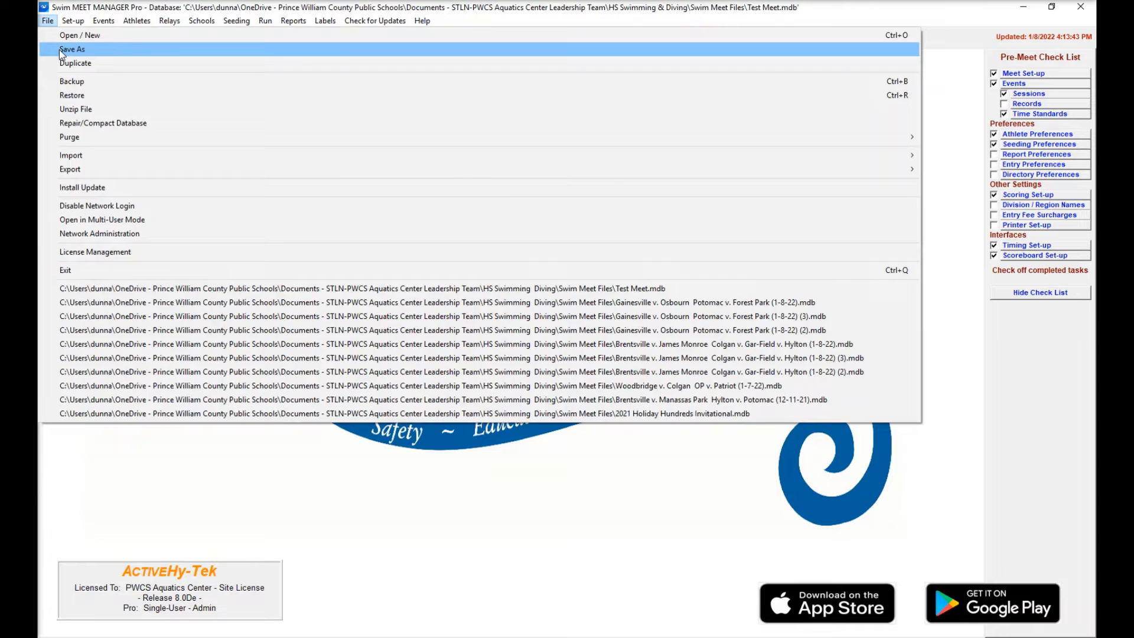
click(72, 50)
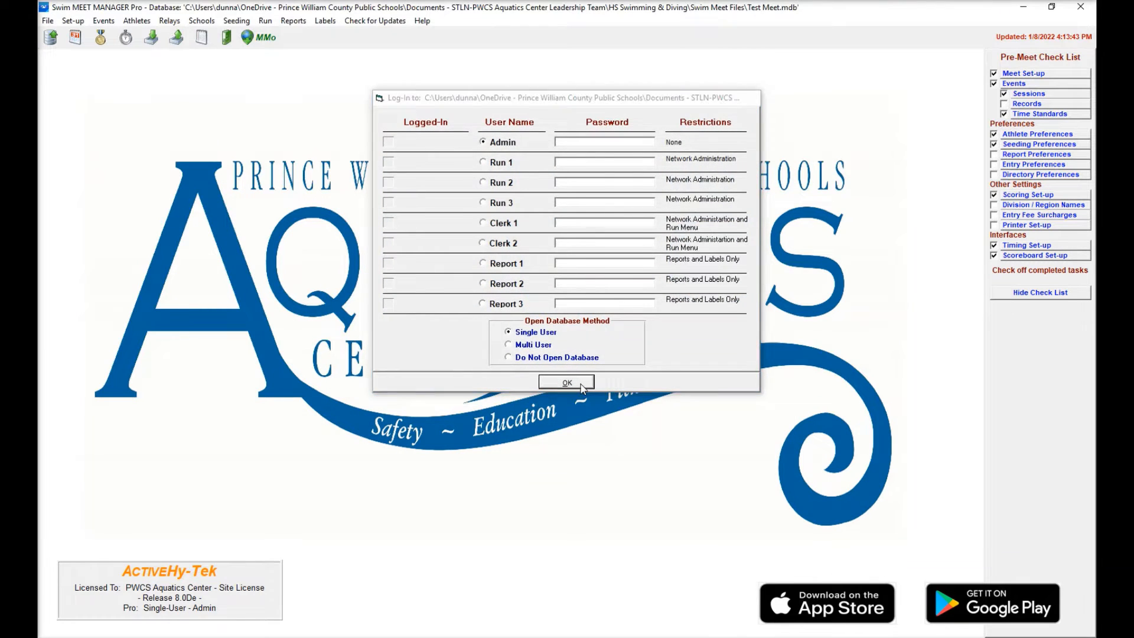
click(567, 382)
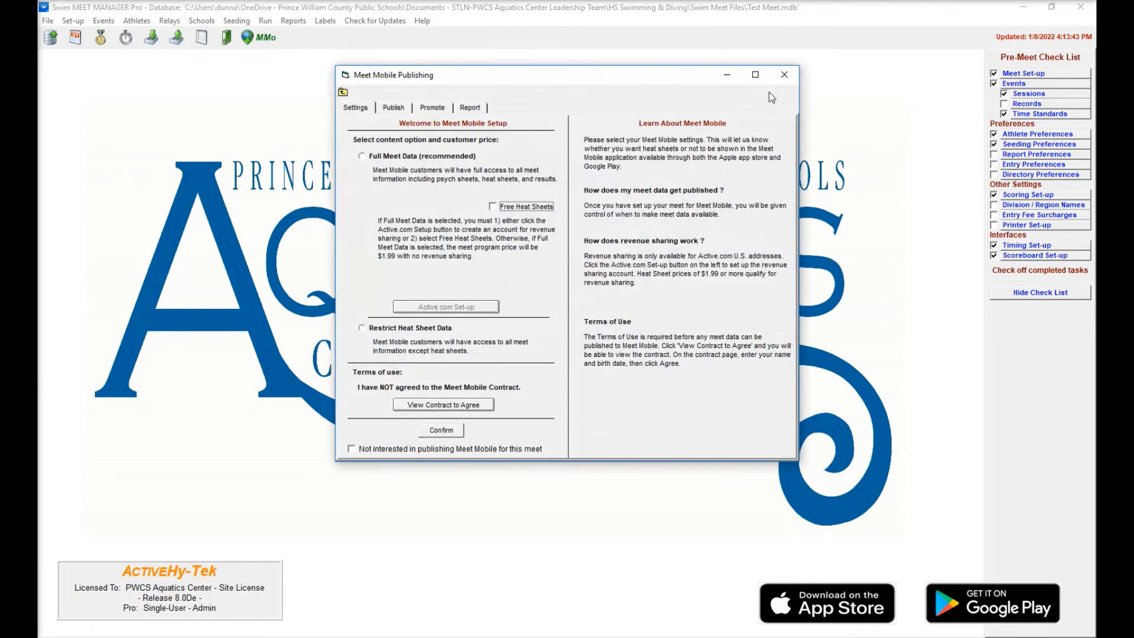
click(783, 74)
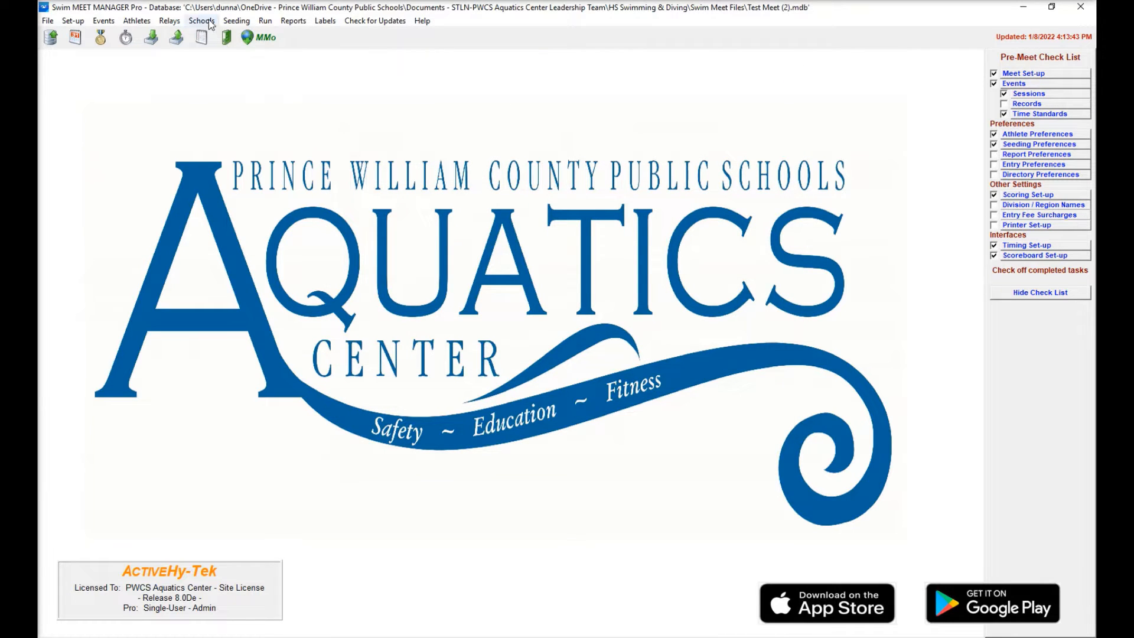
- Delete Gainesville and Osbourn High Schools with their athletes and entries from the copy
click(202, 20)
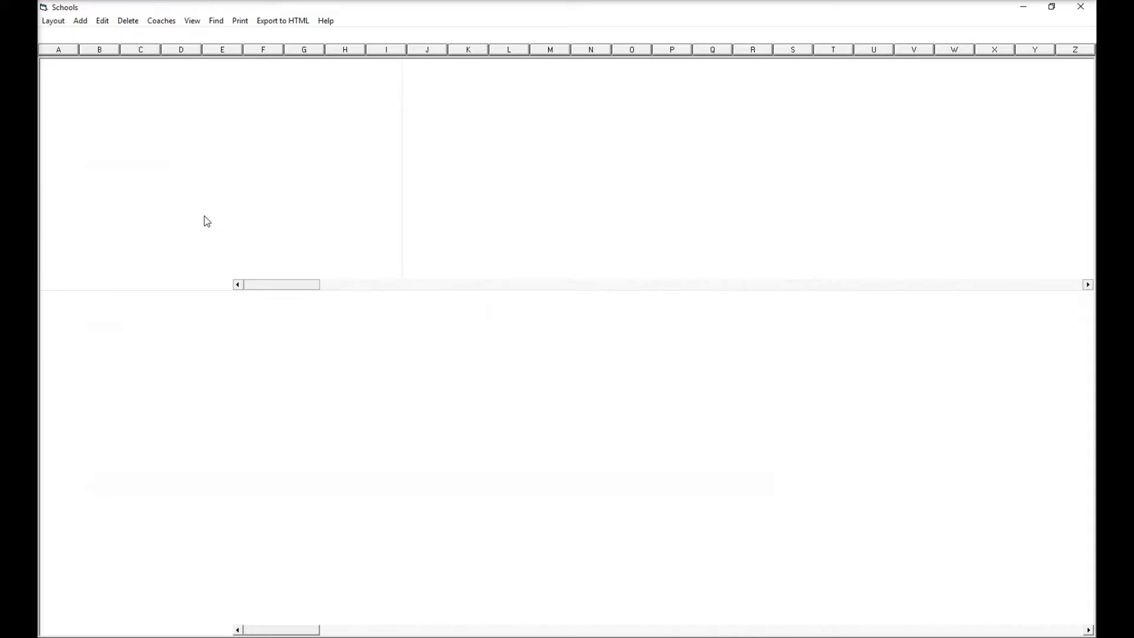
click(90, 34)
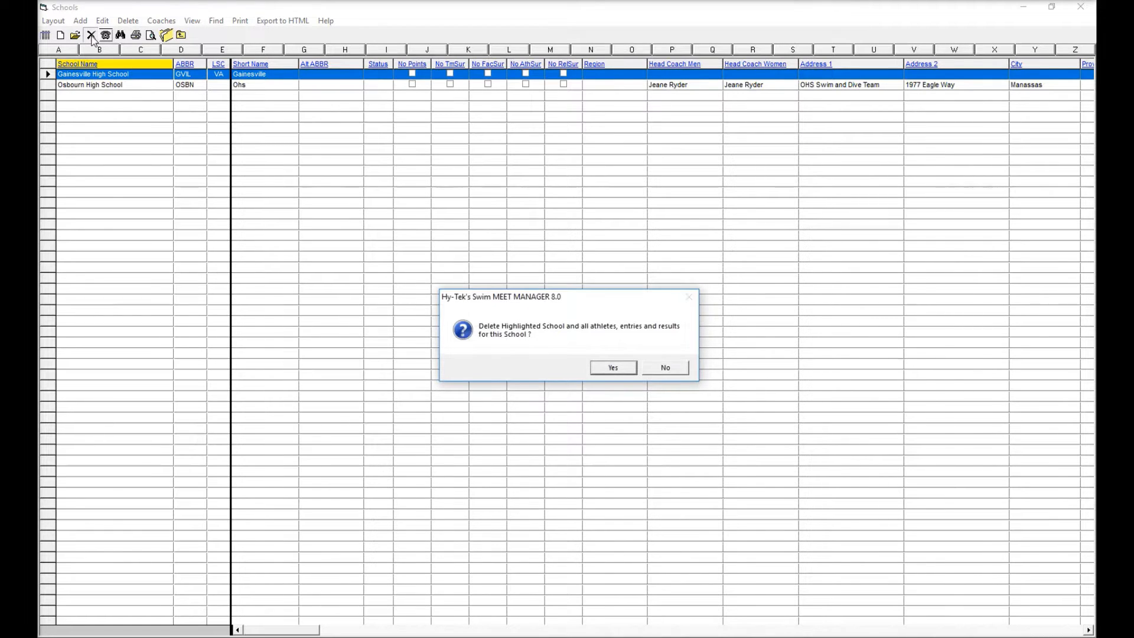
click(612, 367)
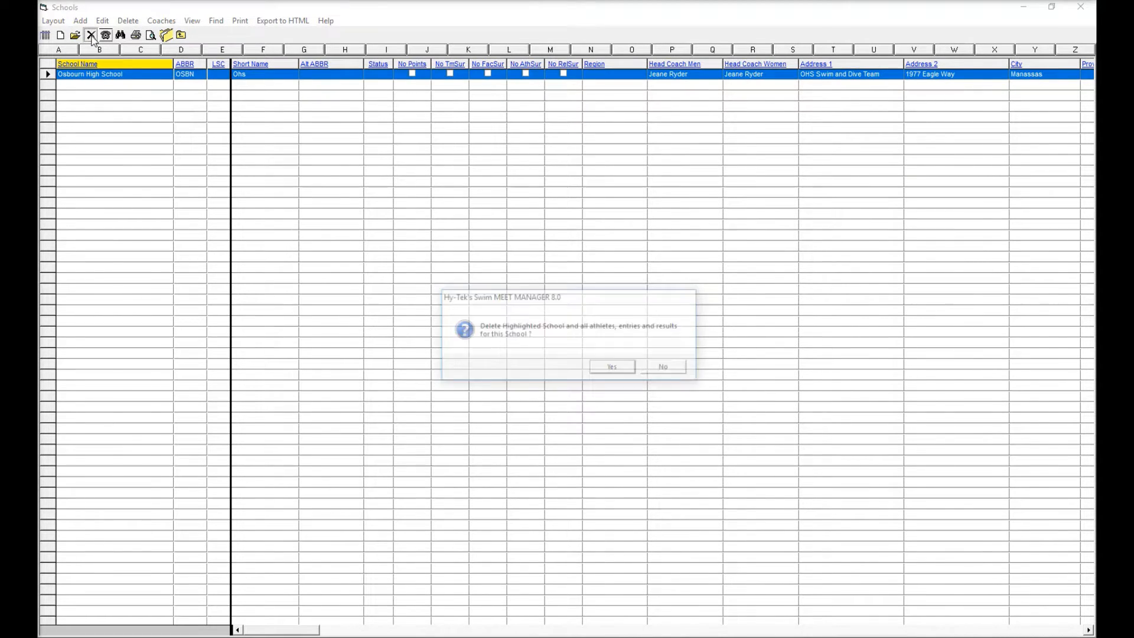
click(611, 366)
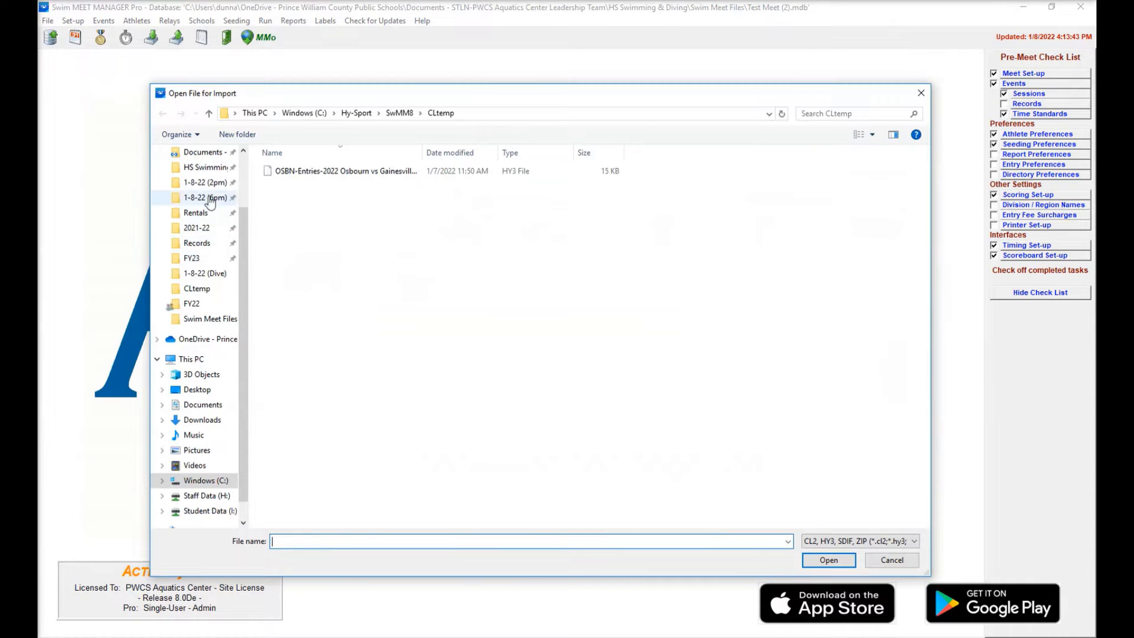
- Import the FPRK-VA Forest Park entries file into Test Meet (2)
double_click(206, 197)
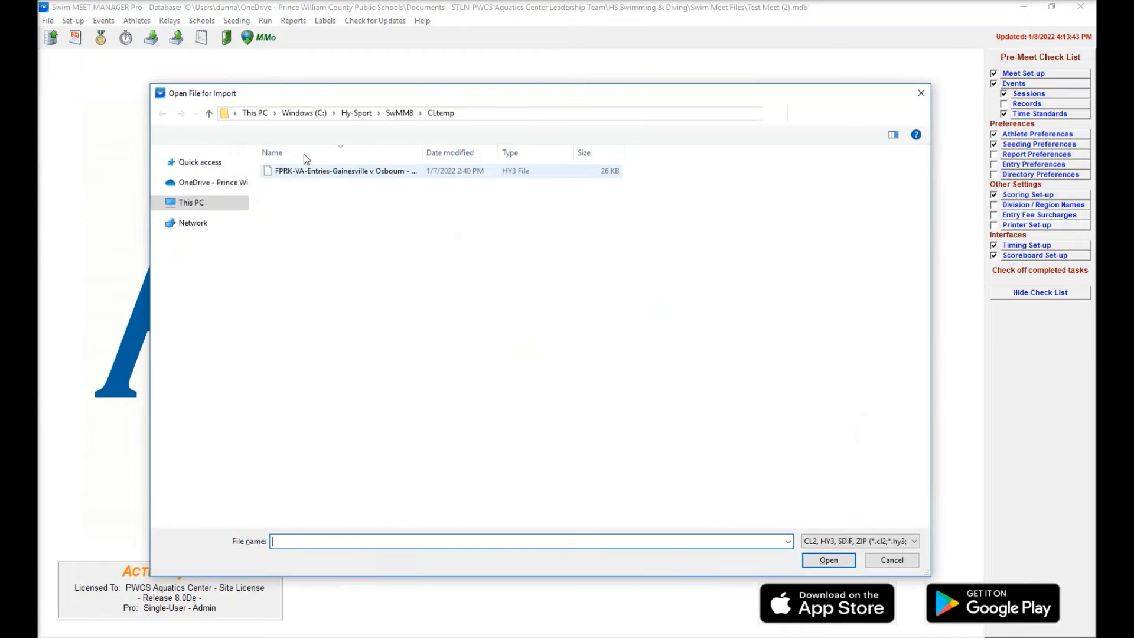
click(891, 560)
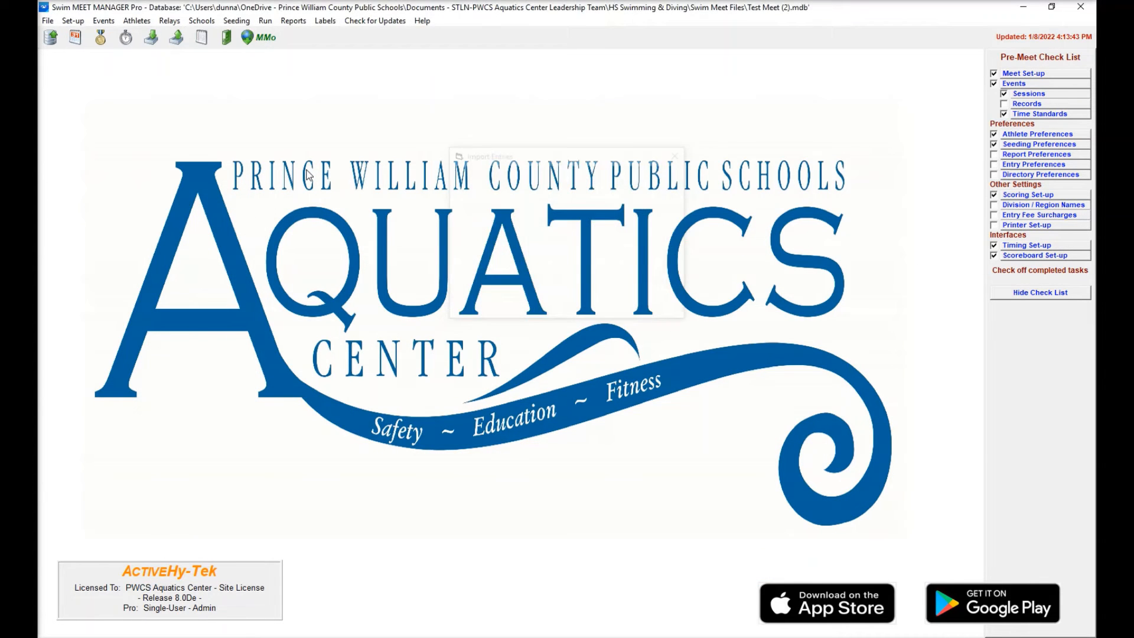
click(674, 156)
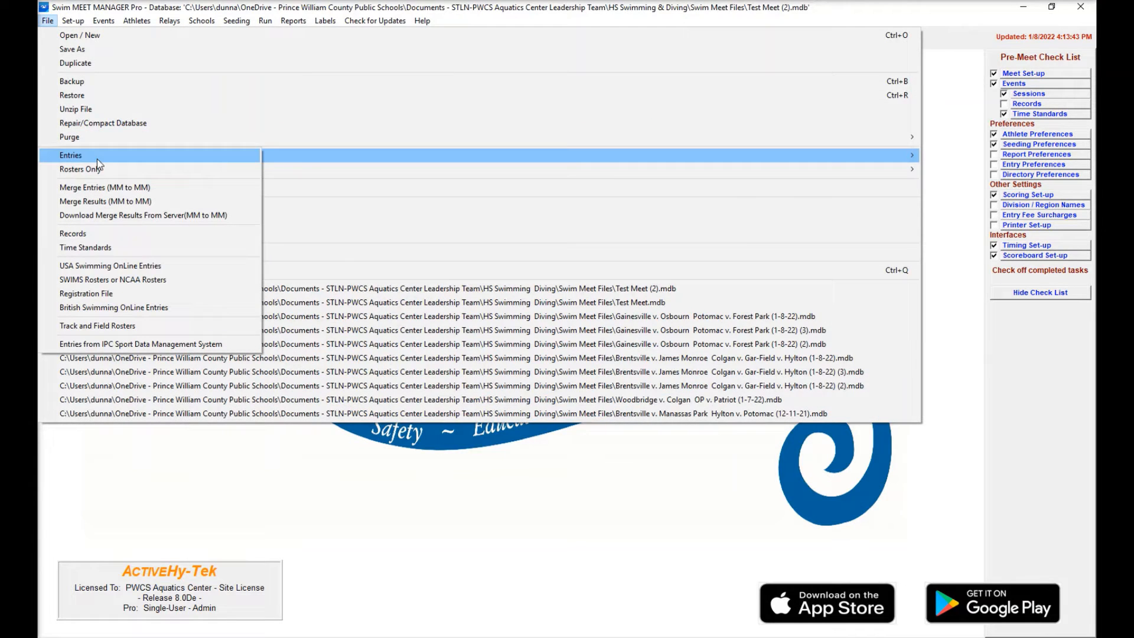
- Import the POTO-VA Potomac entries file: 13 athletes, 26 entries, 6 relays
click(70, 155)
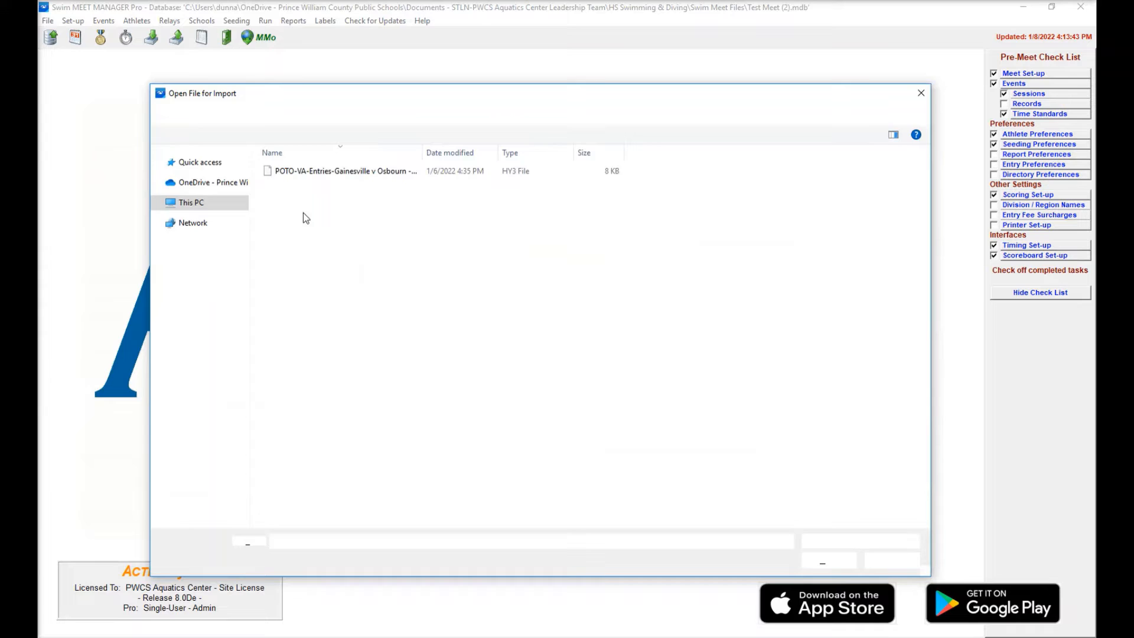
click(921, 92)
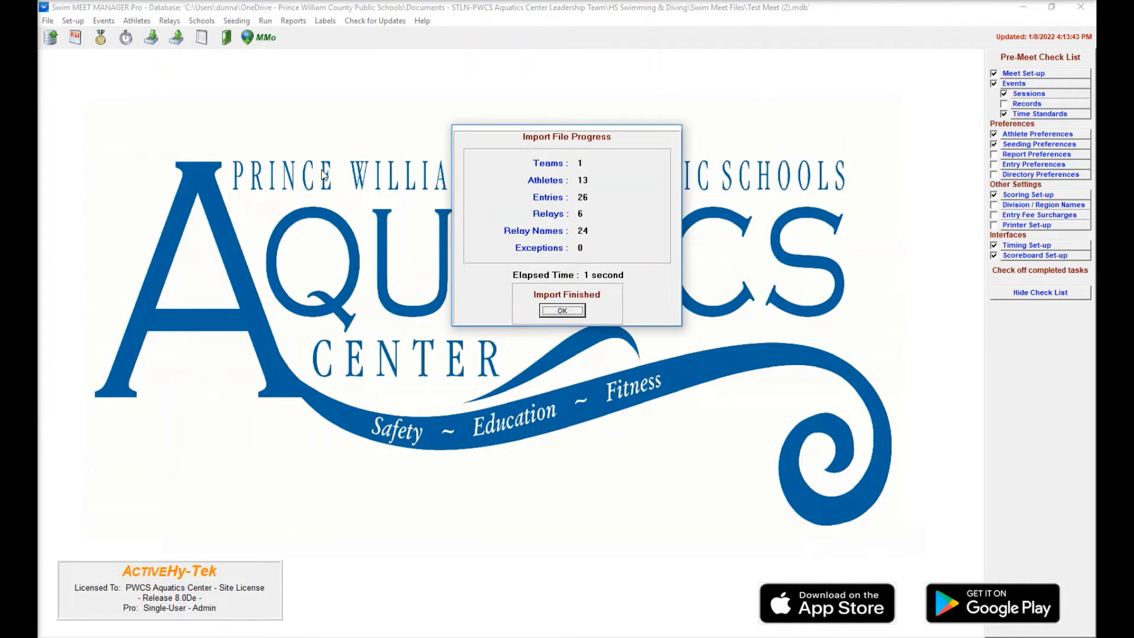
click(562, 311)
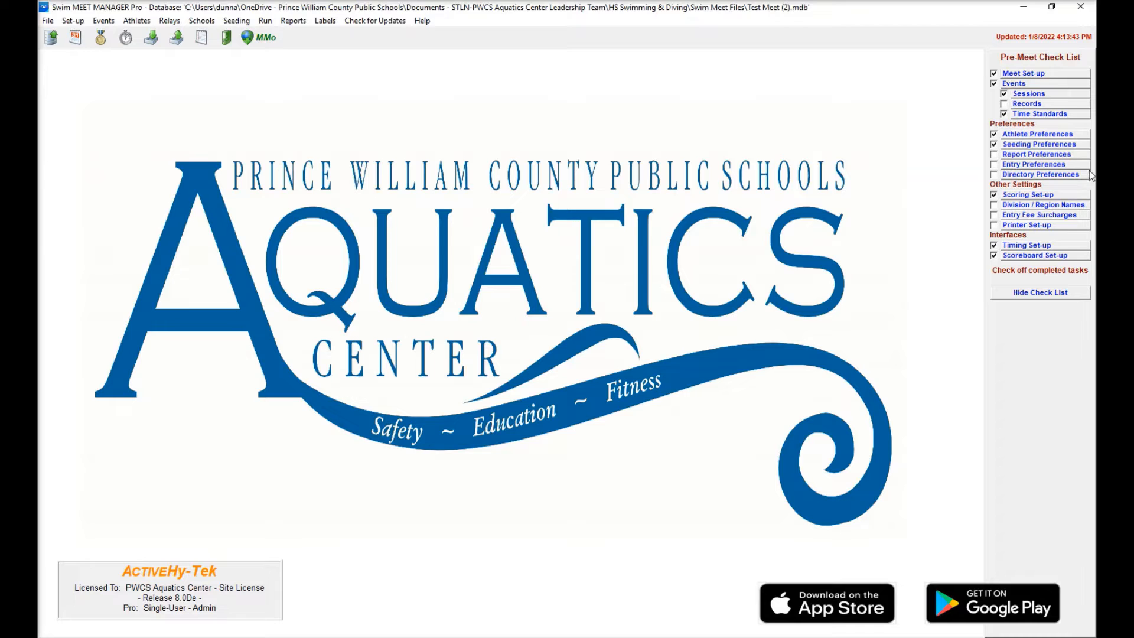
- Assign Potomac to lanes 1, 3, 5 and Forest Park to lanes 2, 4, 6, 8 with strict assignment
click(1040, 143)
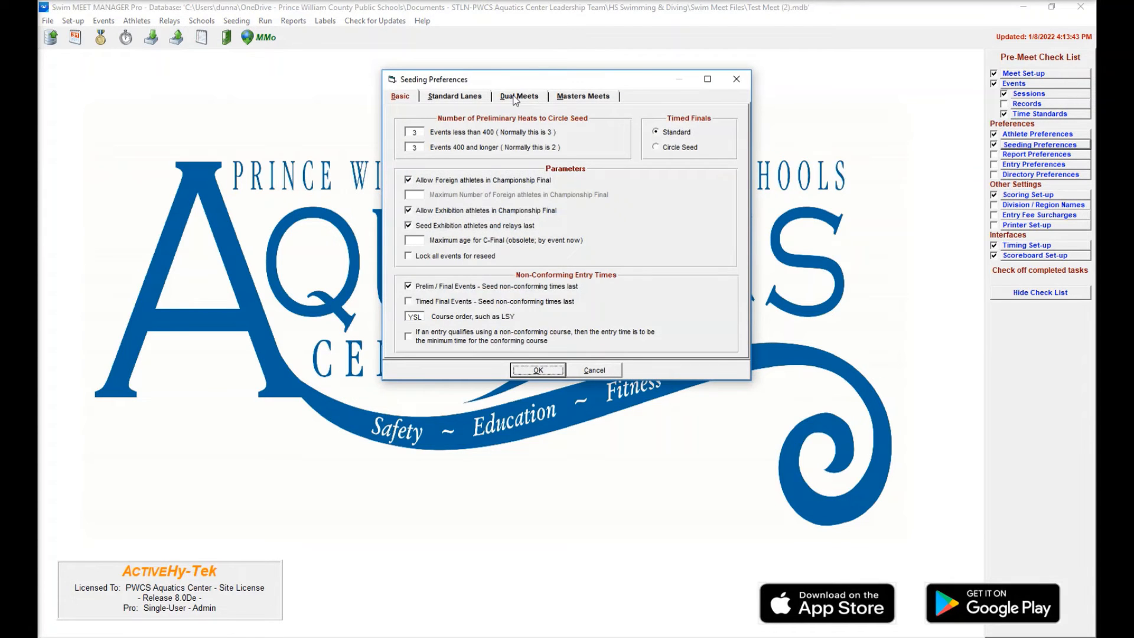
click(519, 96)
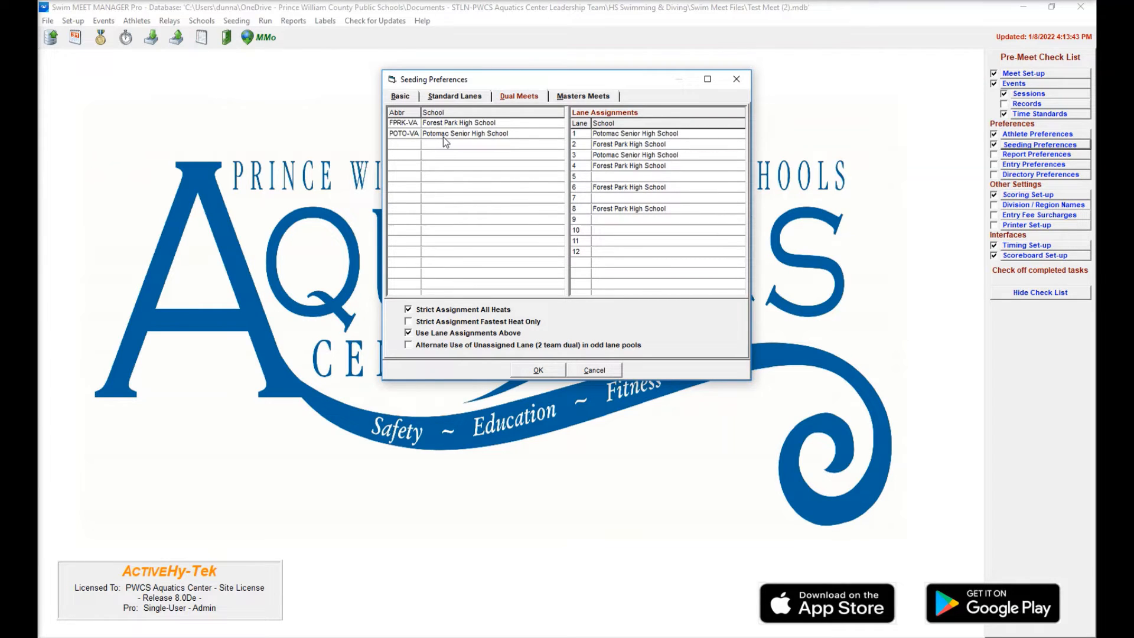
click(539, 370)
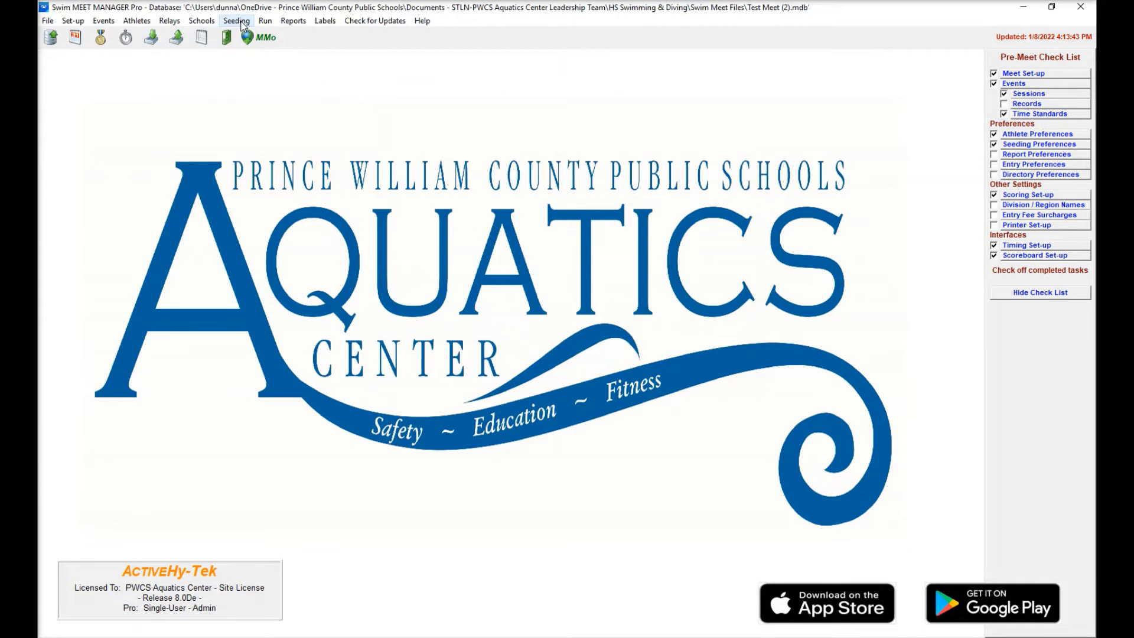
- Enable Preview each Event and start seeding with Event 1, Boys 200 Medley Relay
click(236, 20)
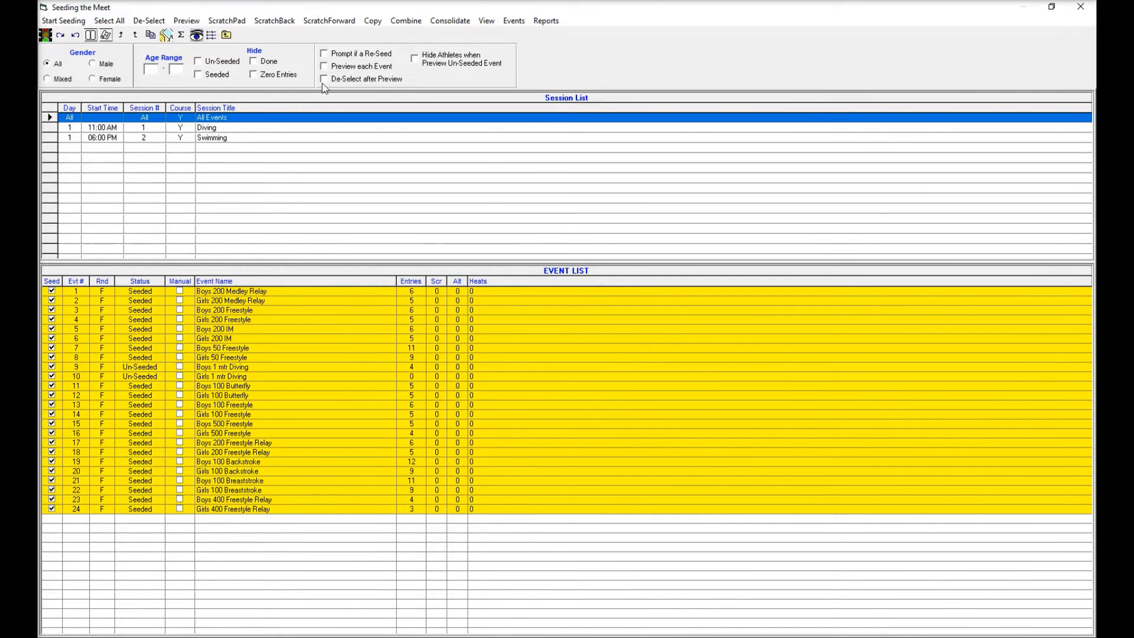
click(324, 66)
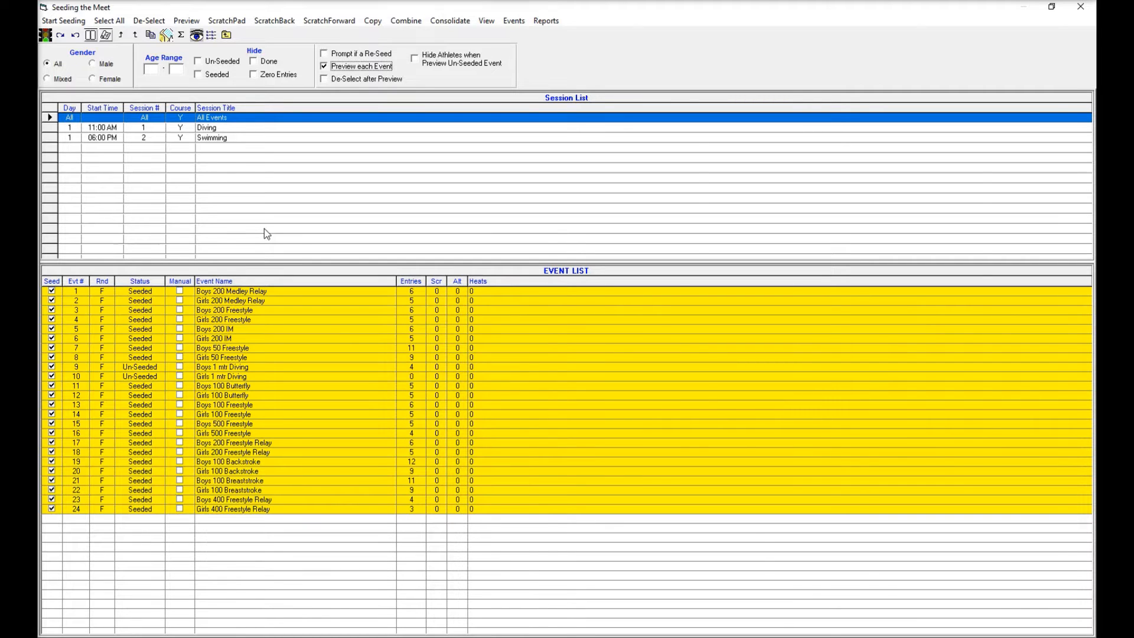
mouse_move(252, 206)
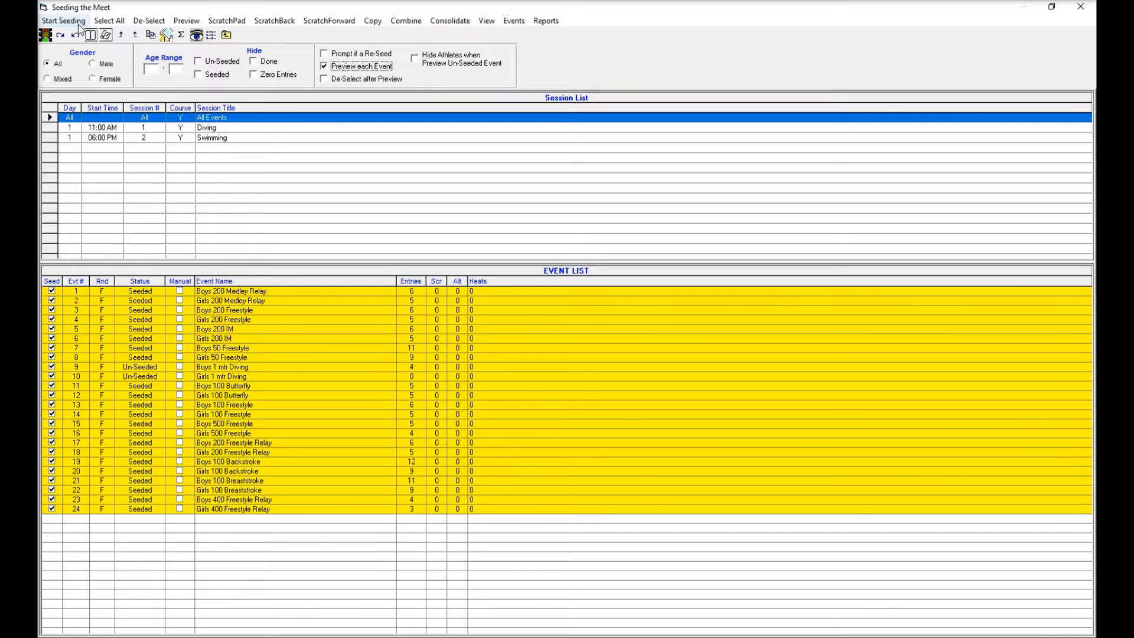
click(62, 20)
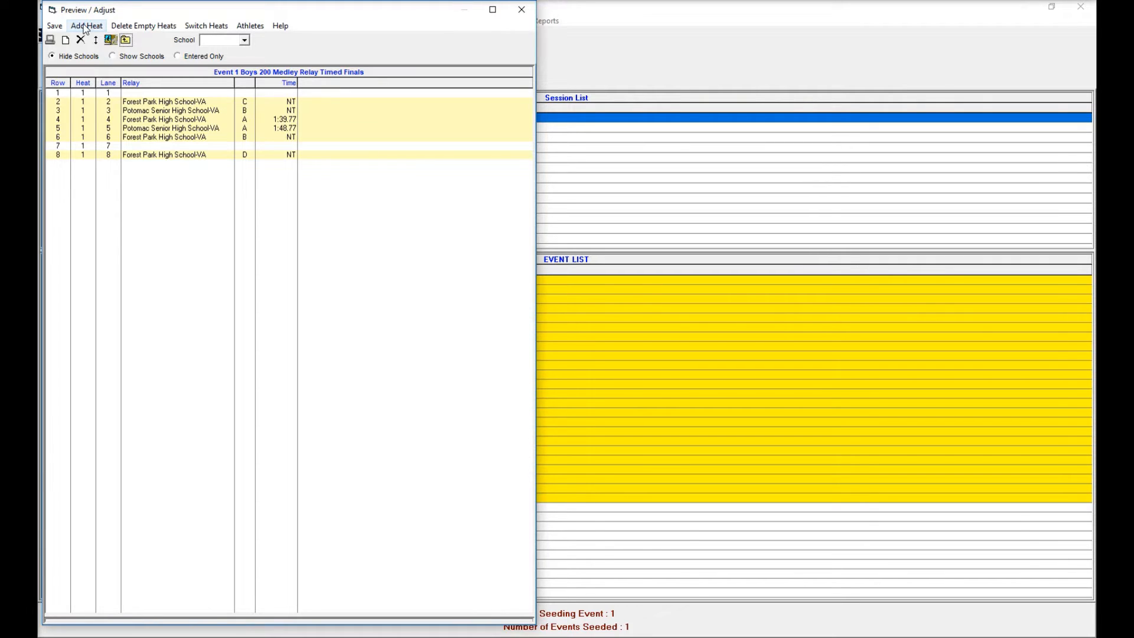
- Add an empty heat, switch heats 1 and 2 so the relay swims heat 2, and finish previewing
click(86, 25)
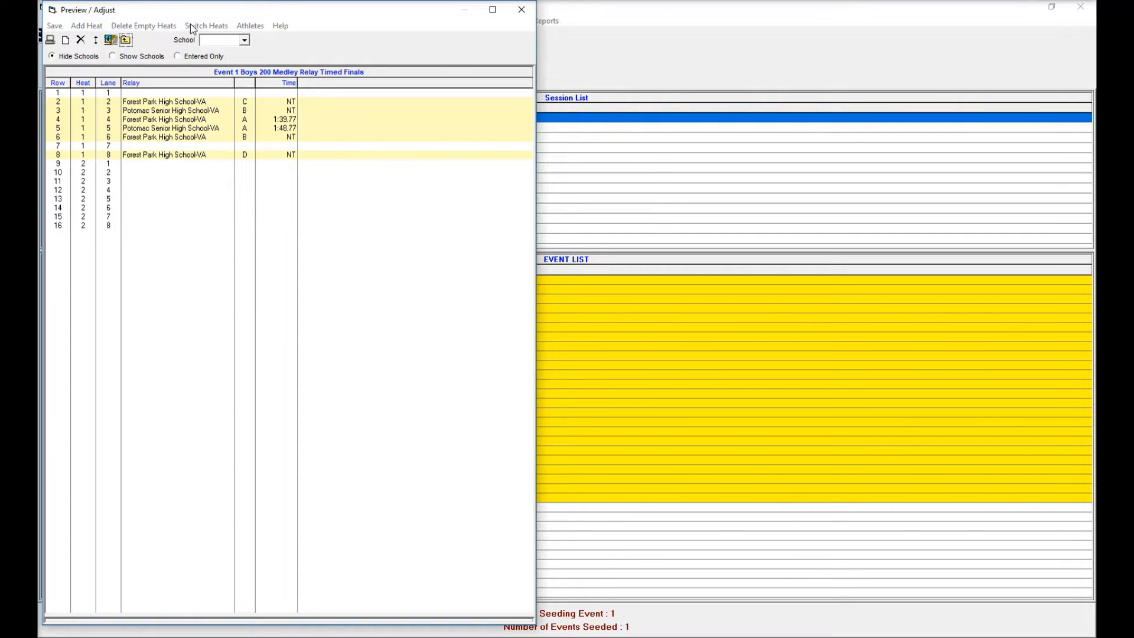
click(206, 24)
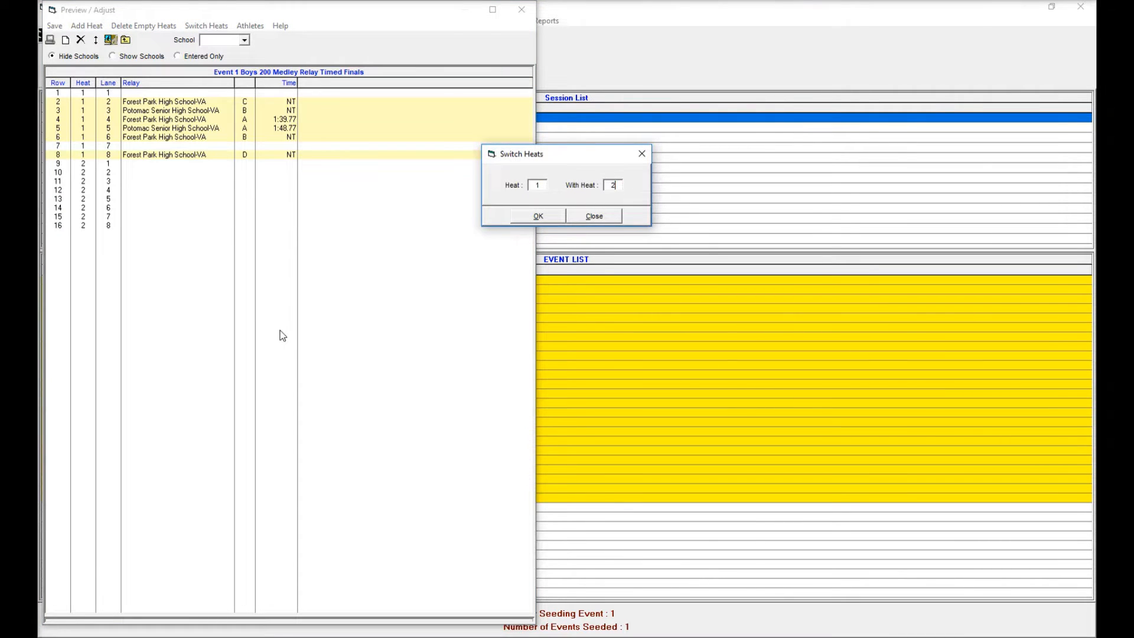
click(538, 215)
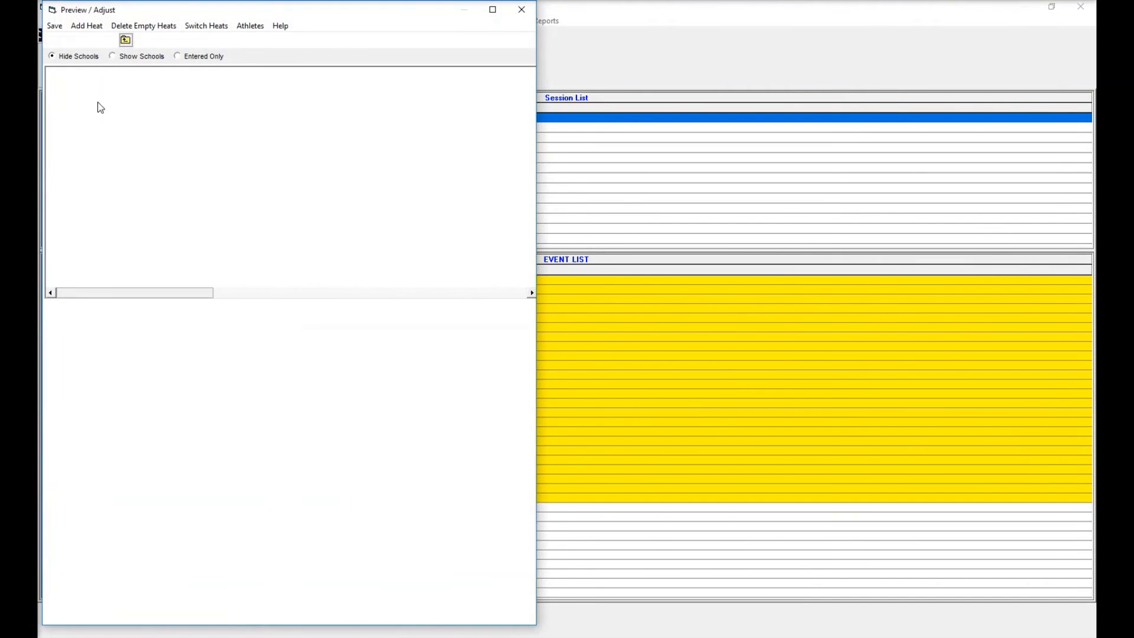
click(205, 24)
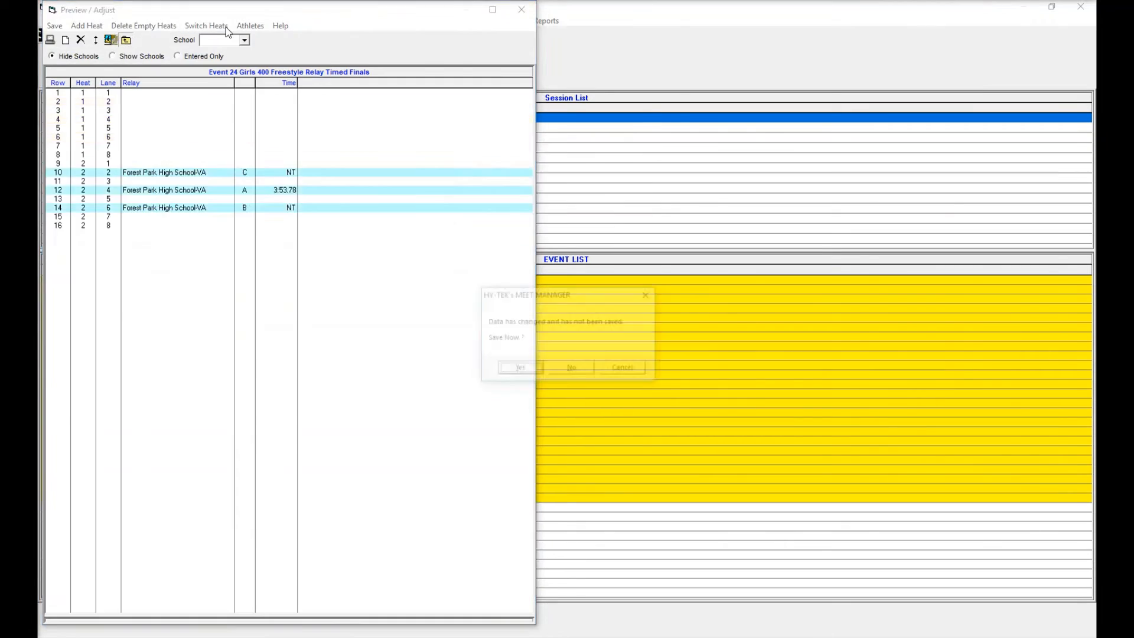
click(571, 366)
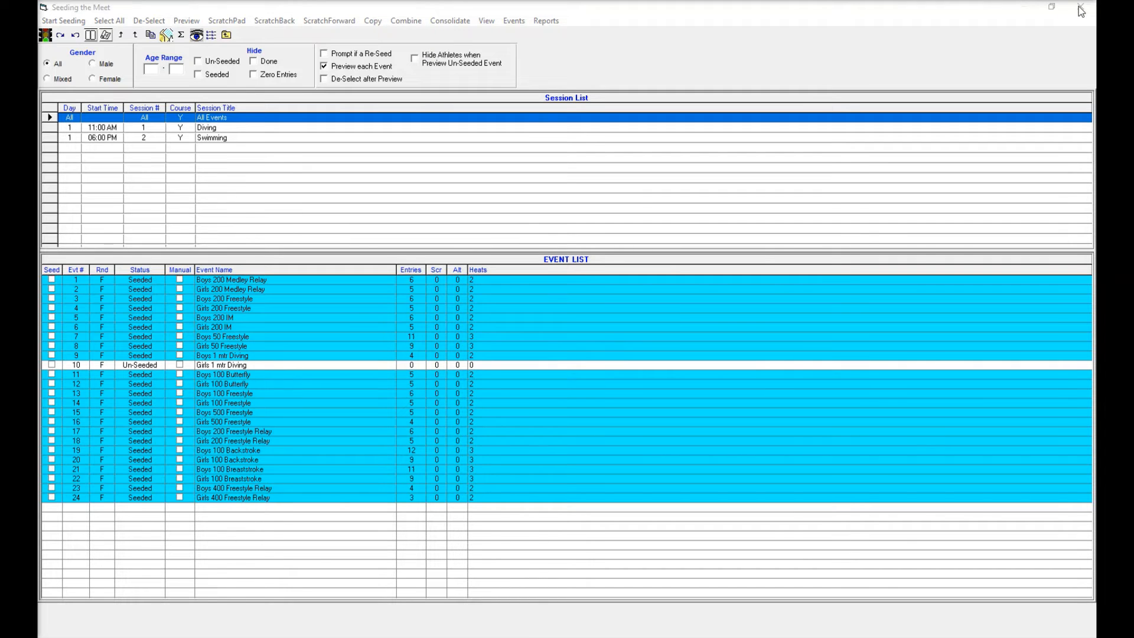
- Export the meet entries as a same-meet merge .HY3 file with heat and lane included (2 teams, 65 athletes, 117 entries)
click(1081, 8)
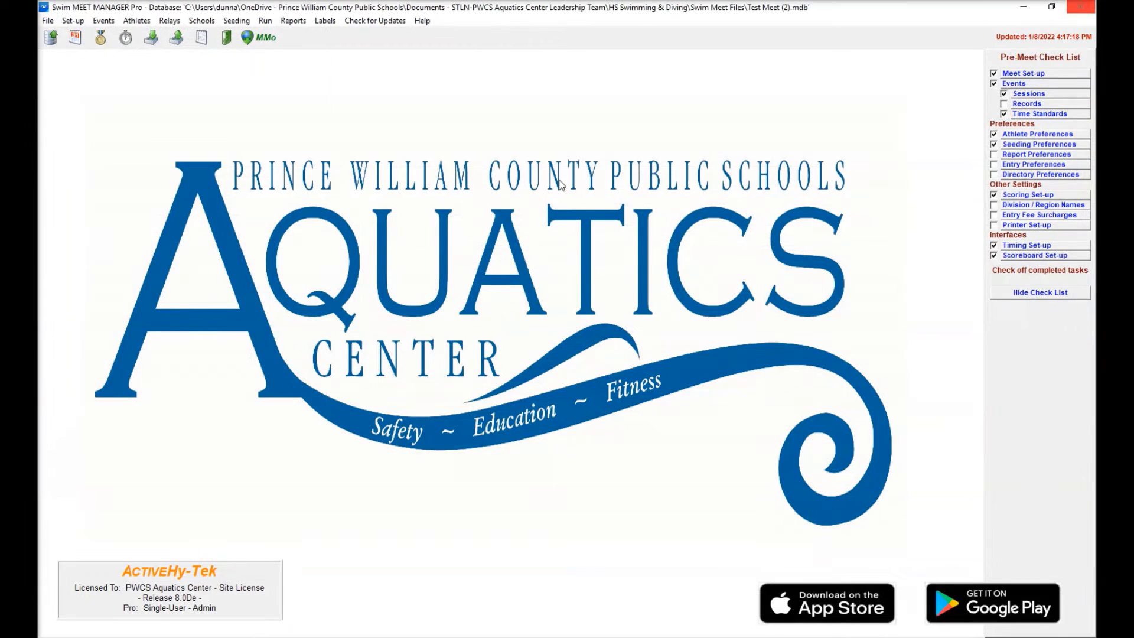
click(48, 21)
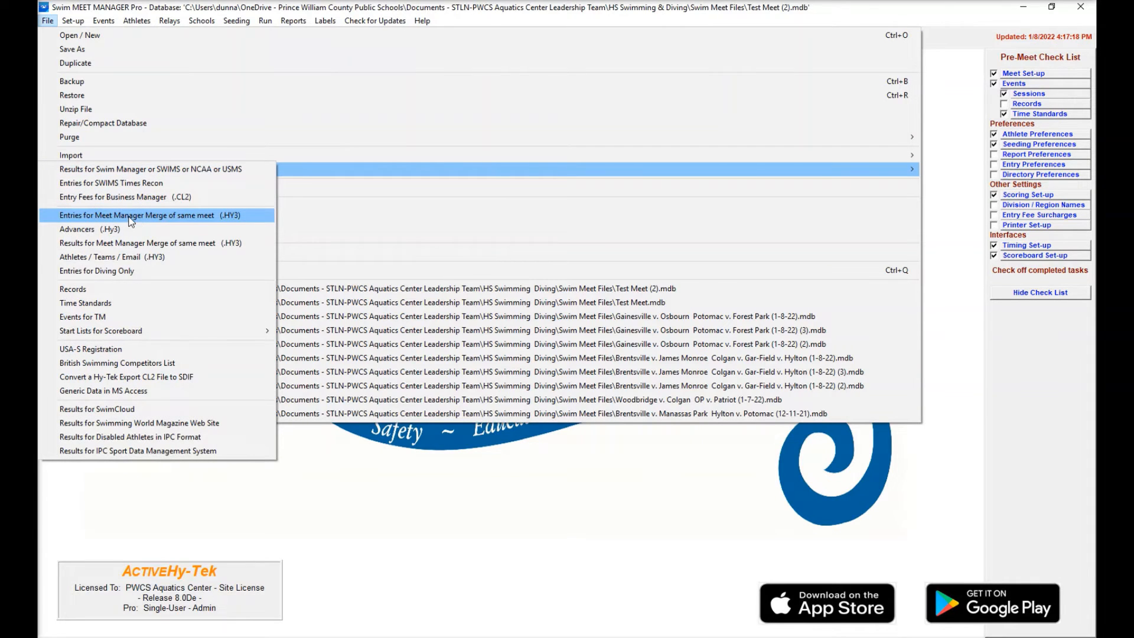
click(143, 215)
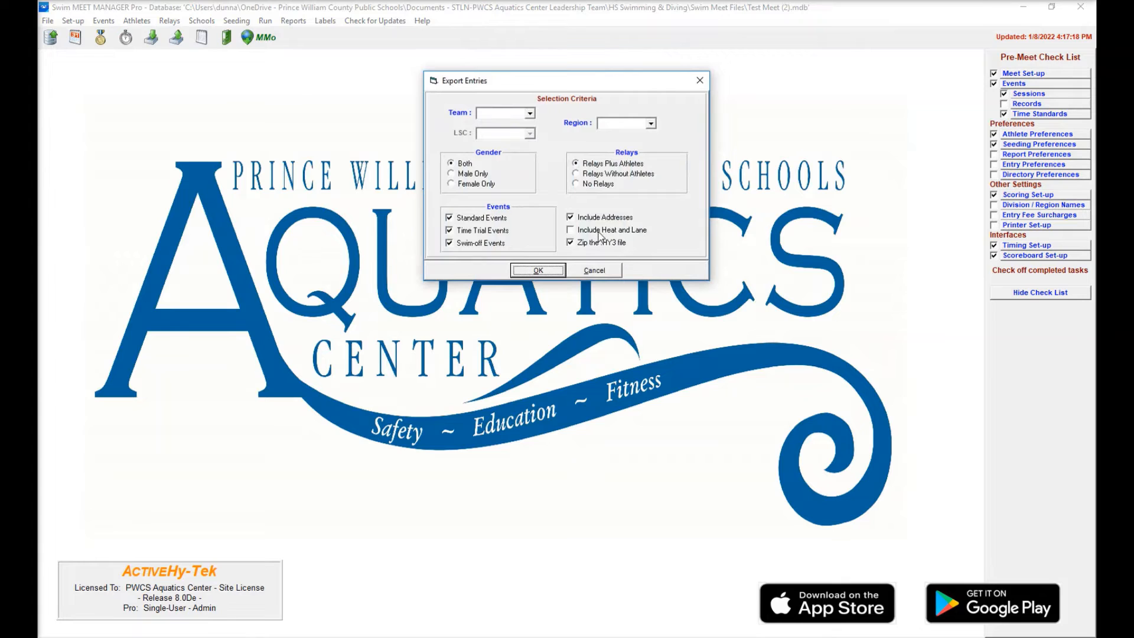
click(570, 231)
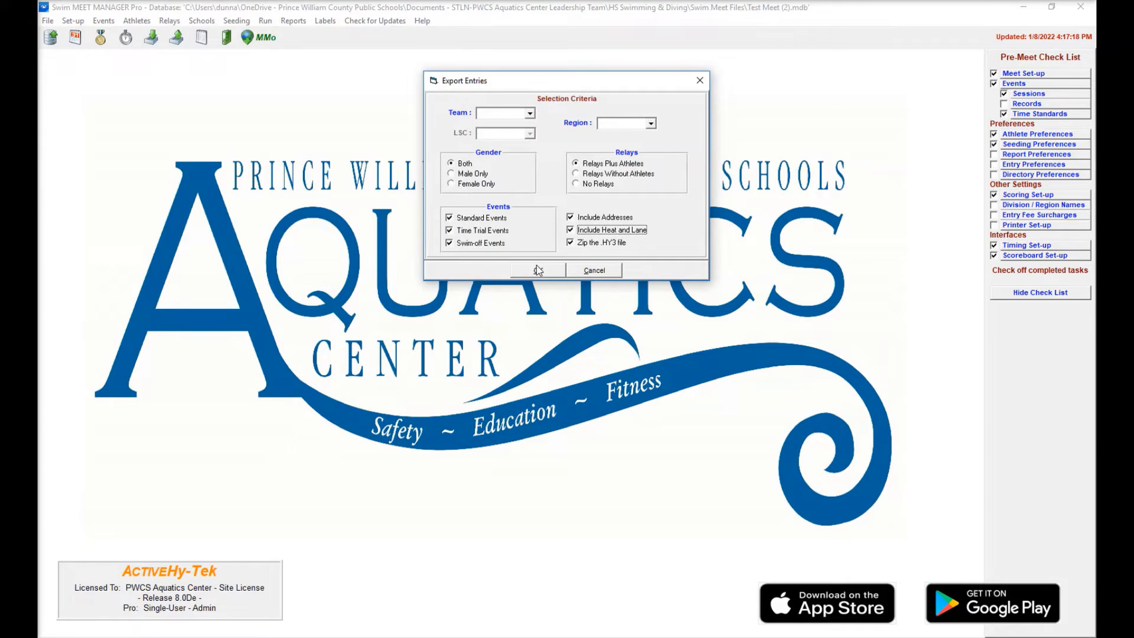
click(537, 269)
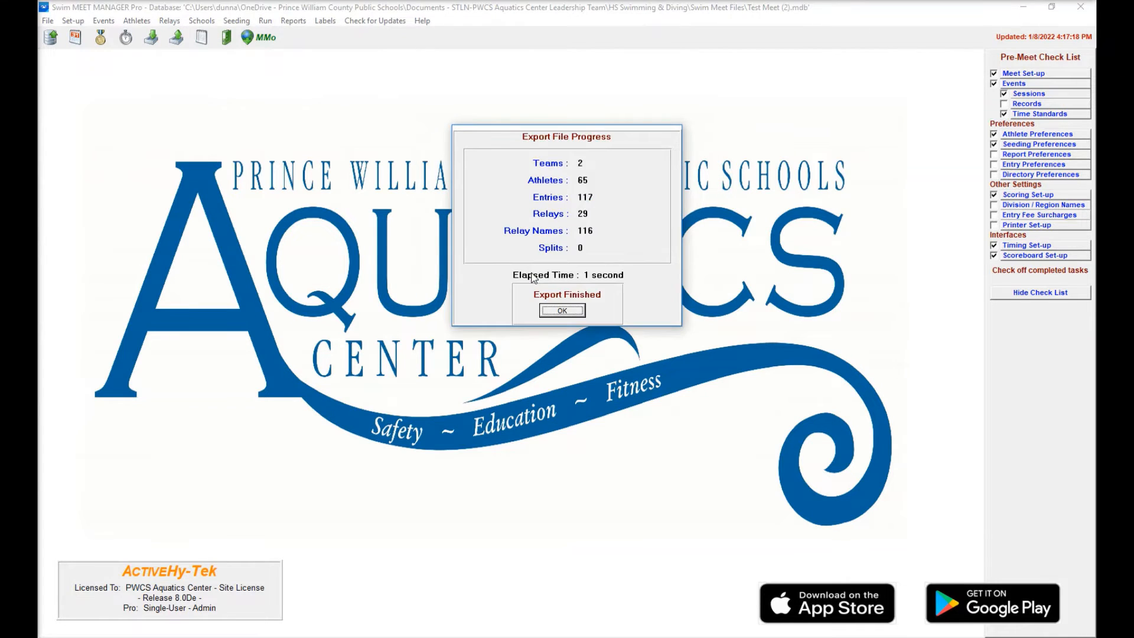
click(562, 311)
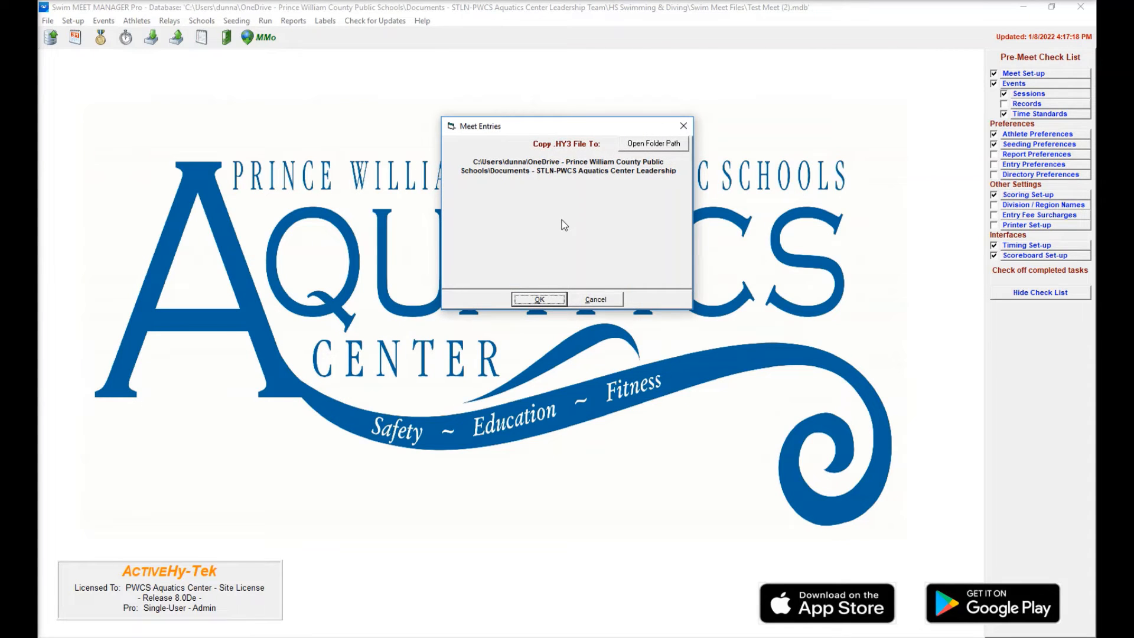
click(539, 299)
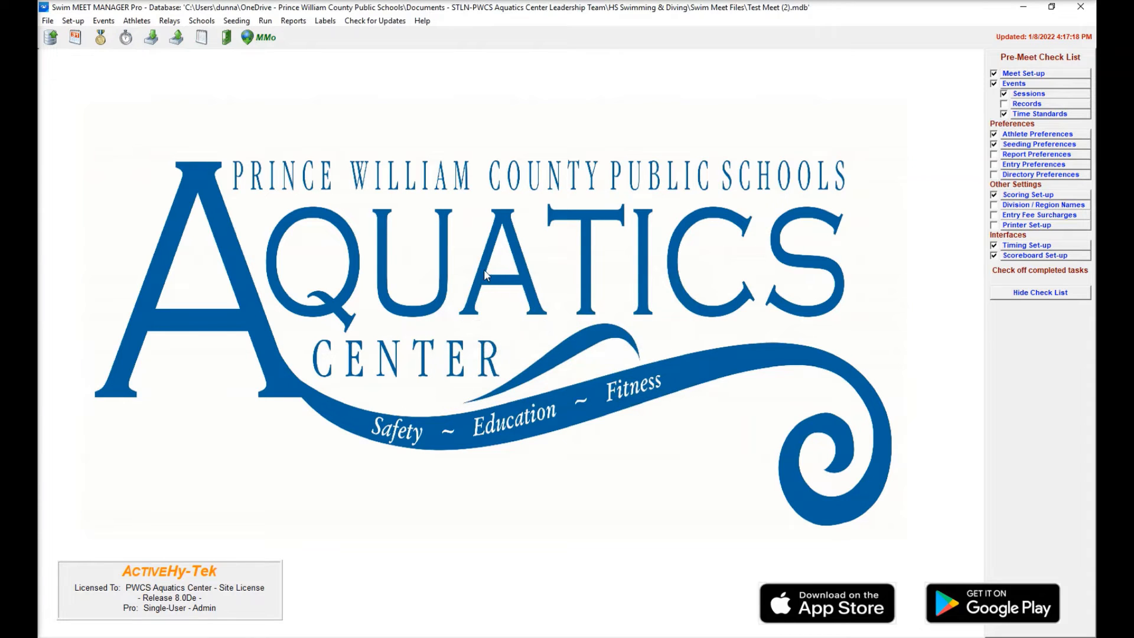
- Reopen Test Meet.mdb from the recent files as Admin and dismiss Meet Mobile Publishing
click(48, 20)
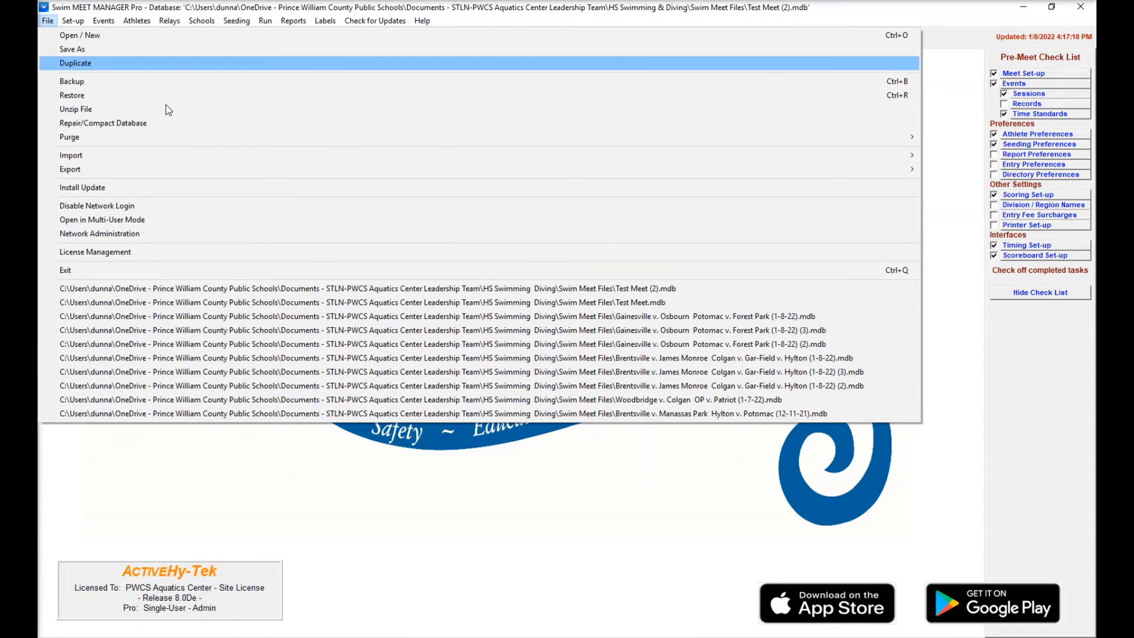
mouse_move(608, 303)
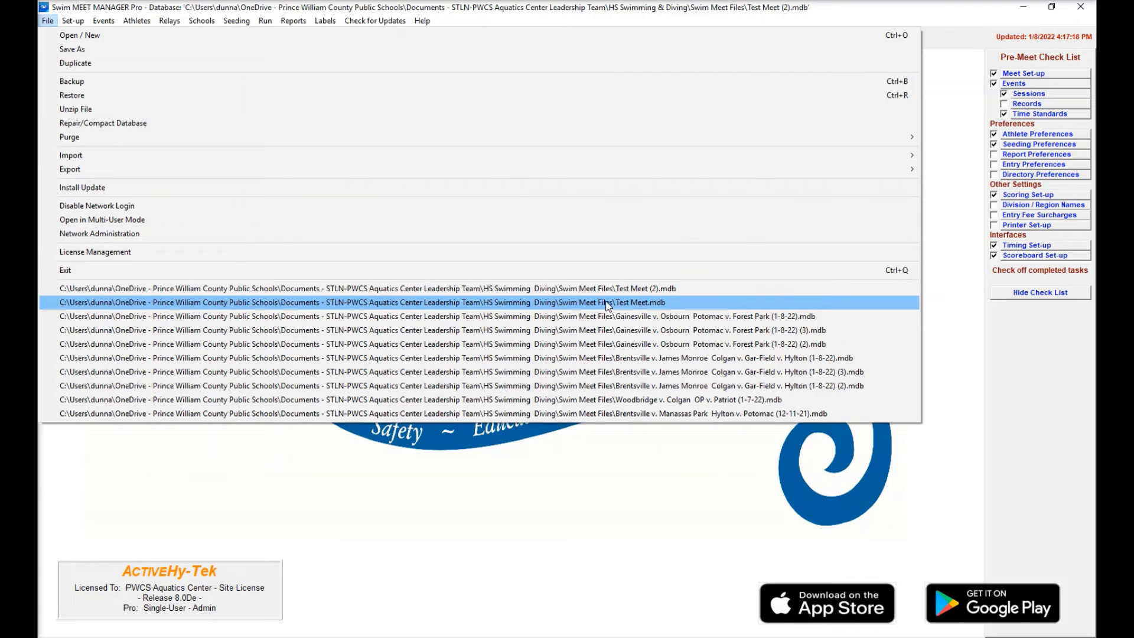
click(361, 303)
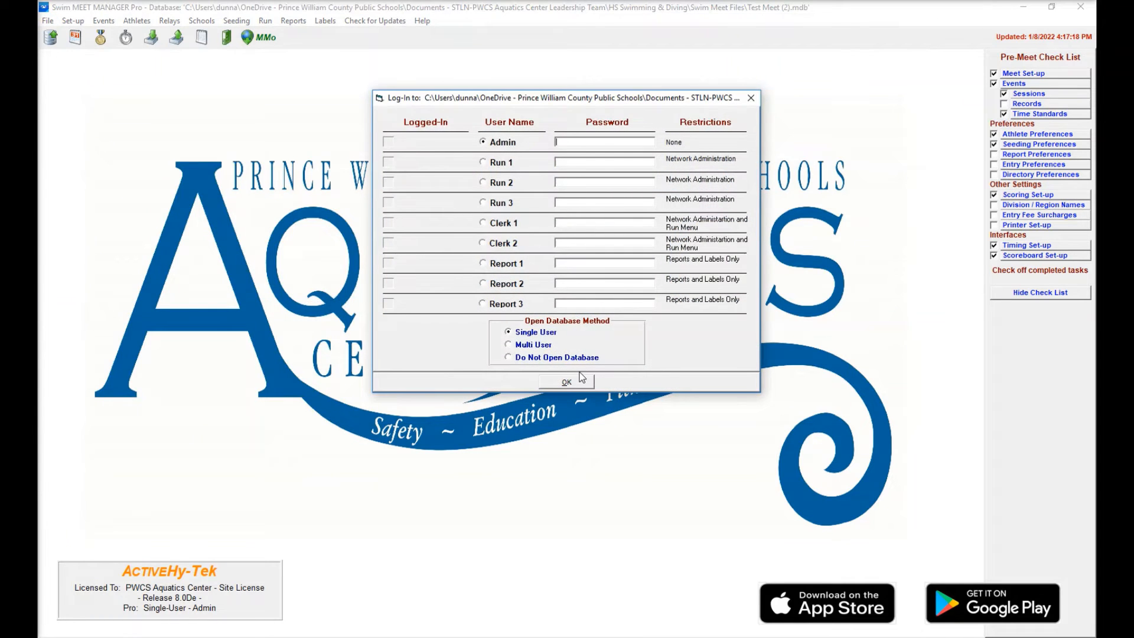
click(566, 382)
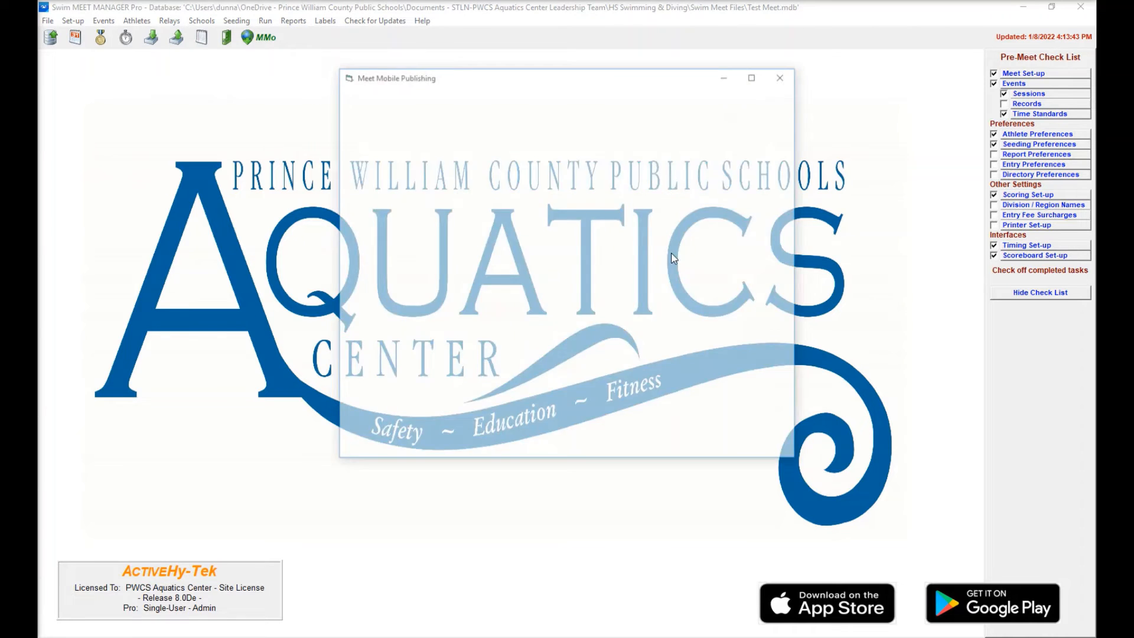
click(780, 78)
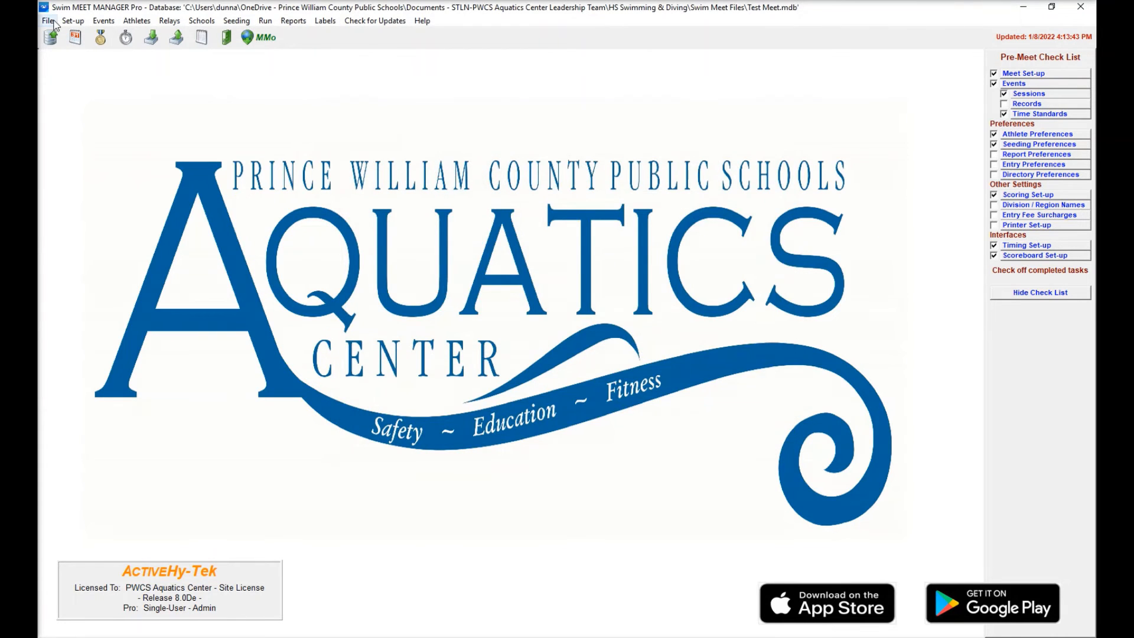
- Merge entries from the exported zip in HS Swimming & Diving, importing Hfile001.hy3 into Test Meet
click(47, 20)
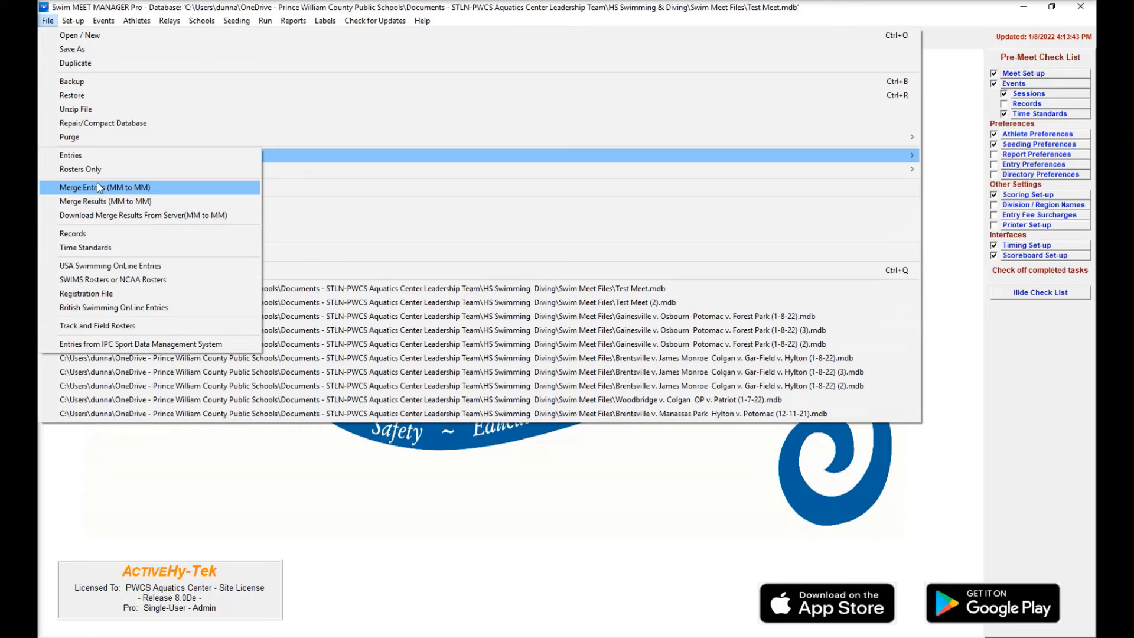
mouse_move(172, 190)
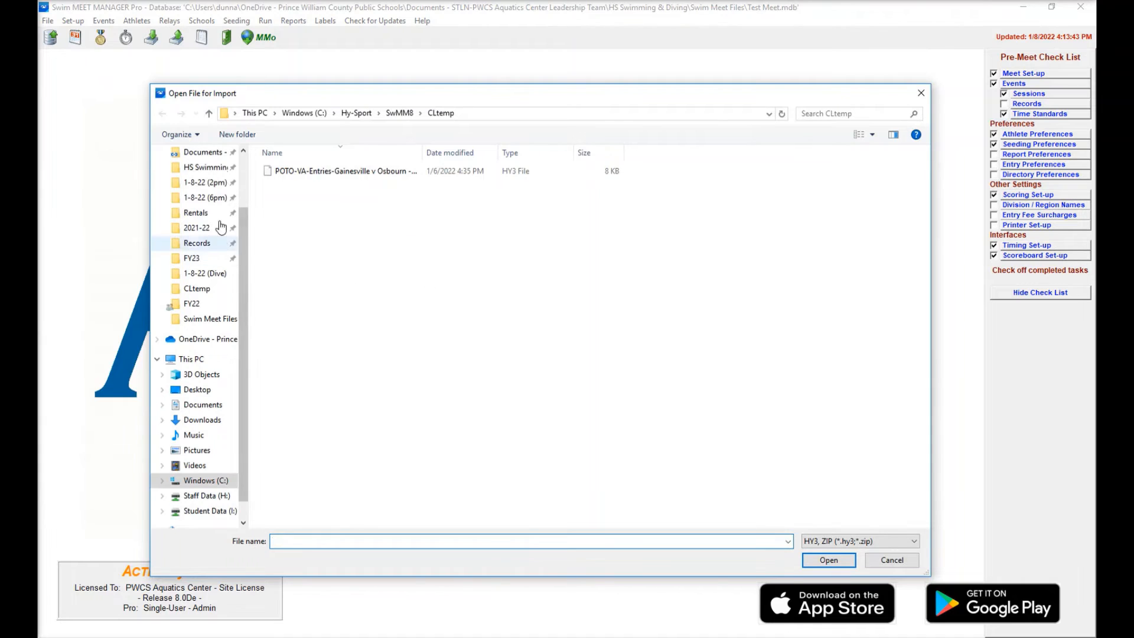
click(205, 166)
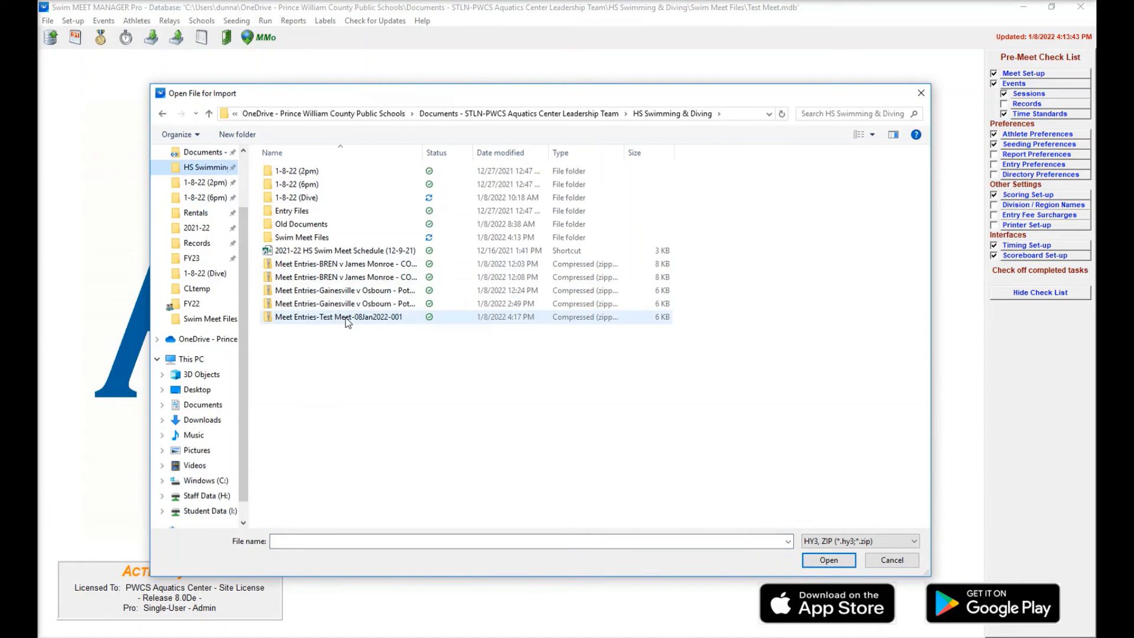
click(827, 560)
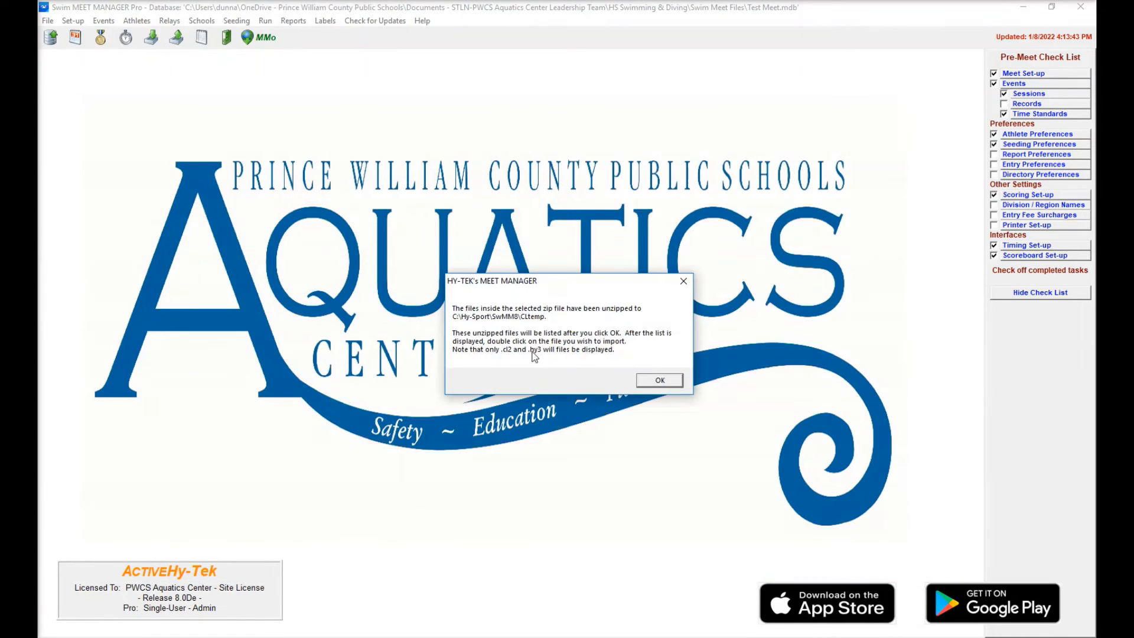
click(658, 379)
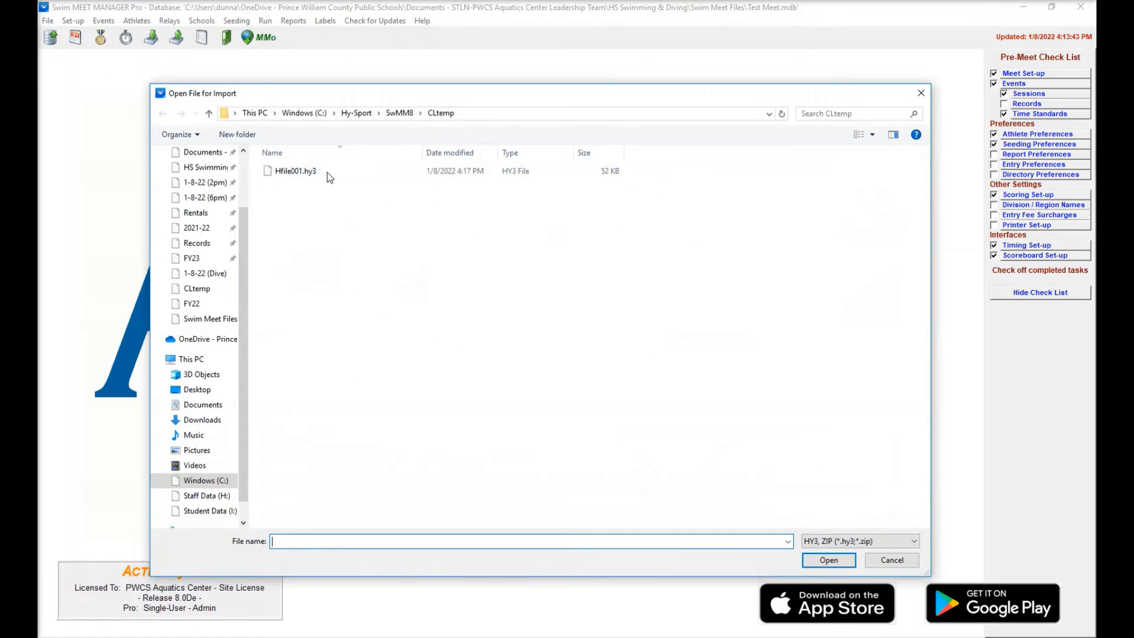
click(828, 560)
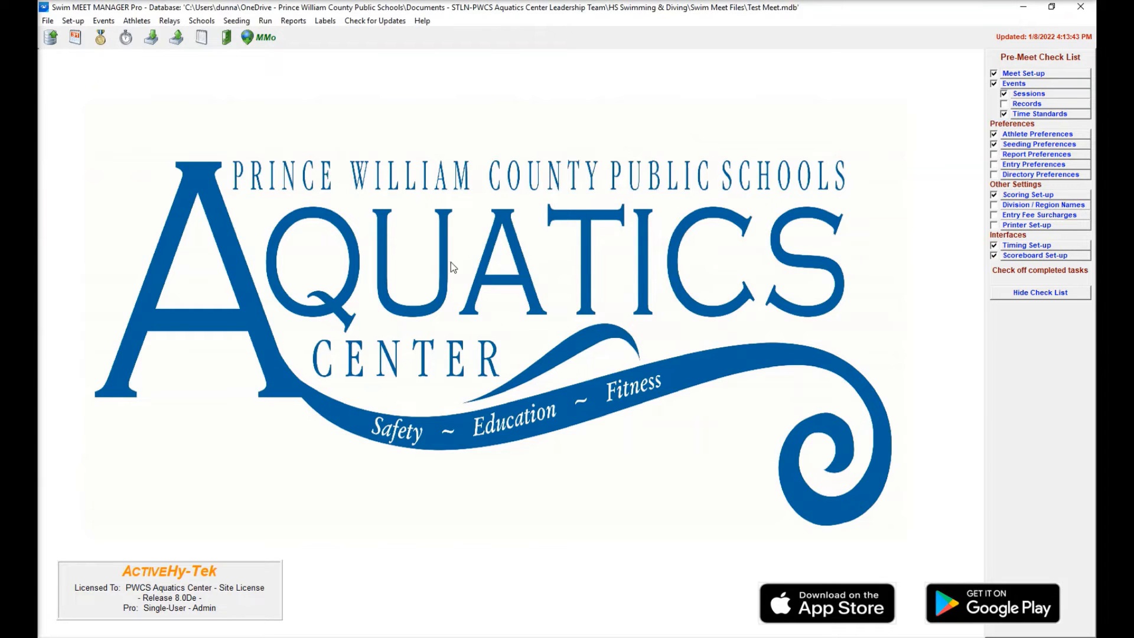
mouse_move(549, 322)
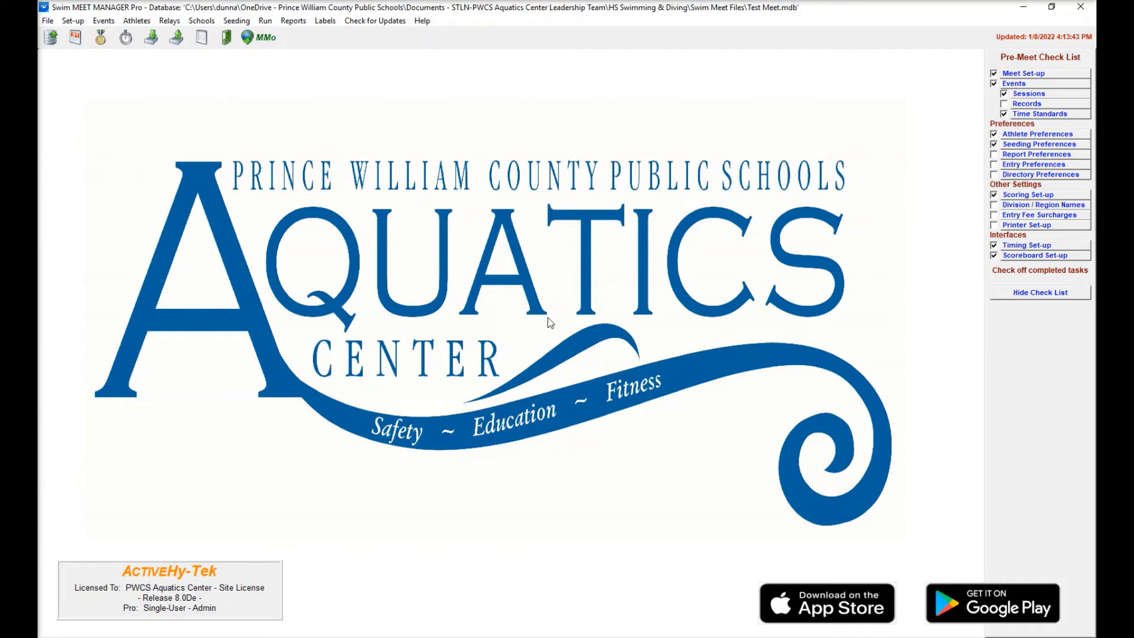
mouse_move(625, 361)
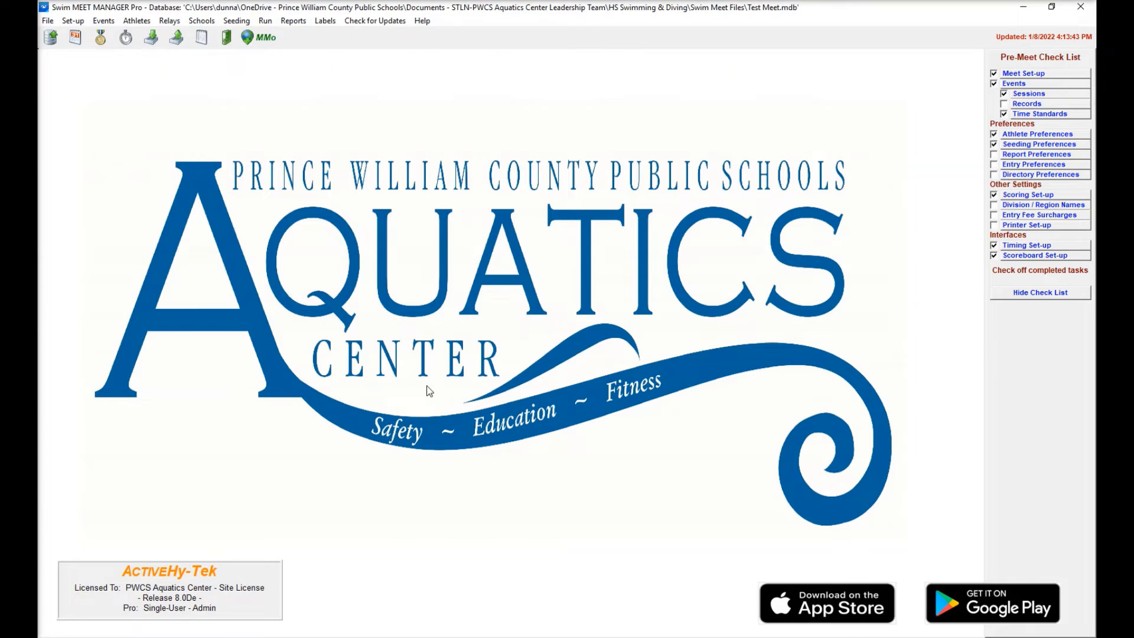
- Preview the merged meet program report through page 4, checking heats from all four teams, then close it
click(293, 20)
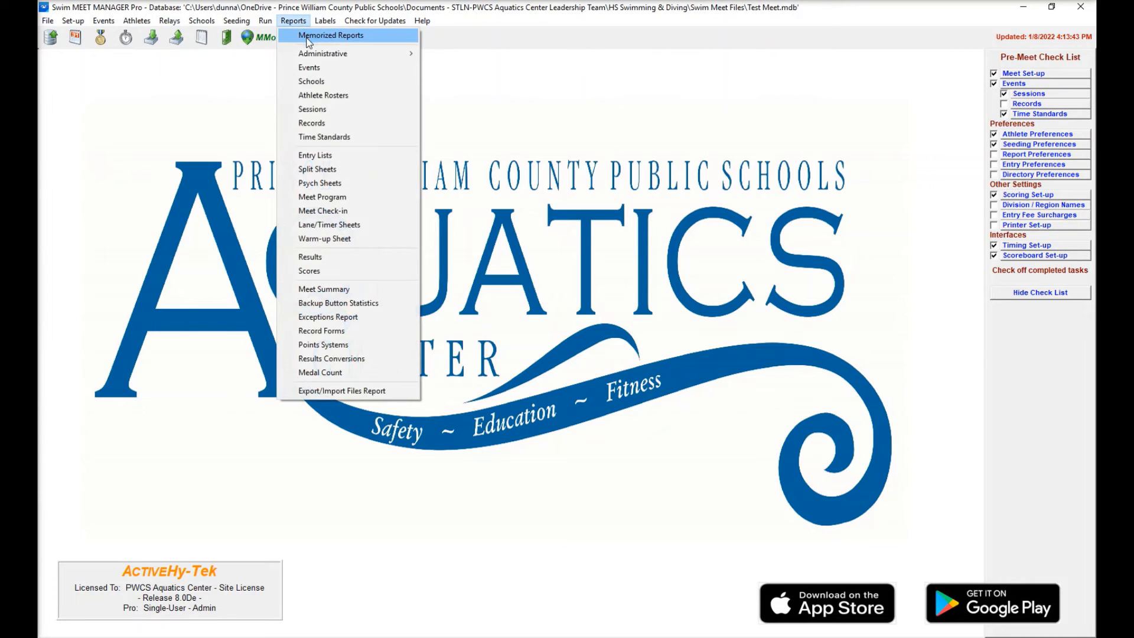
click(330, 34)
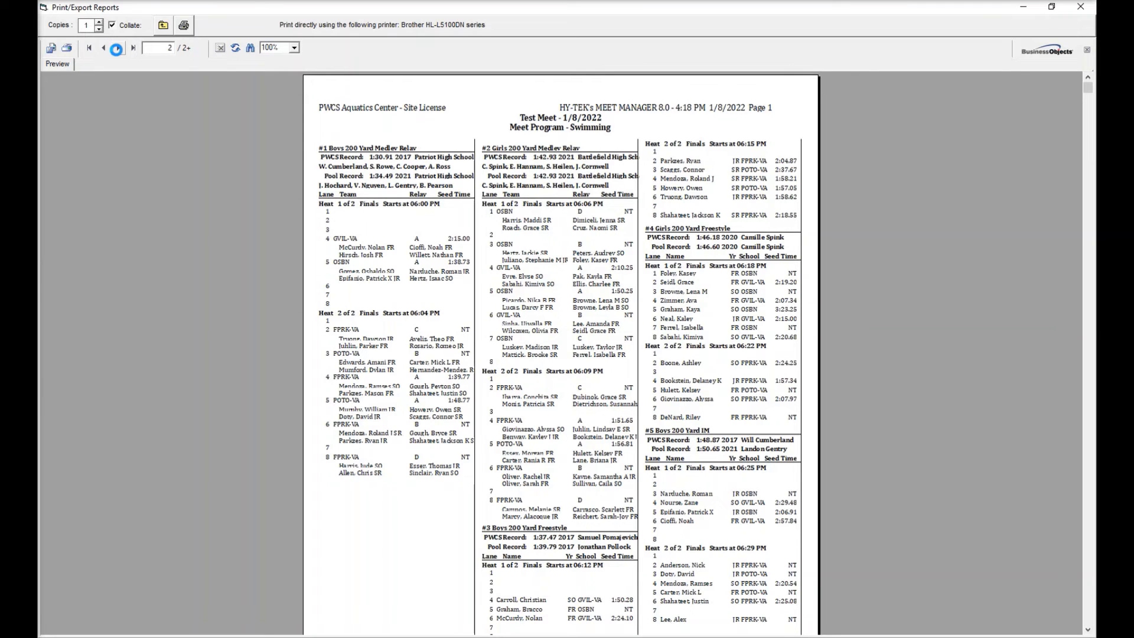
click(117, 48)
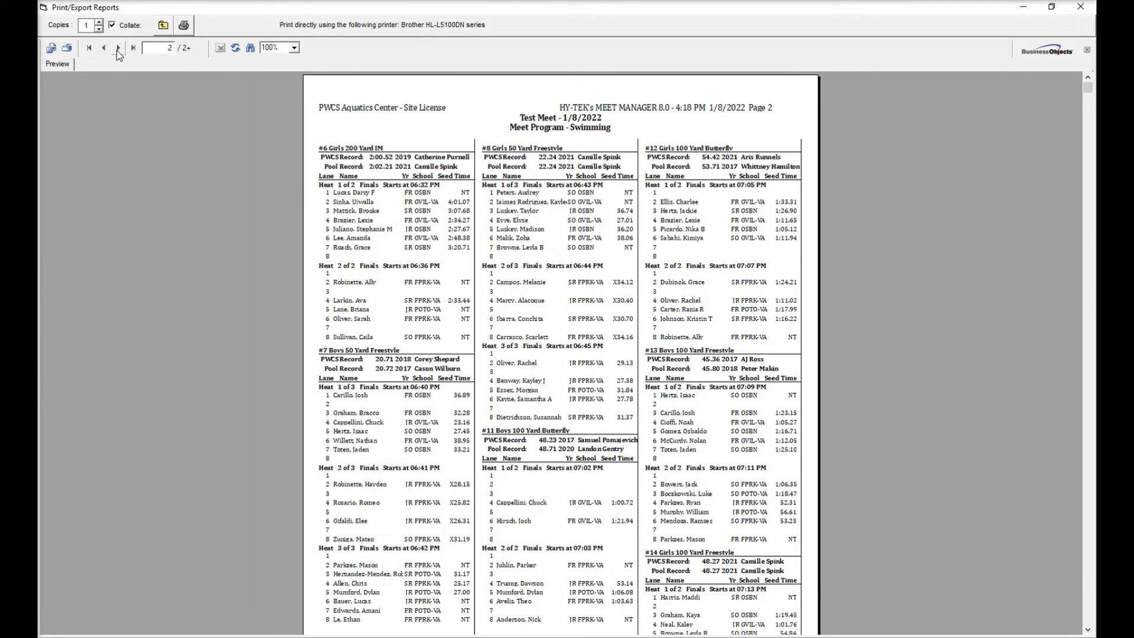
click(117, 47)
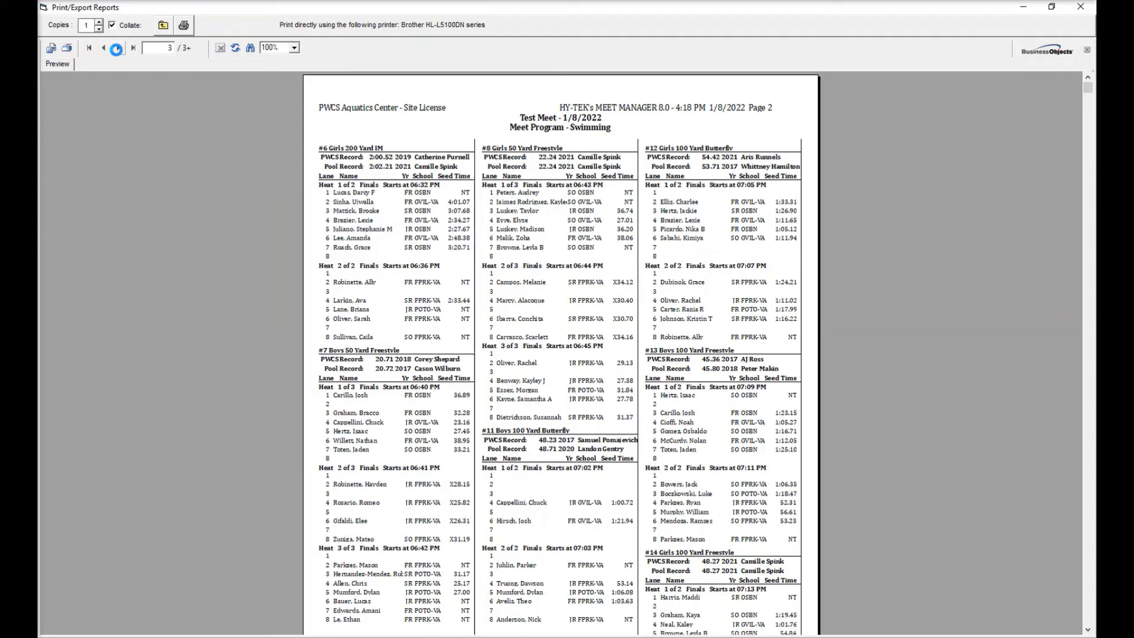
click(118, 47)
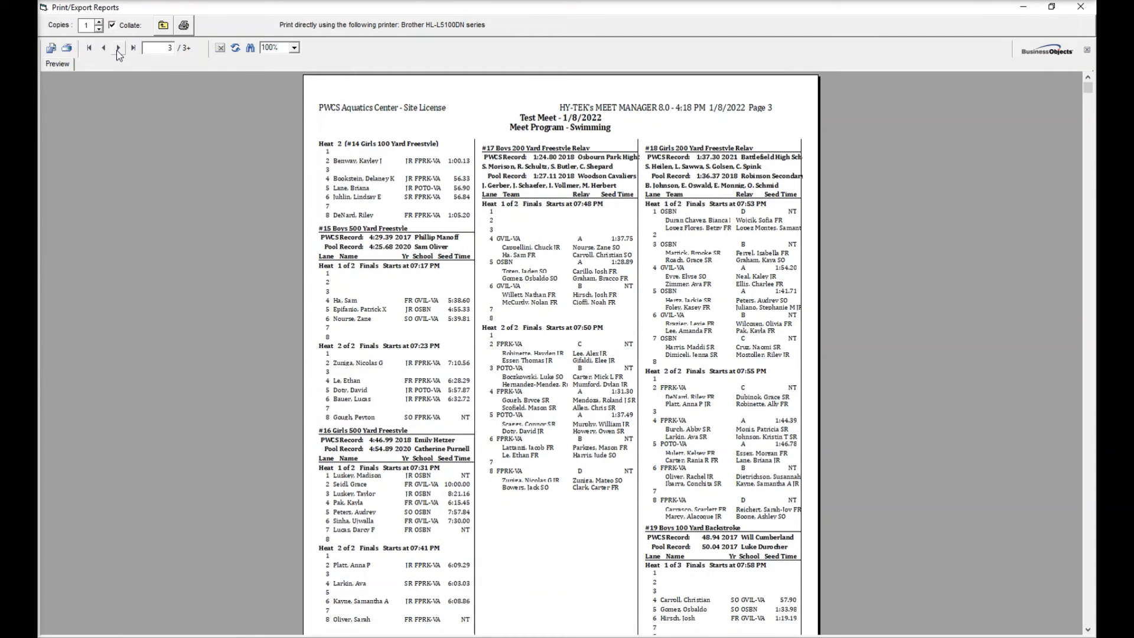
click(118, 47)
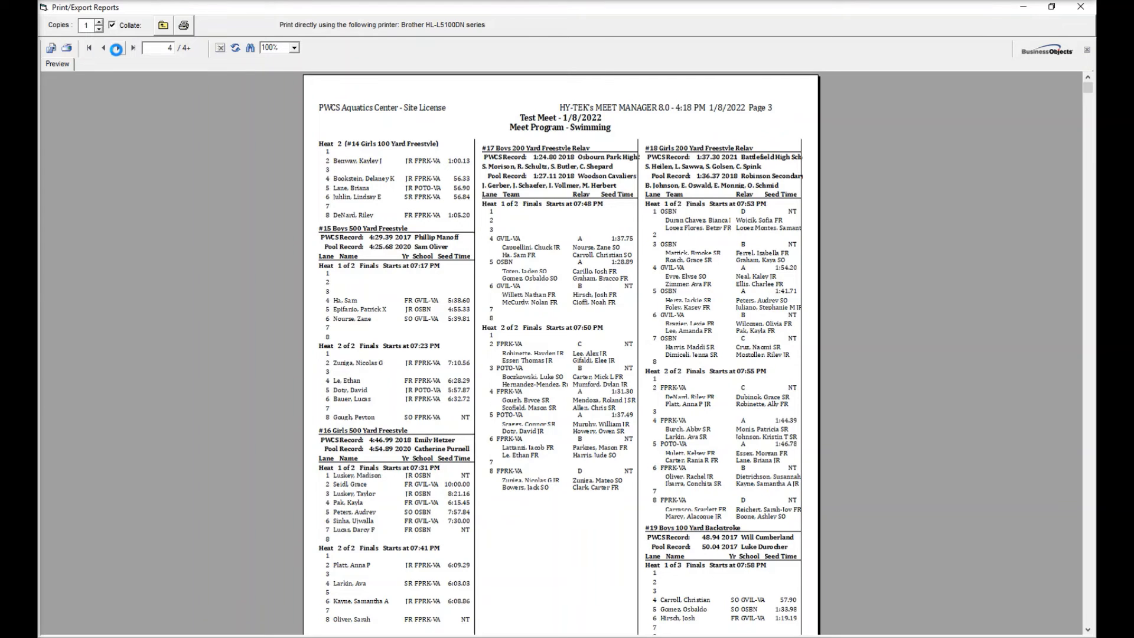
click(118, 47)
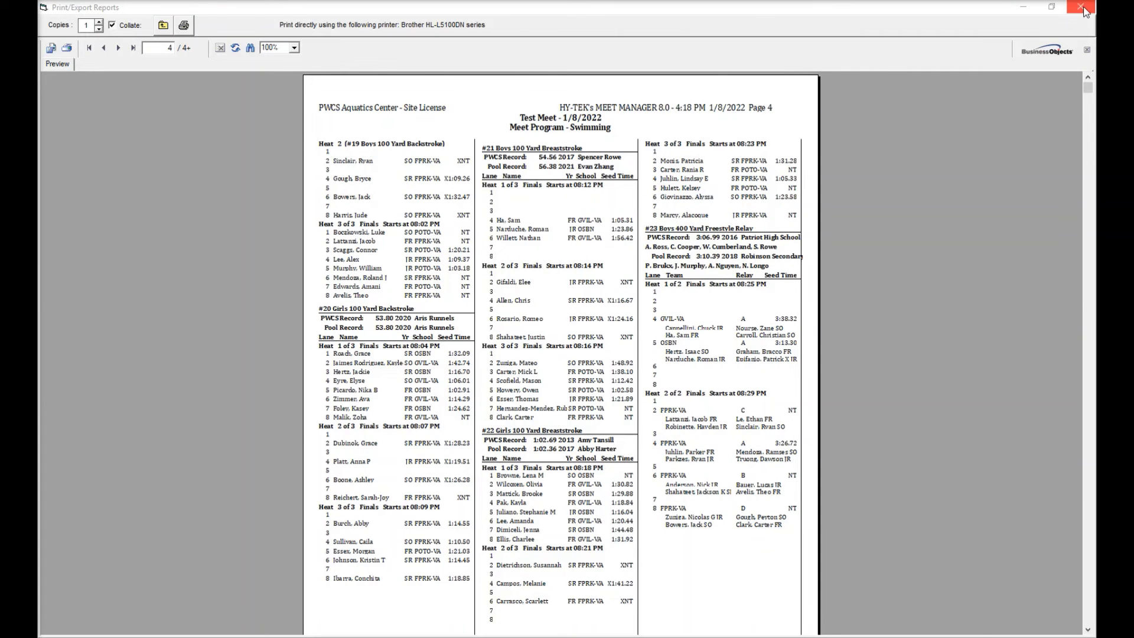
click(1083, 7)
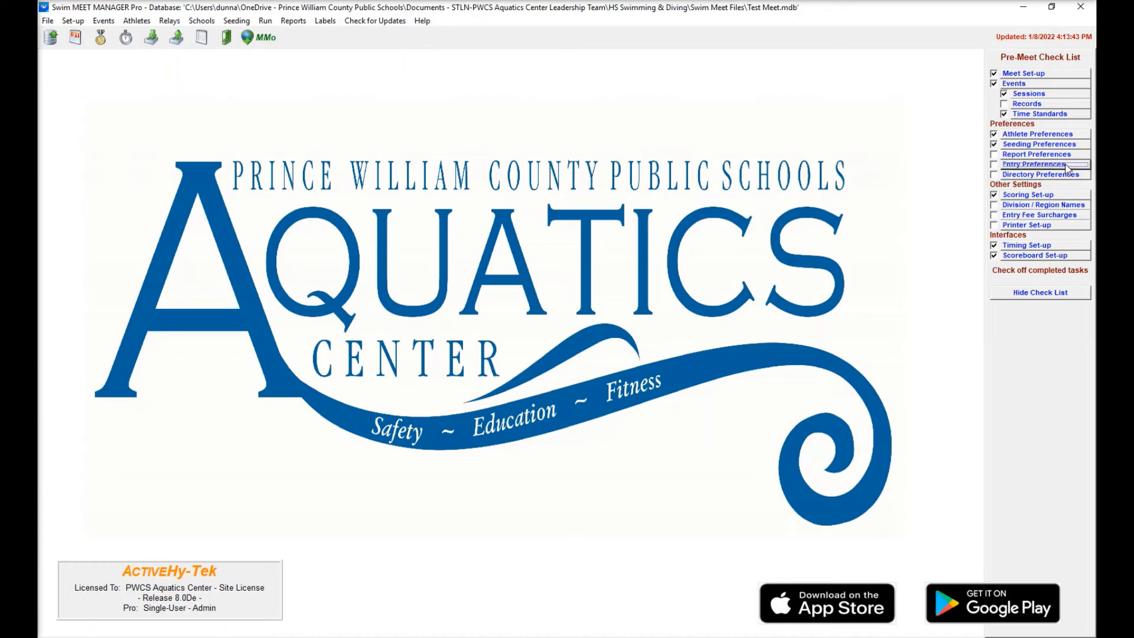
- In Entry Preferences, set female Forest Park–Potomac and Gainesville–Osbourn as double-dual scoring pairings and save
click(1034, 164)
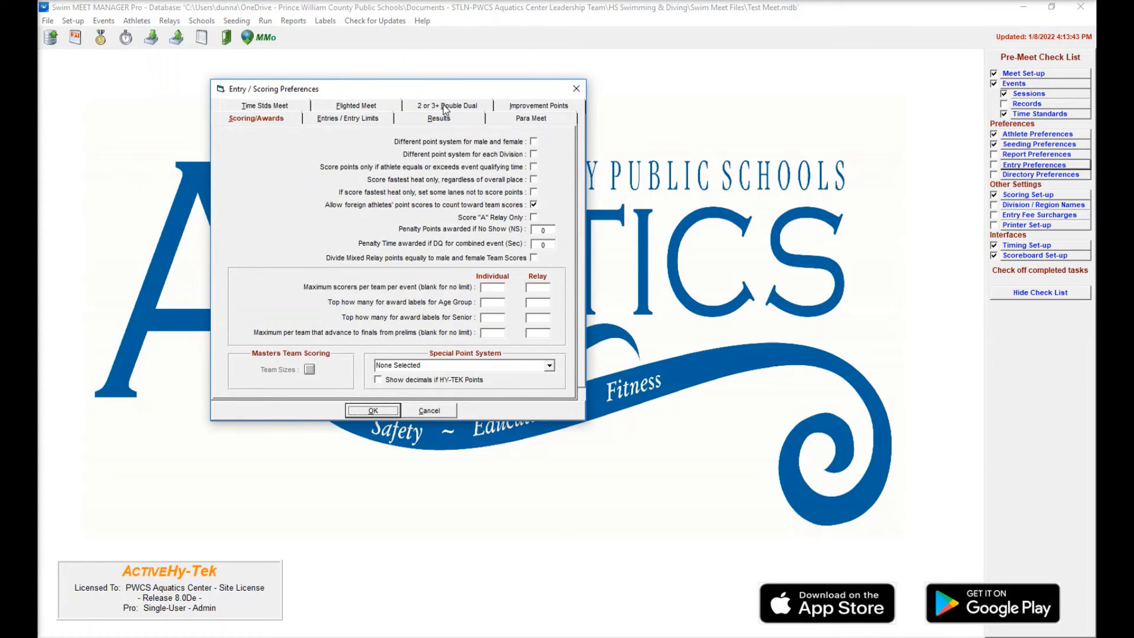
click(446, 105)
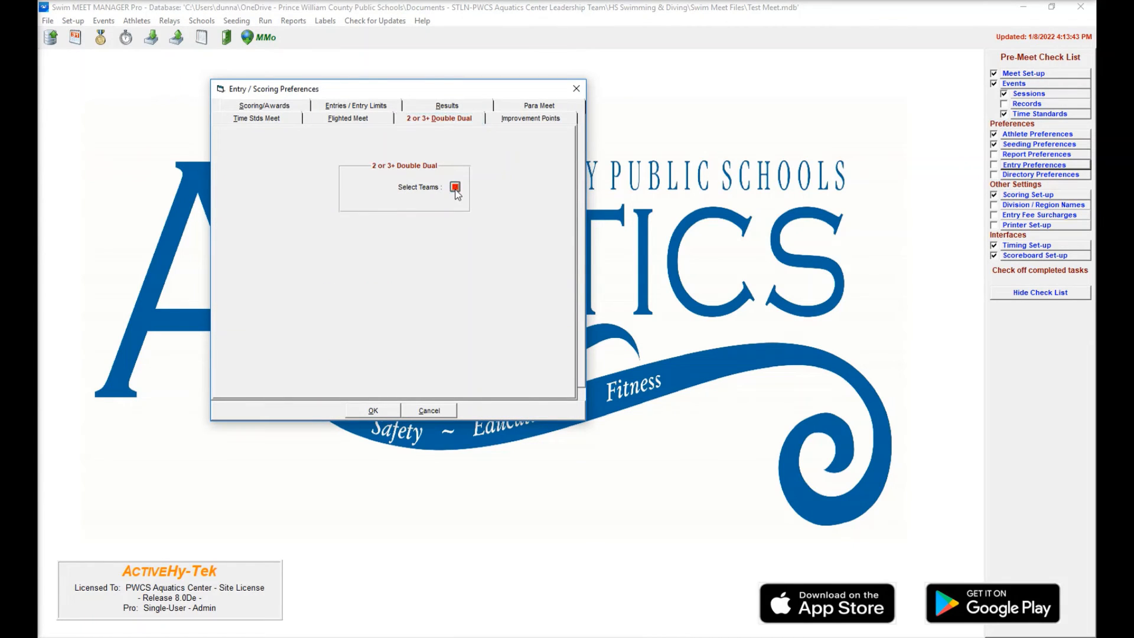
click(455, 188)
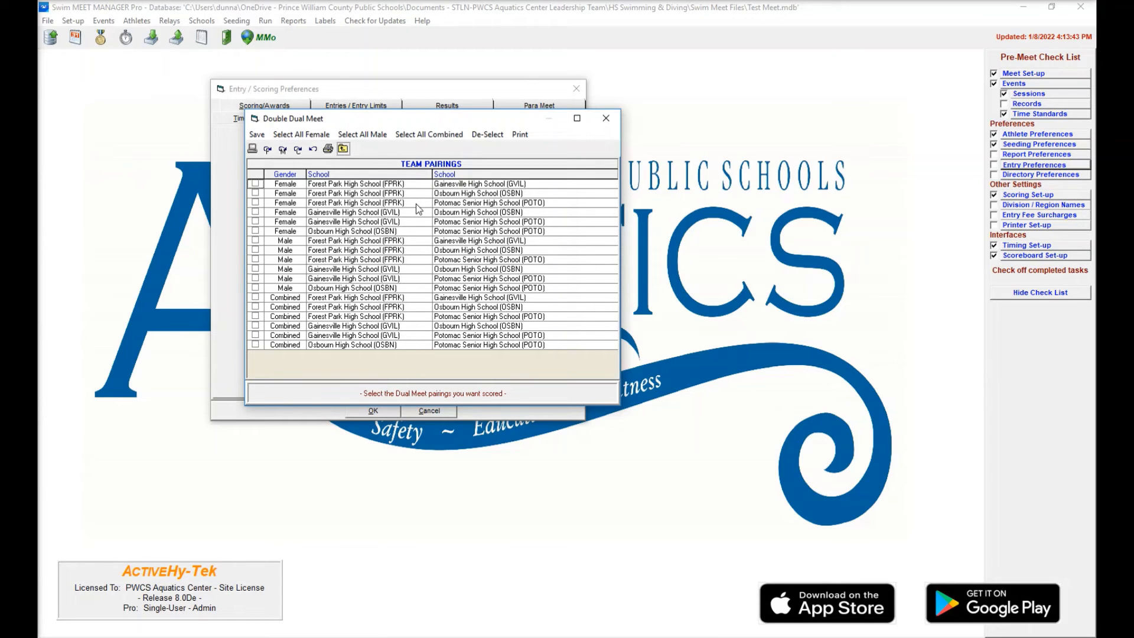
click(256, 202)
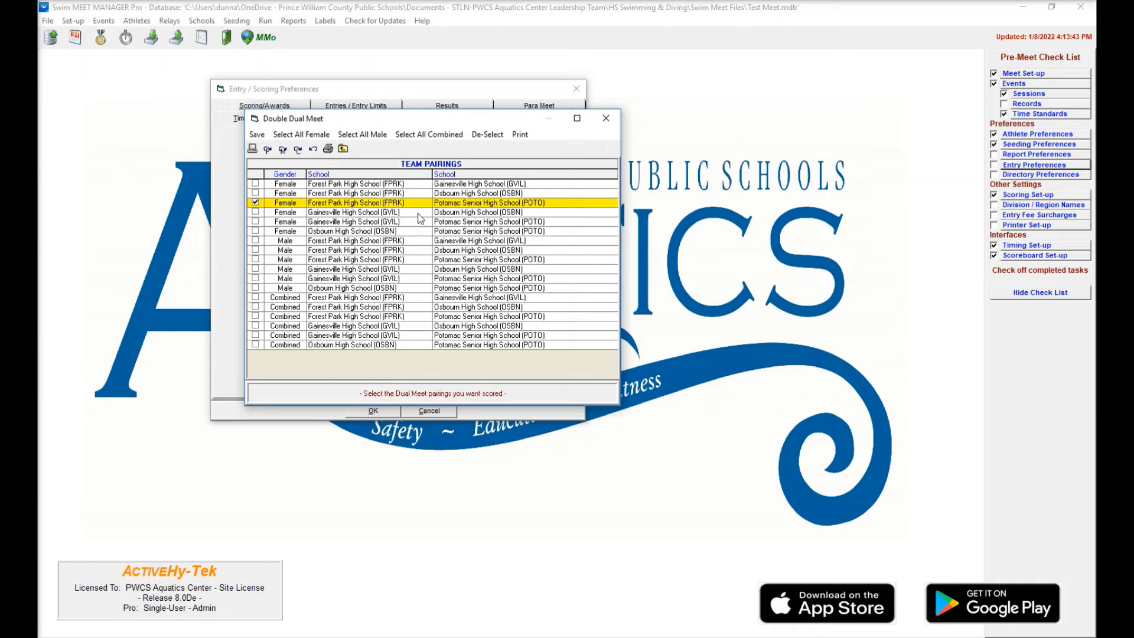
click(255, 212)
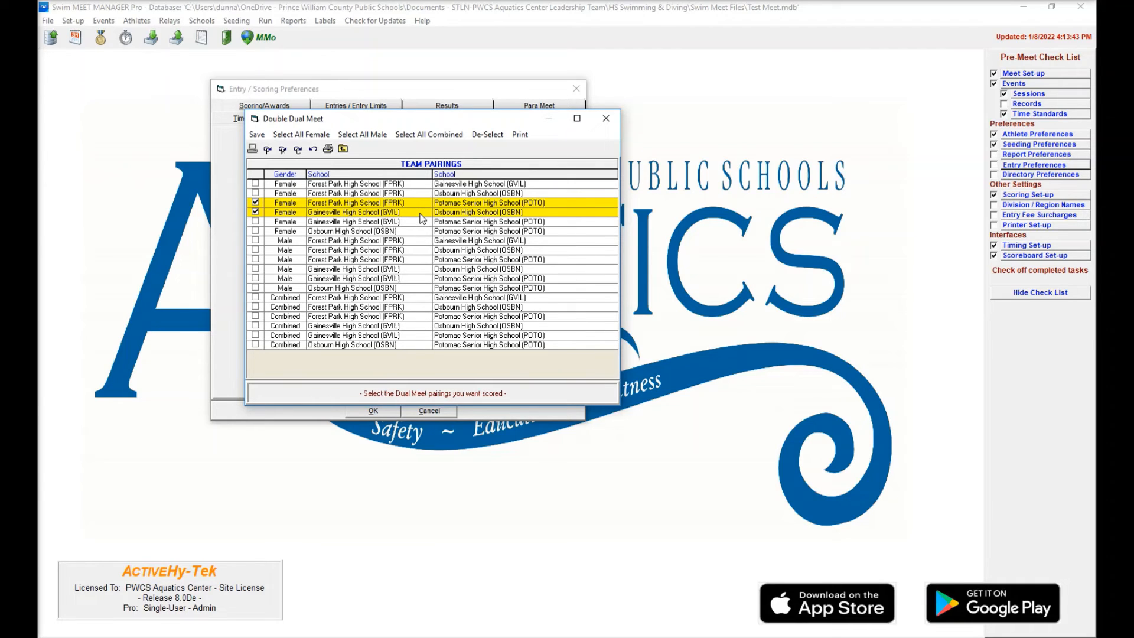
click(255, 260)
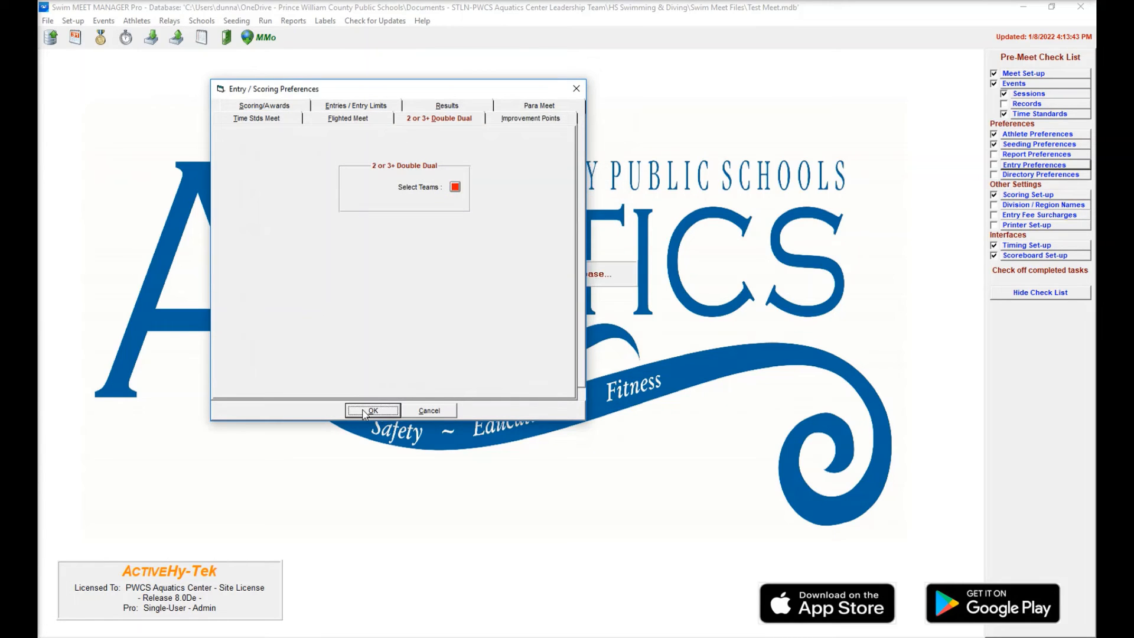
click(372, 410)
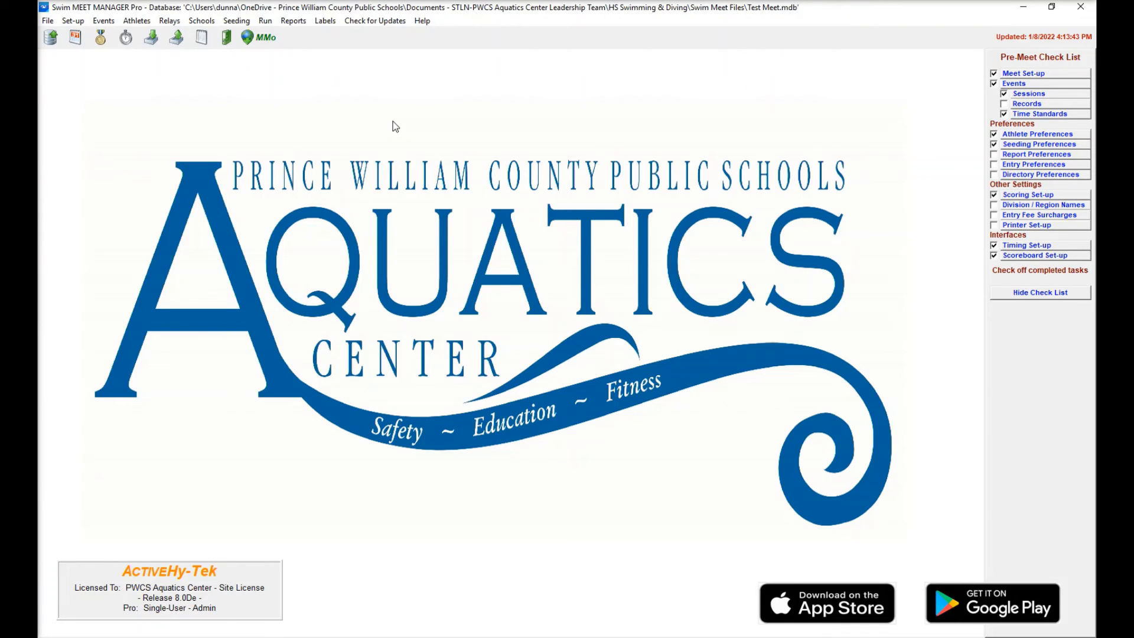
mouse_move(397, 131)
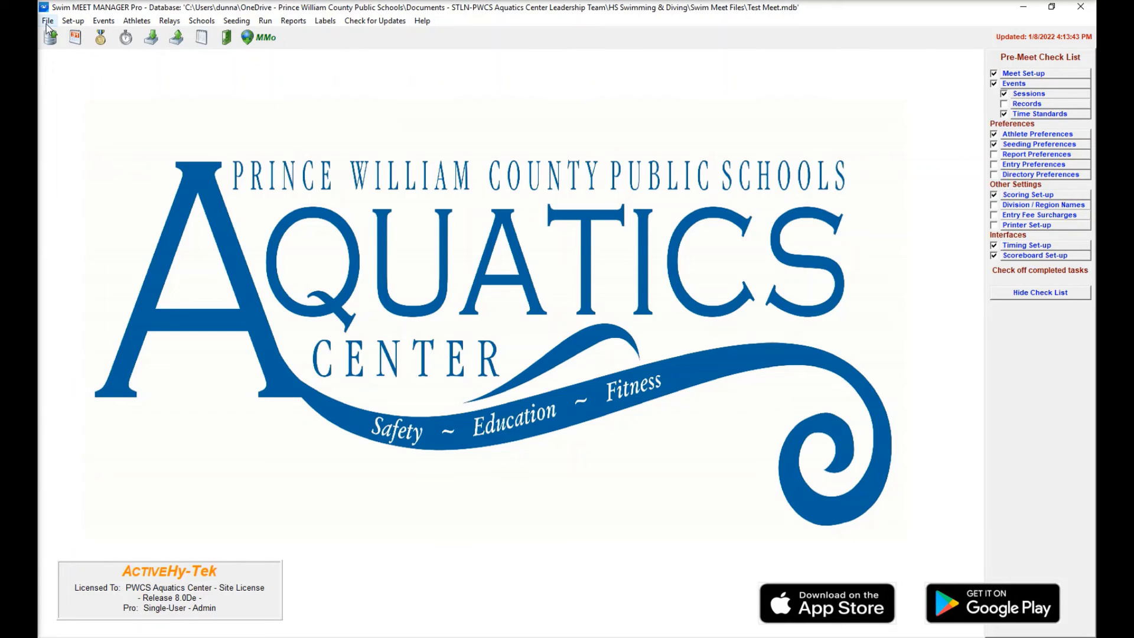
- Export the entry fee .CL2 unzipped for 4 teams, 110 athletes, 203 entries, skipping the copy elsewhere
click(48, 21)
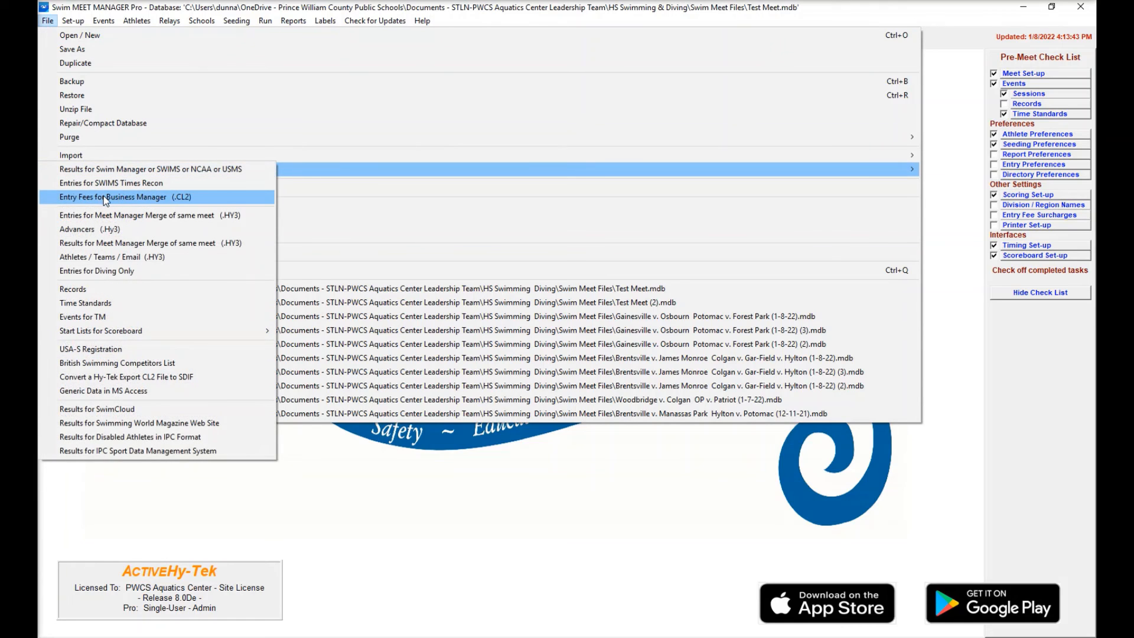
click(114, 197)
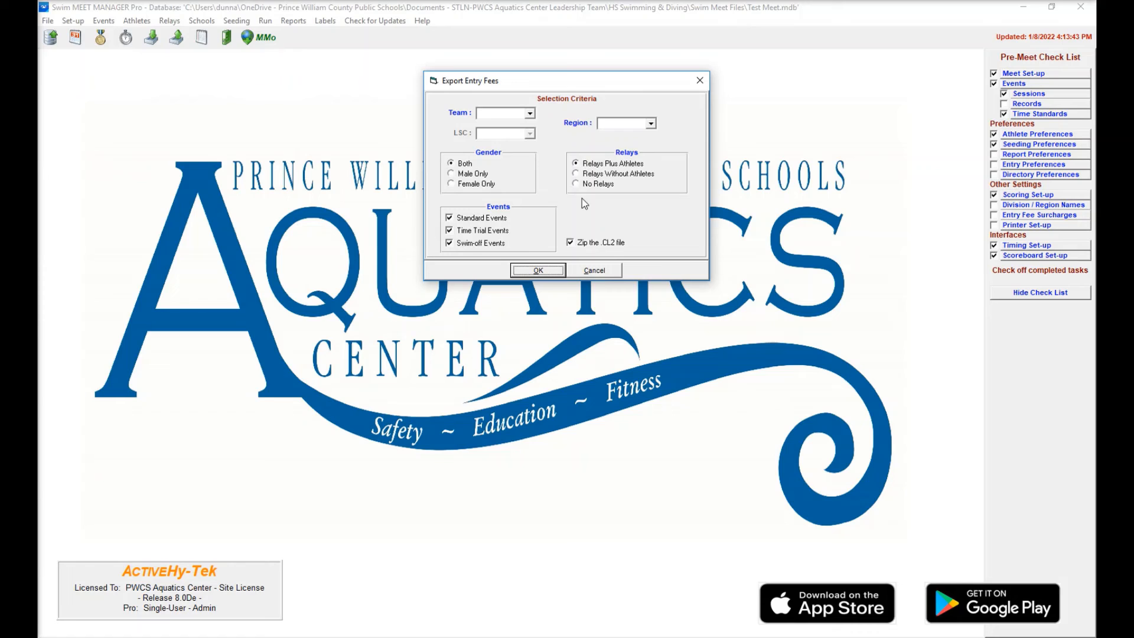
click(570, 242)
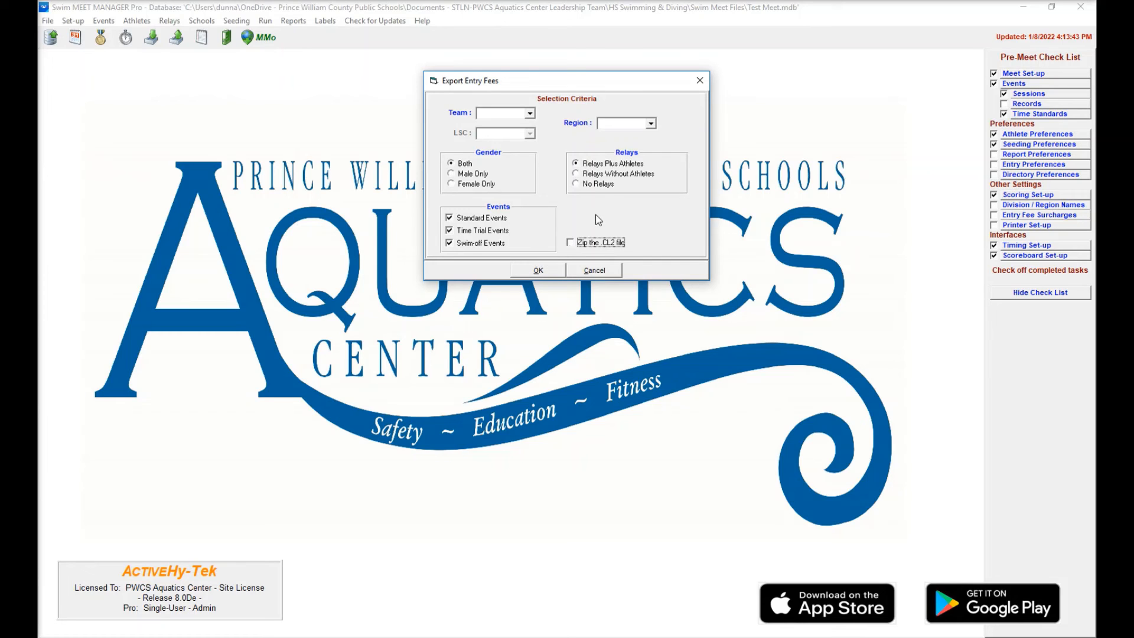
click(537, 269)
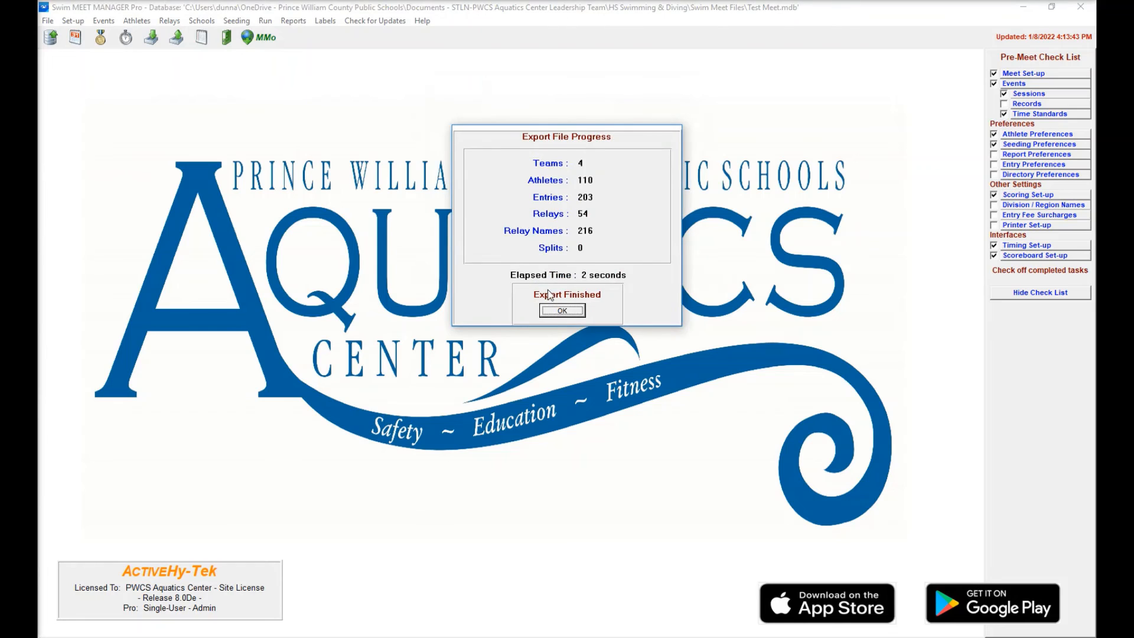
click(562, 311)
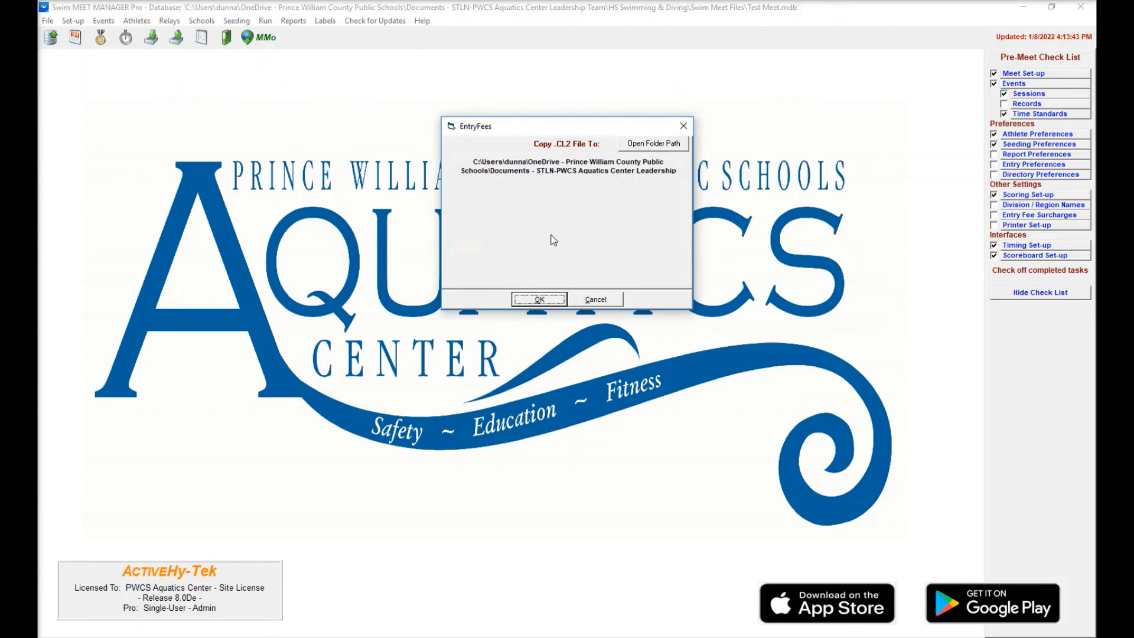
click(653, 143)
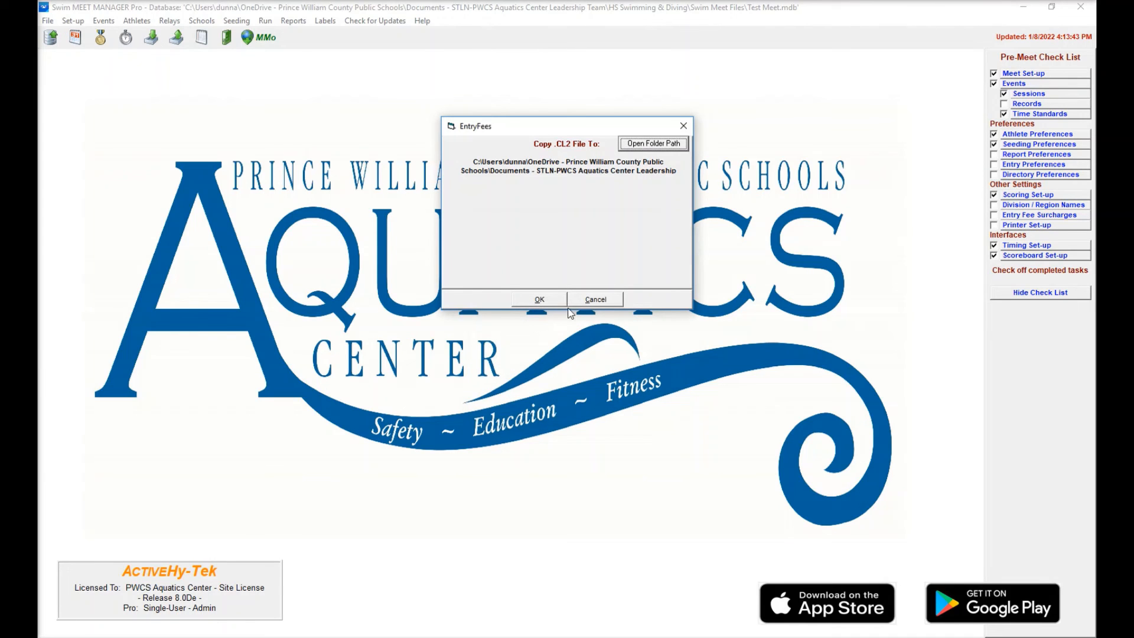
click(594, 299)
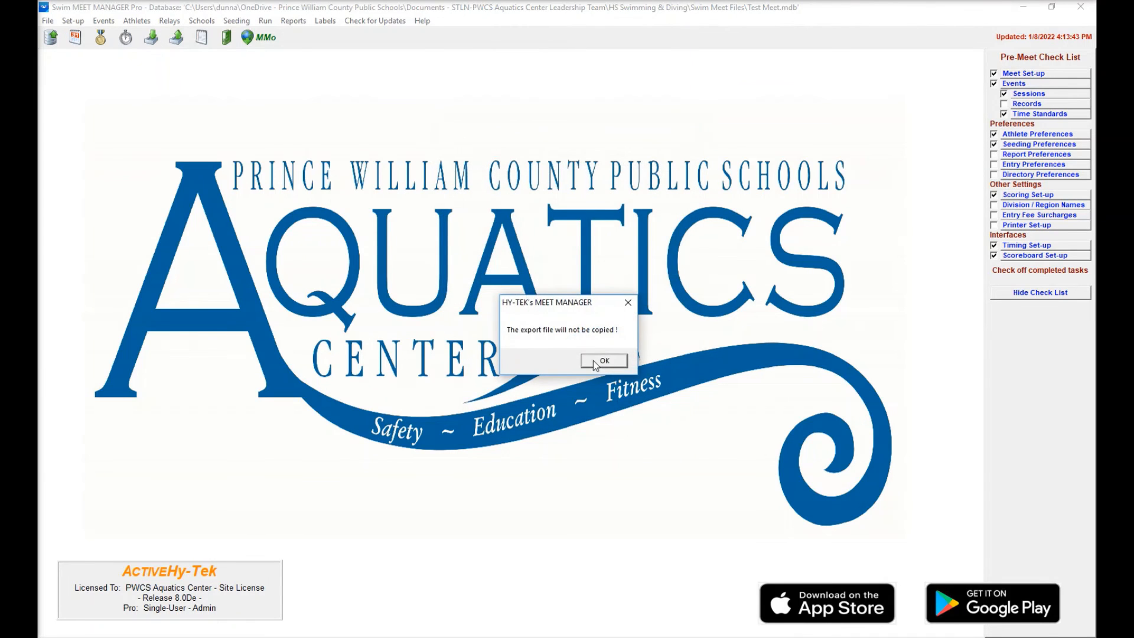
click(48, 20)
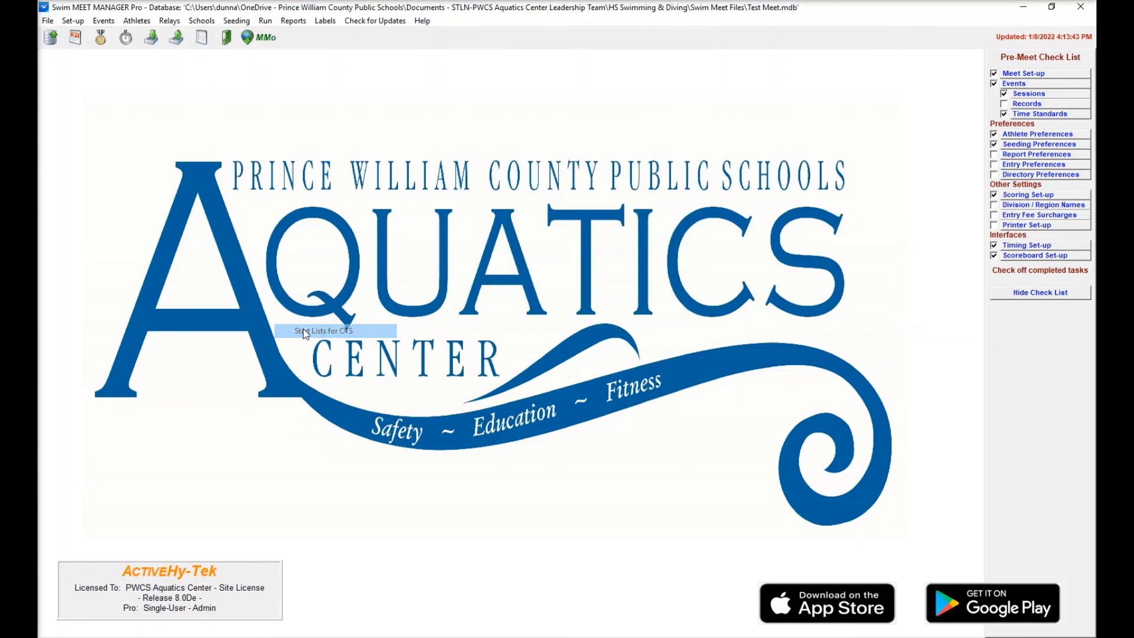
- Export CTS scoreboard start lists for the session, copying 22 event files to HS Swimming & Diving
click(324, 331)
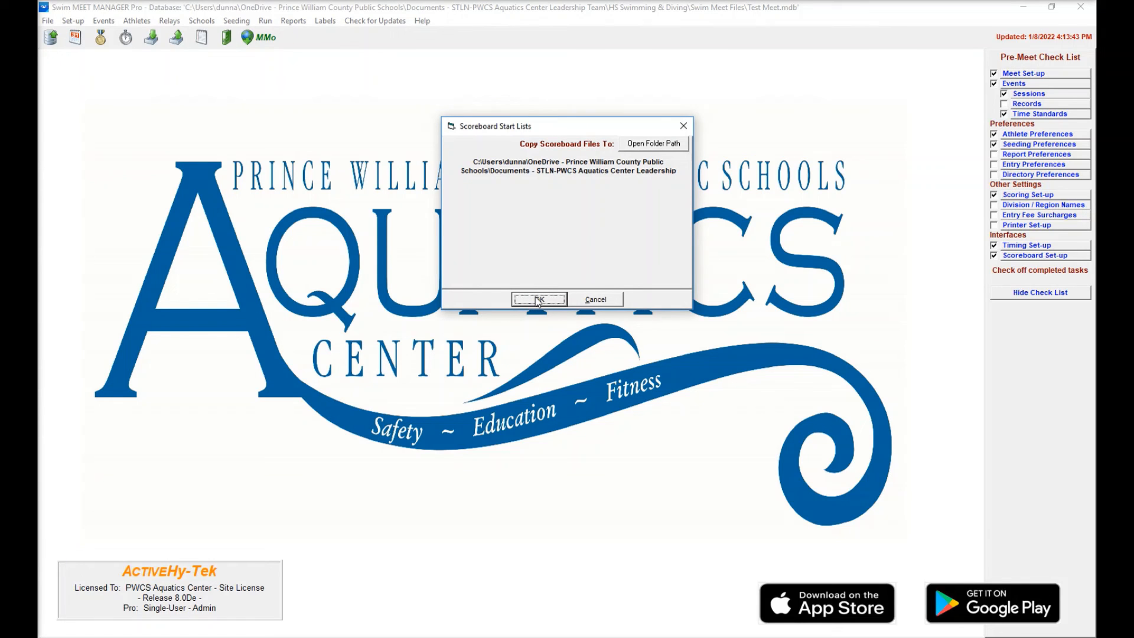
click(539, 299)
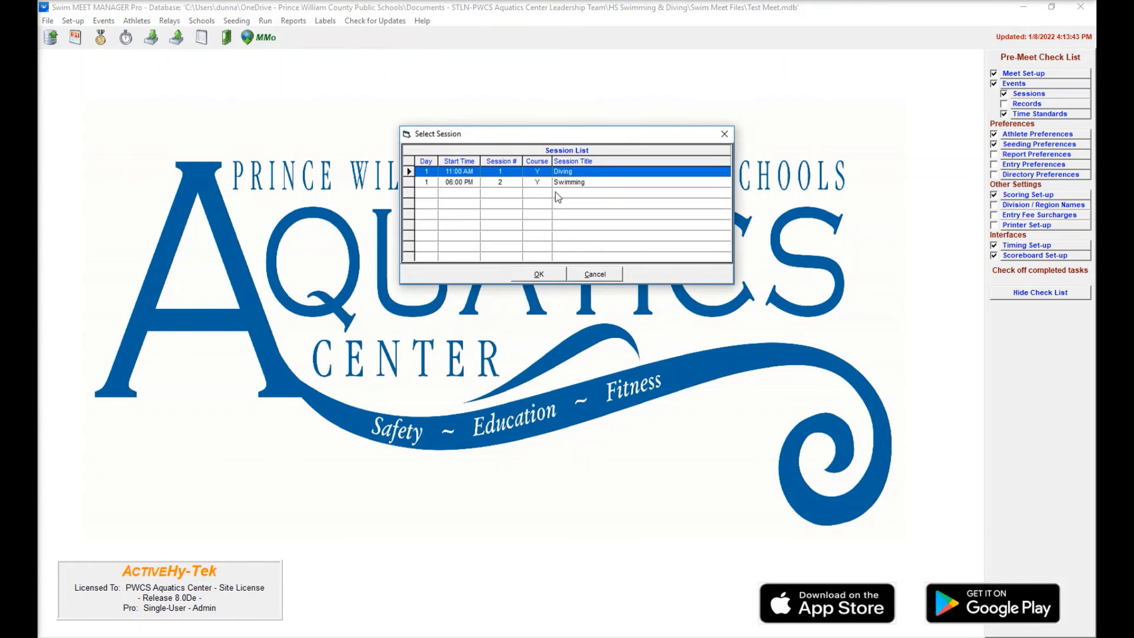
click(538, 273)
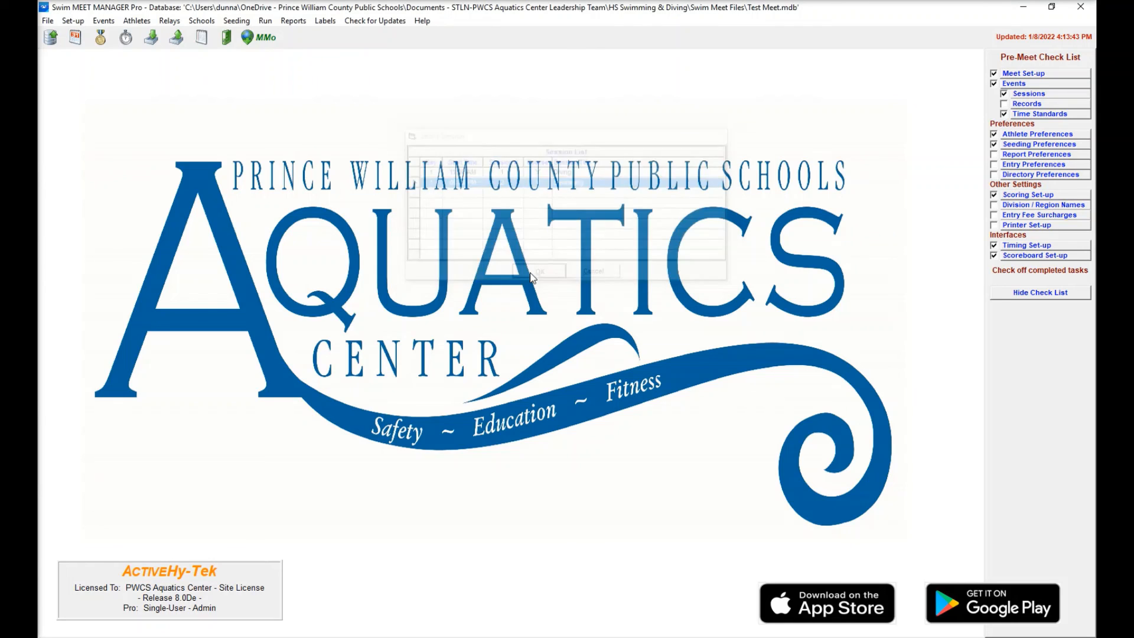
click(538, 271)
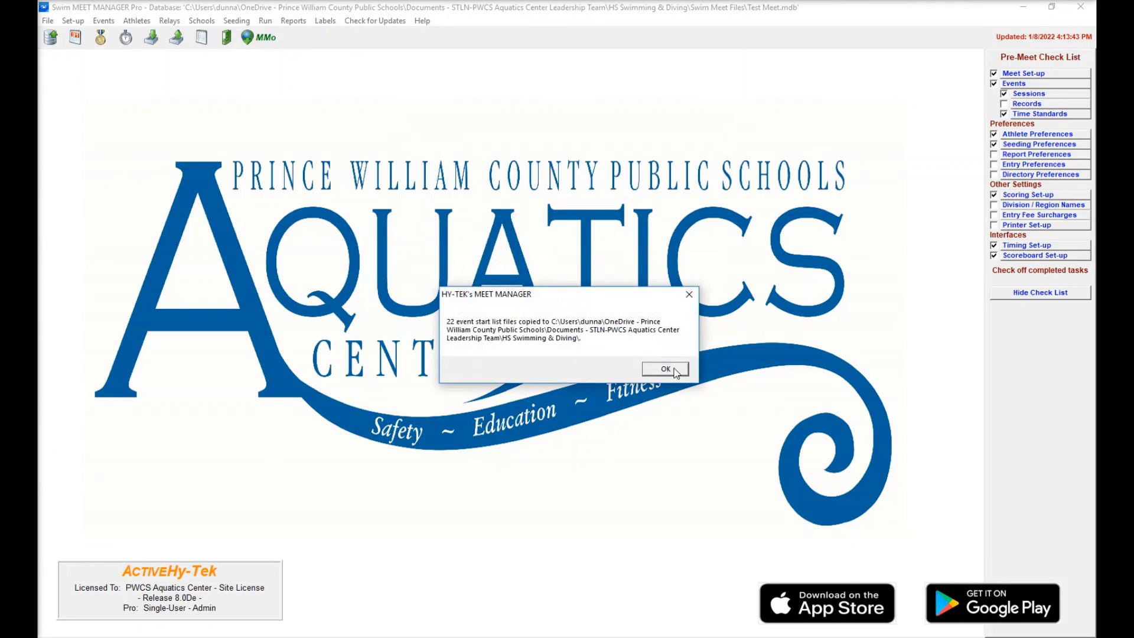
click(665, 368)
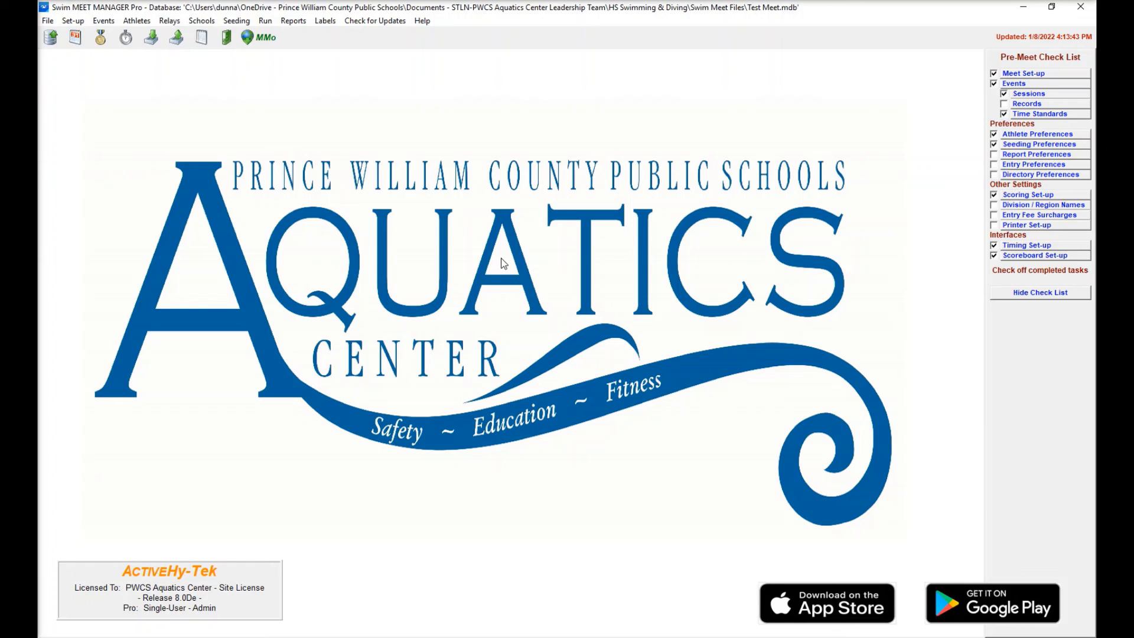
mouse_move(504, 270)
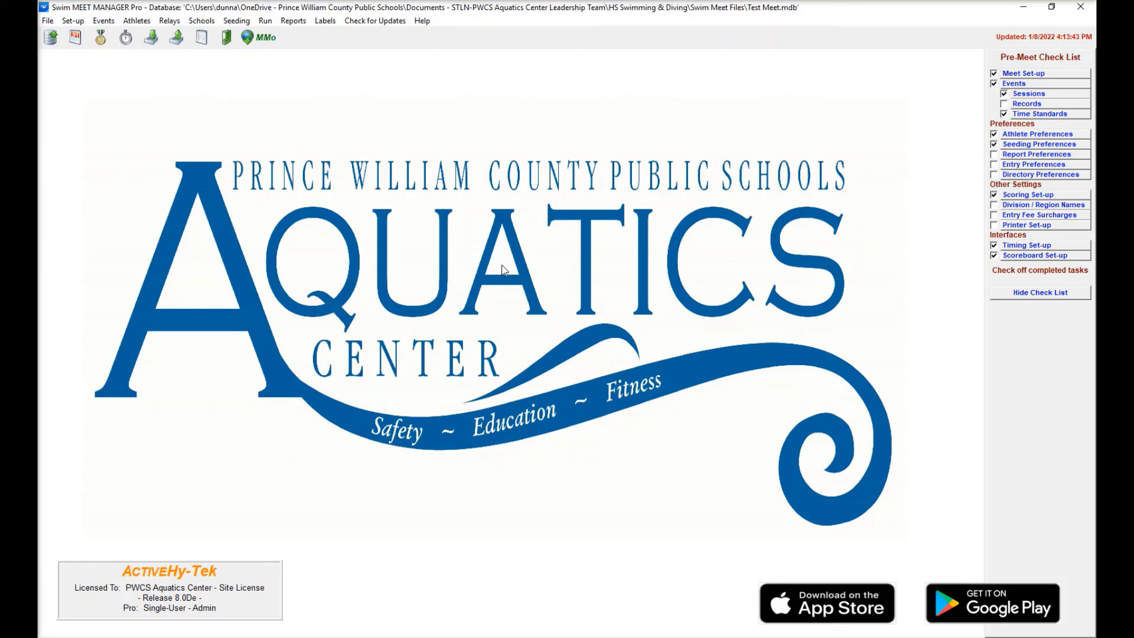